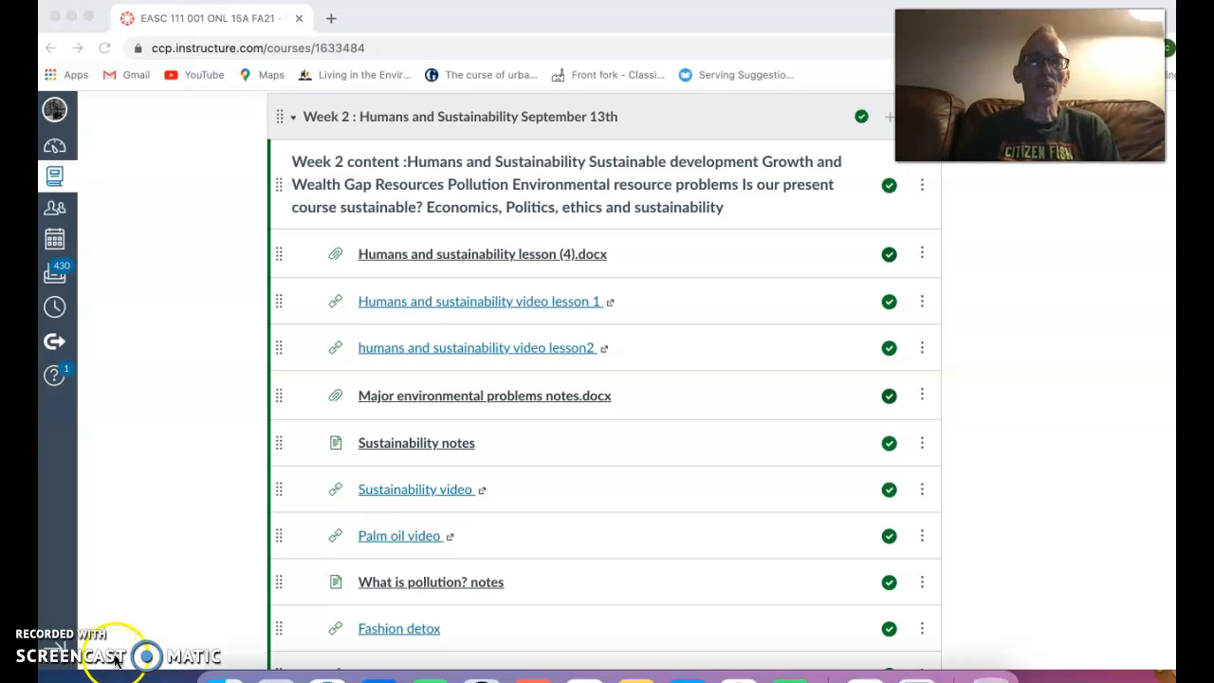
mouse_move(643, 486)
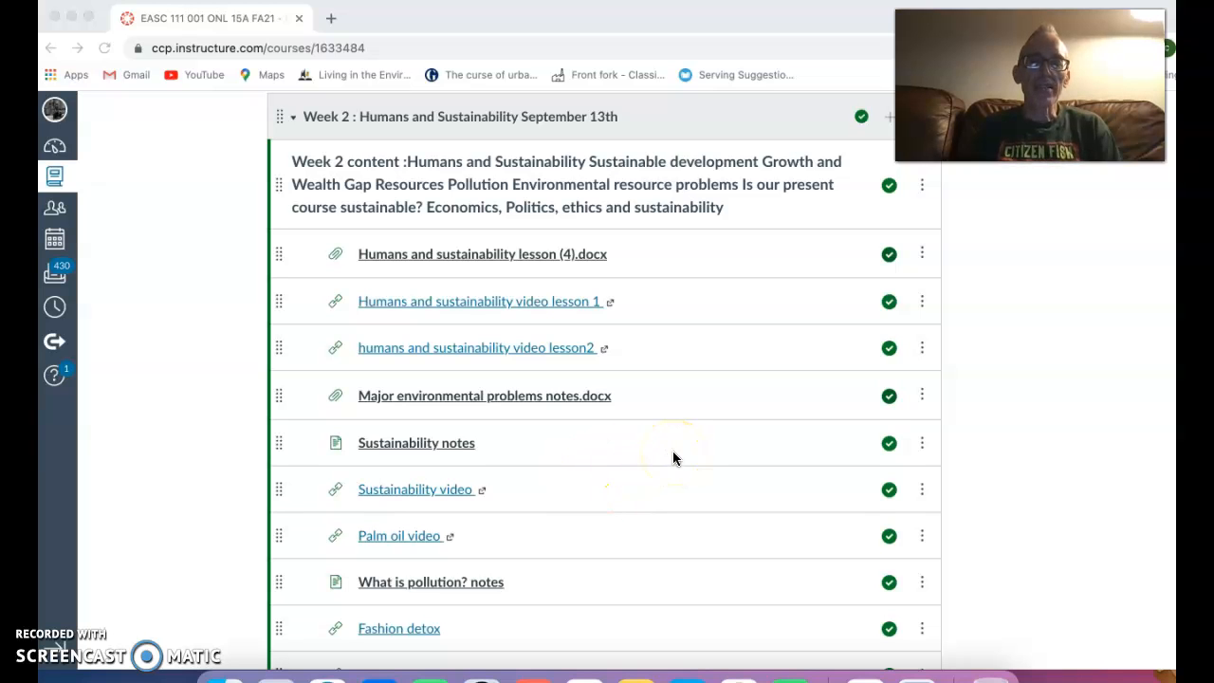
Step: Scroll down Week 2 to the Waste and economic development notes
scroll(down, 3)
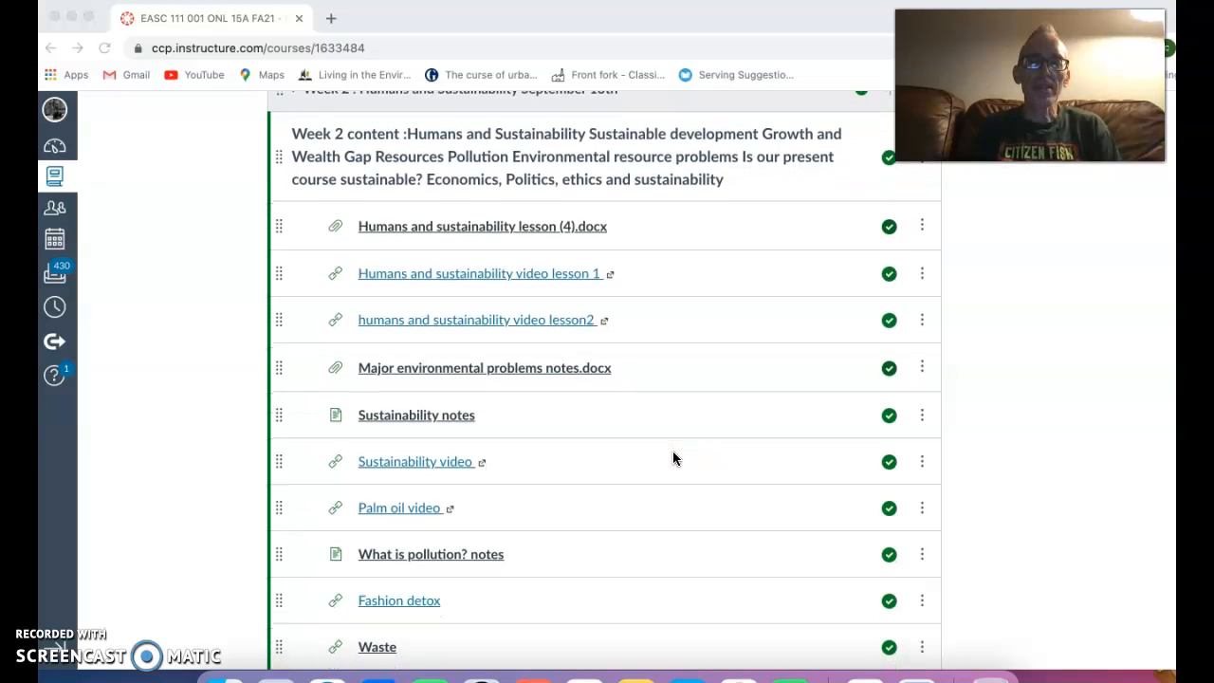
scroll(down, 3)
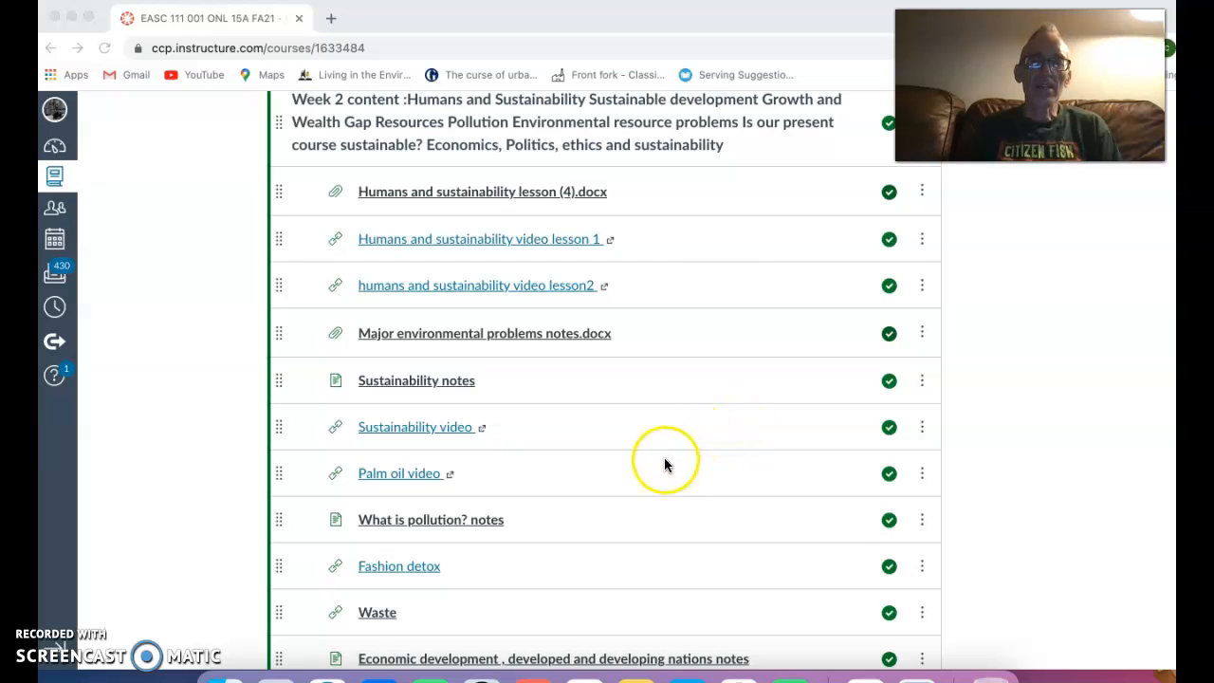
mouse_move(742, 383)
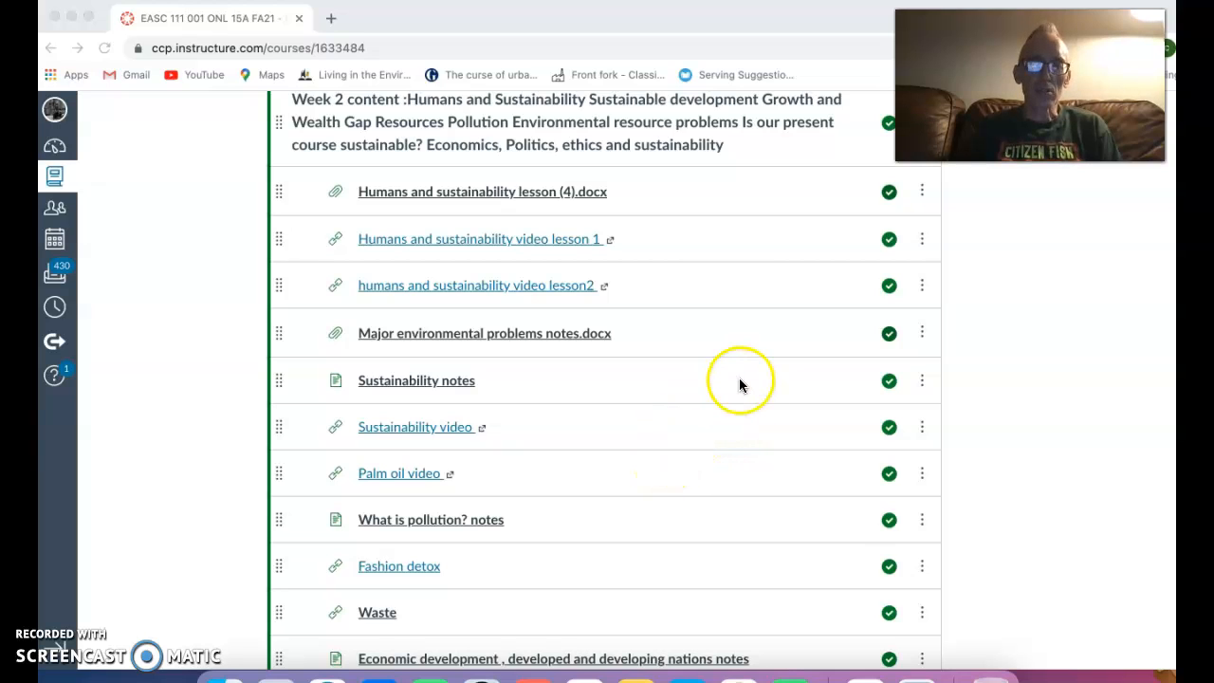
mouse_move(679, 258)
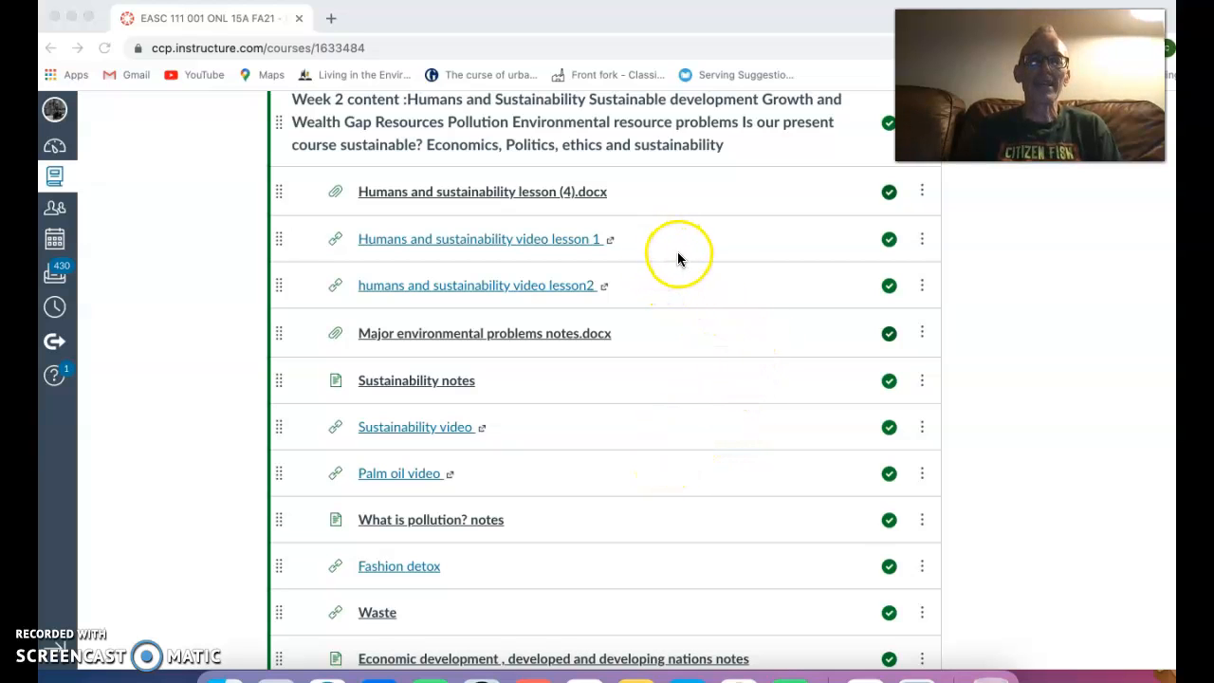
mouse_move(700, 334)
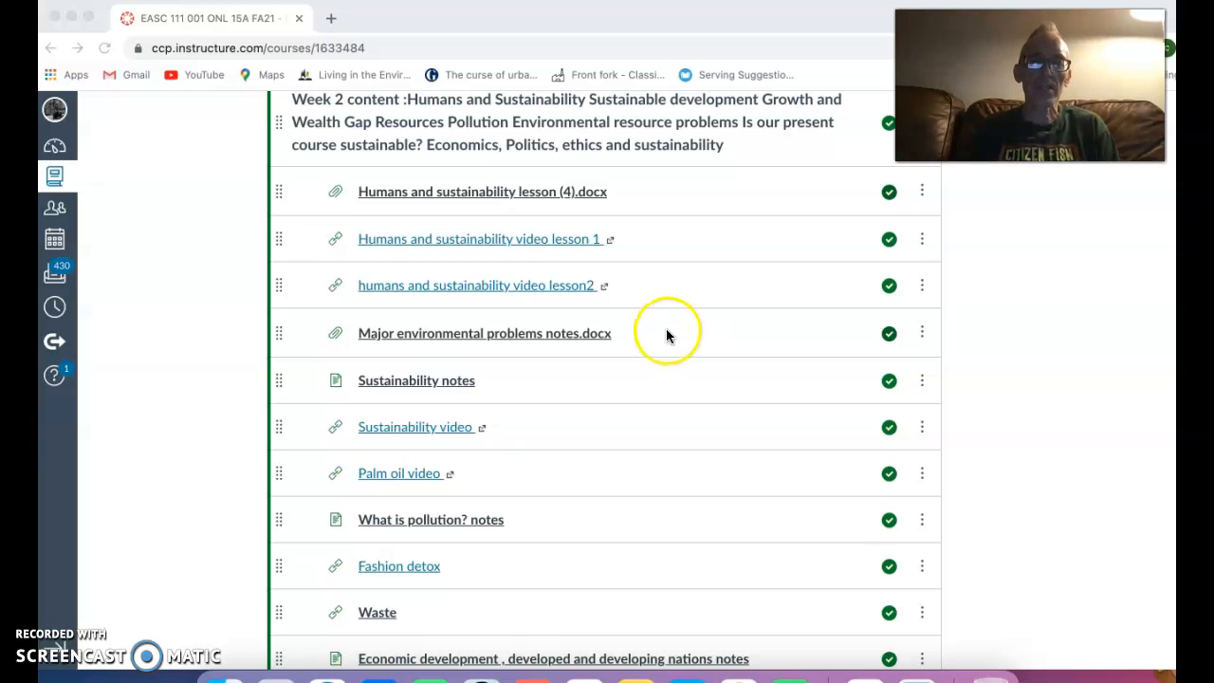
mouse_move(491, 262)
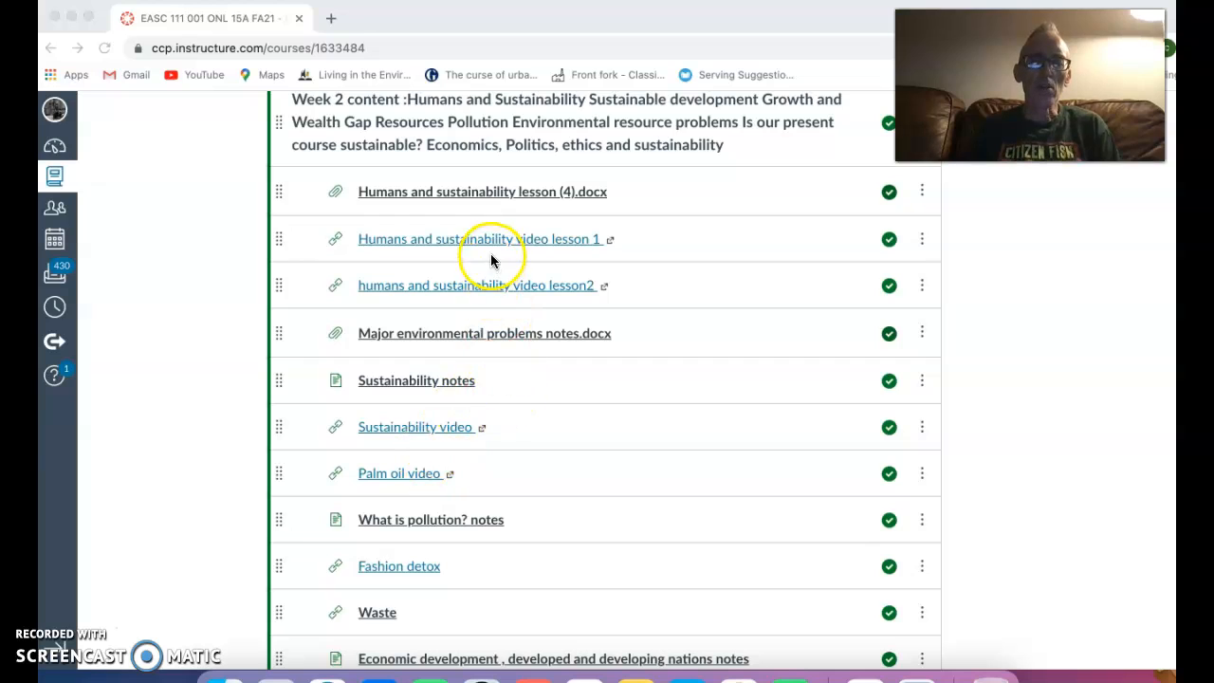
mouse_move(550, 406)
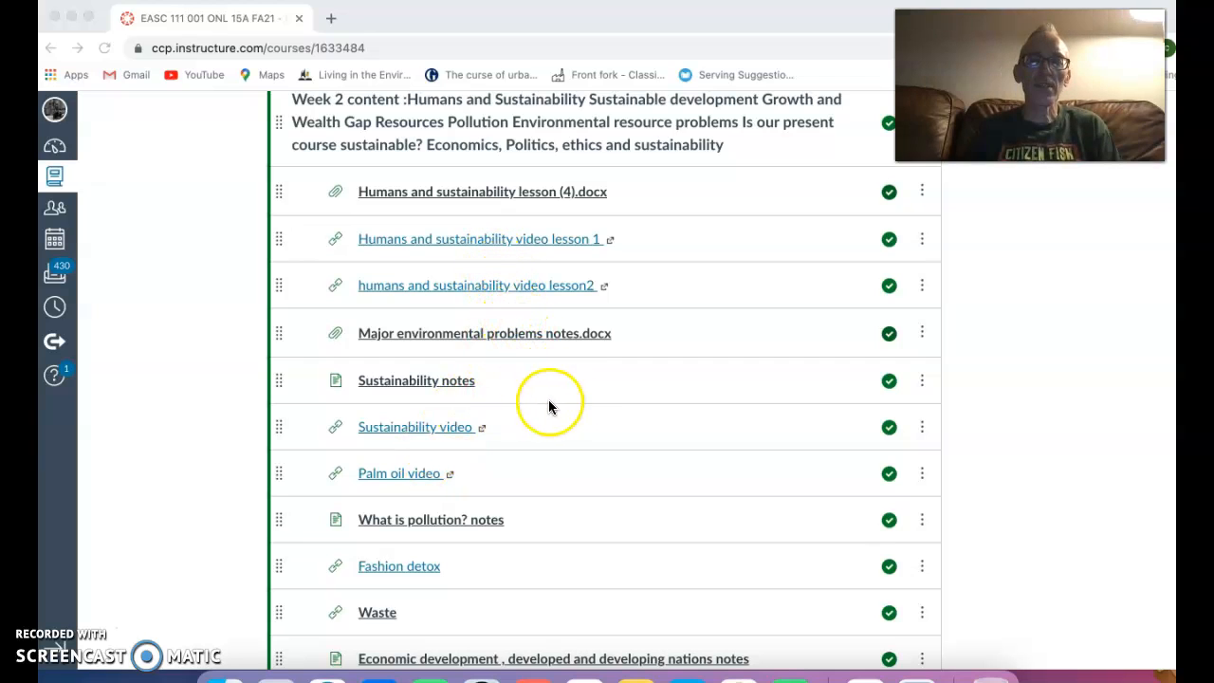
mouse_move(547, 393)
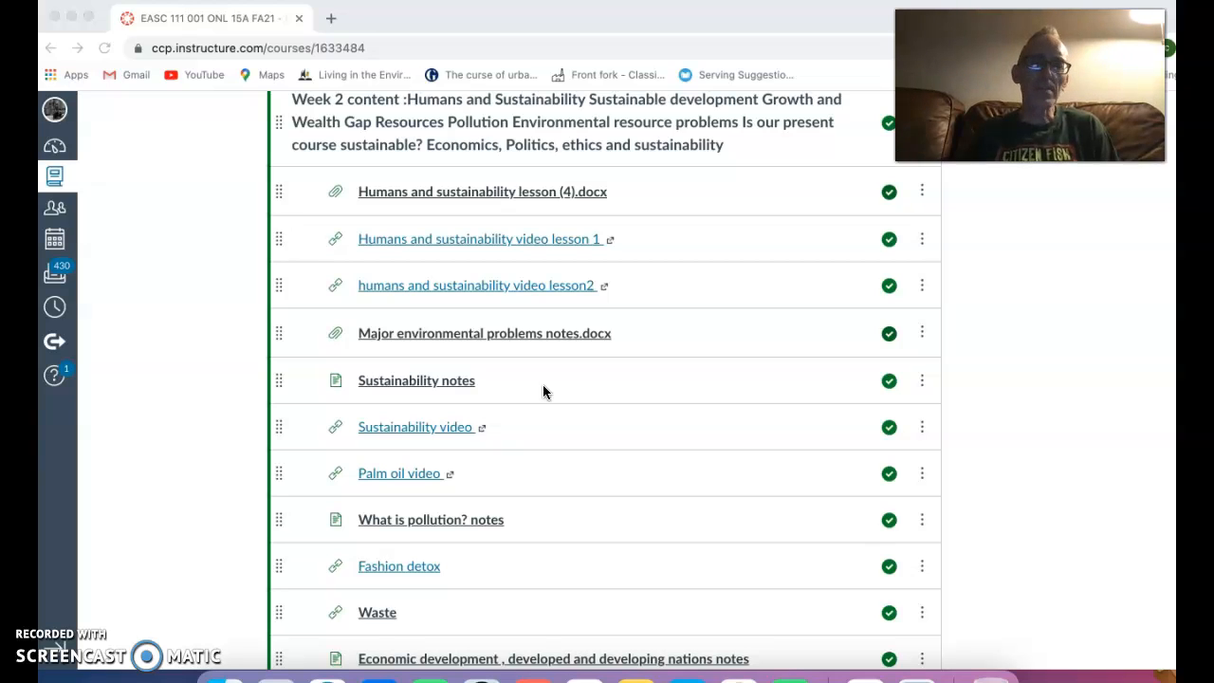
mouse_move(542, 396)
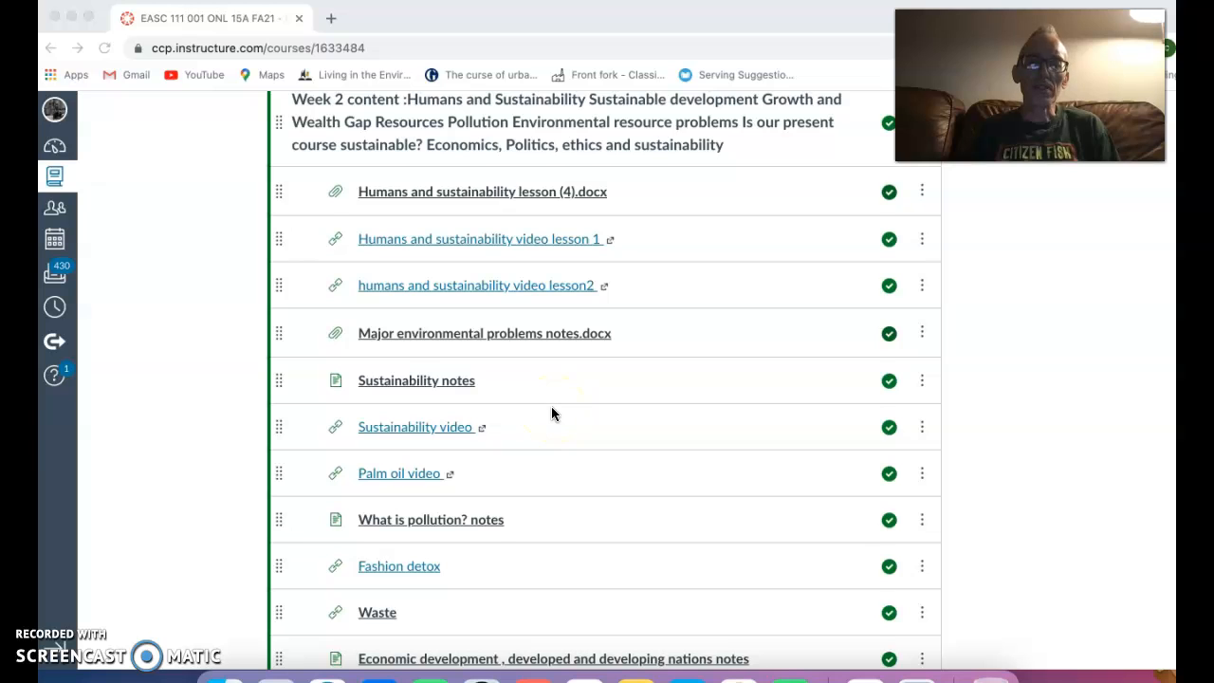
Step: Scroll down until The wealth gap video appears in Week 2
scroll(down, 3)
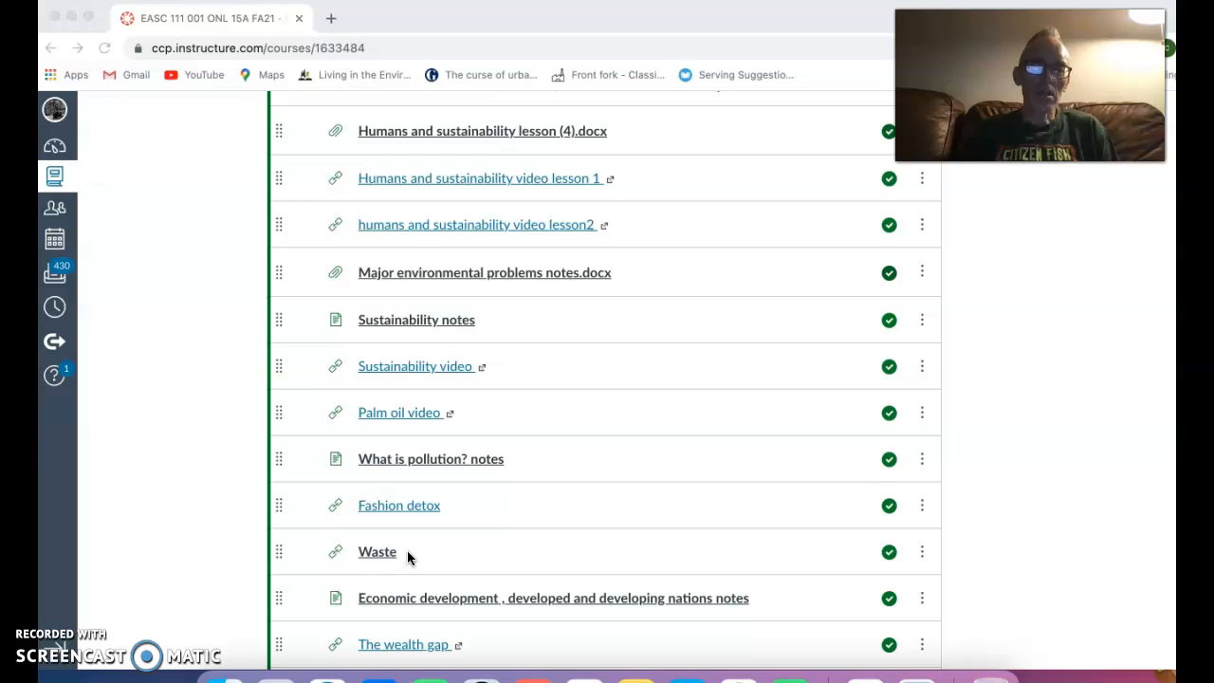
mouse_move(103, 641)
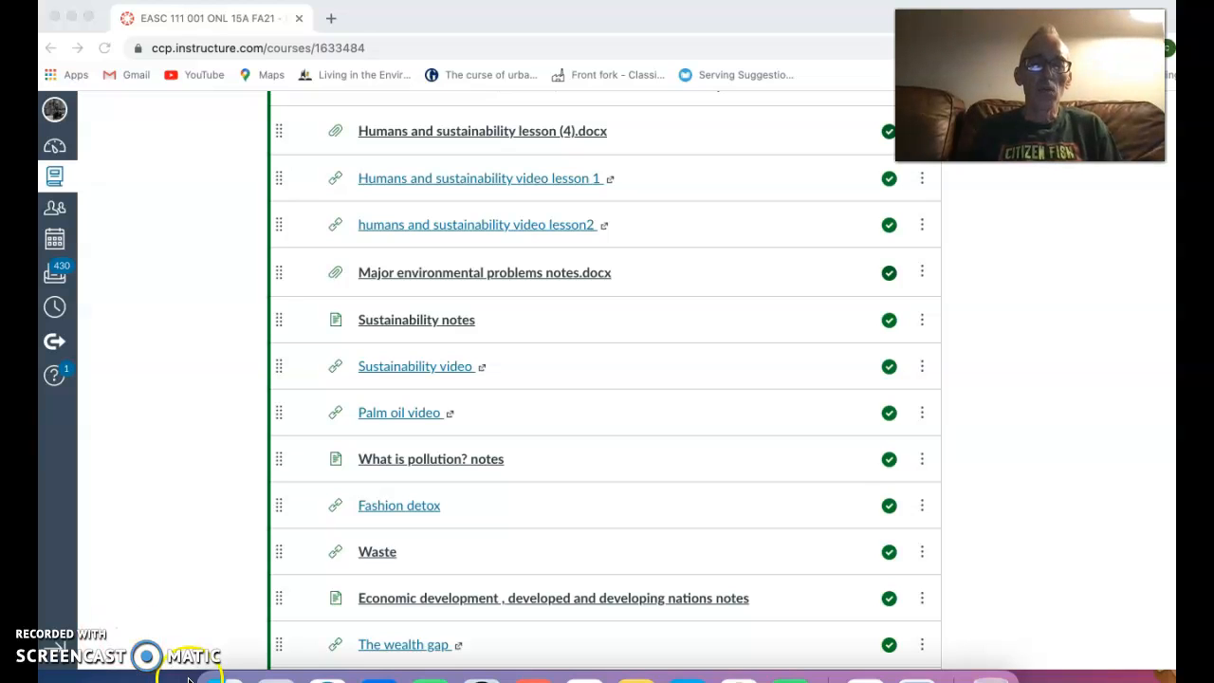
mouse_move(501, 635)
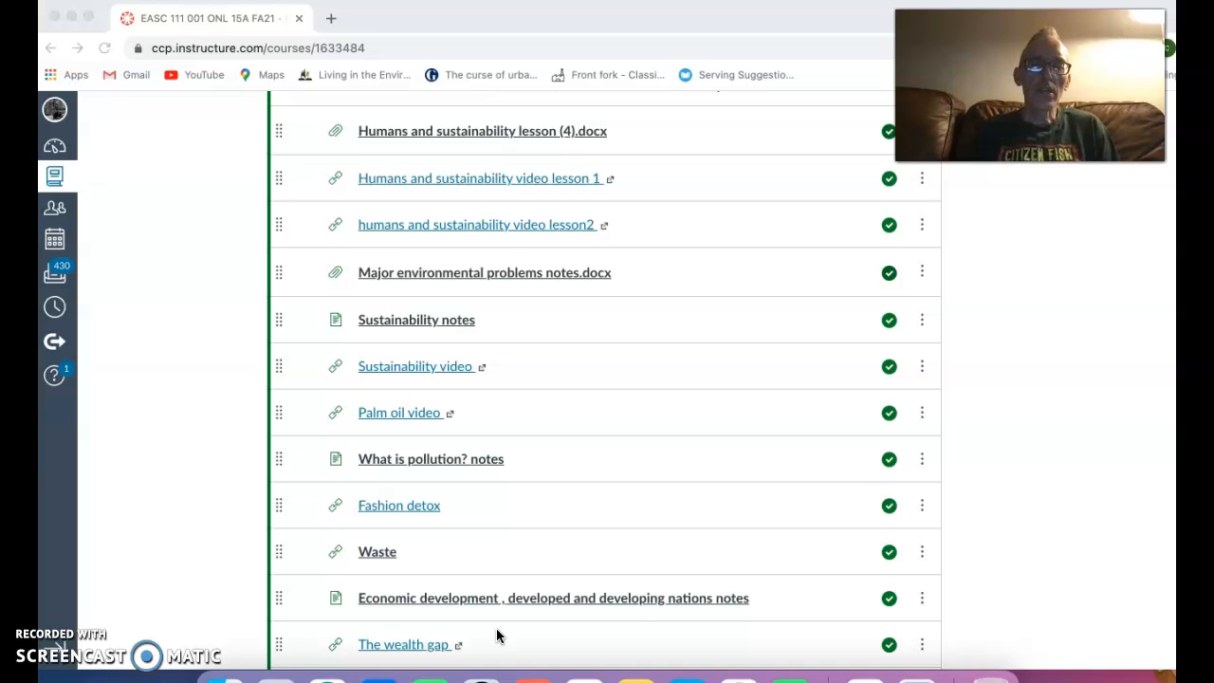
Step: Scroll down to Week 2's Types of Resources notes and Ecological footprint link
scroll(down, 3)
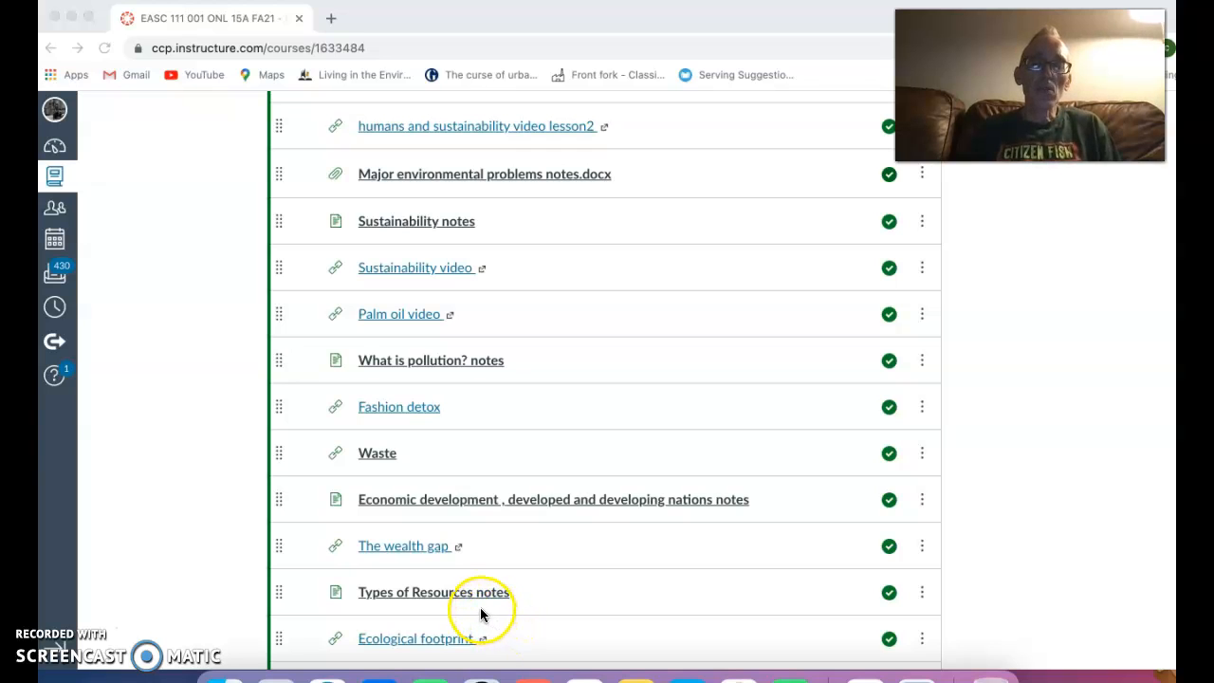
mouse_move(481, 615)
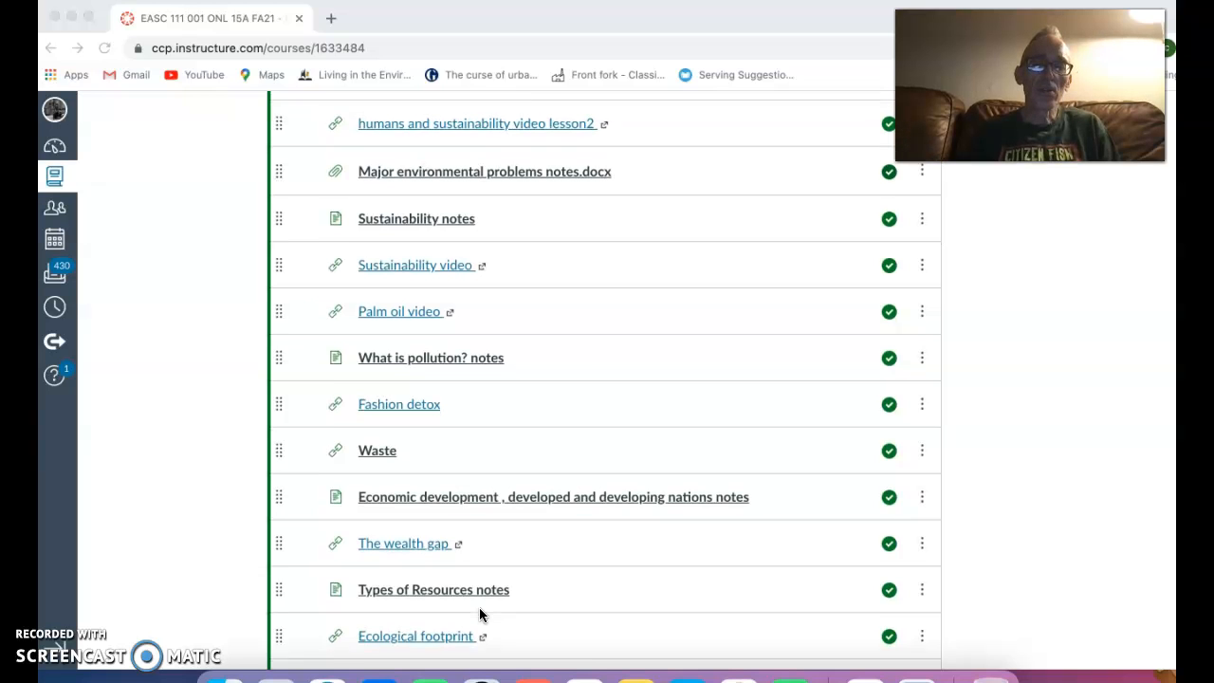
scroll(down, 3)
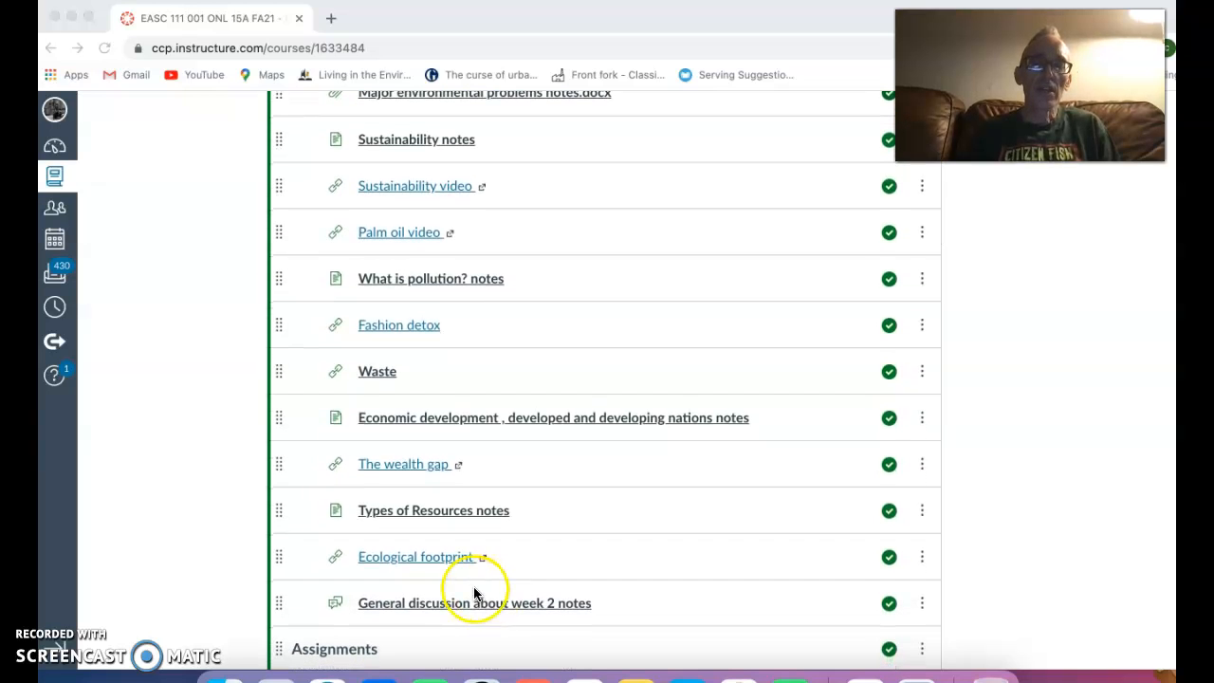
mouse_move(508, 628)
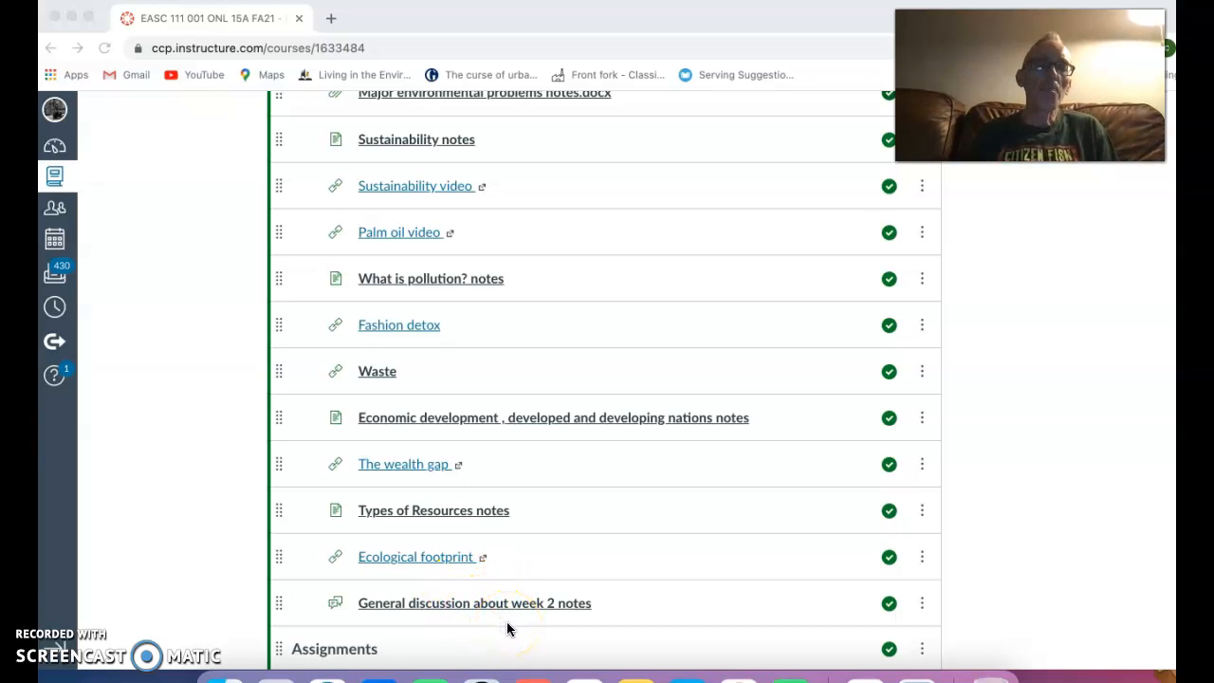
mouse_move(245, 615)
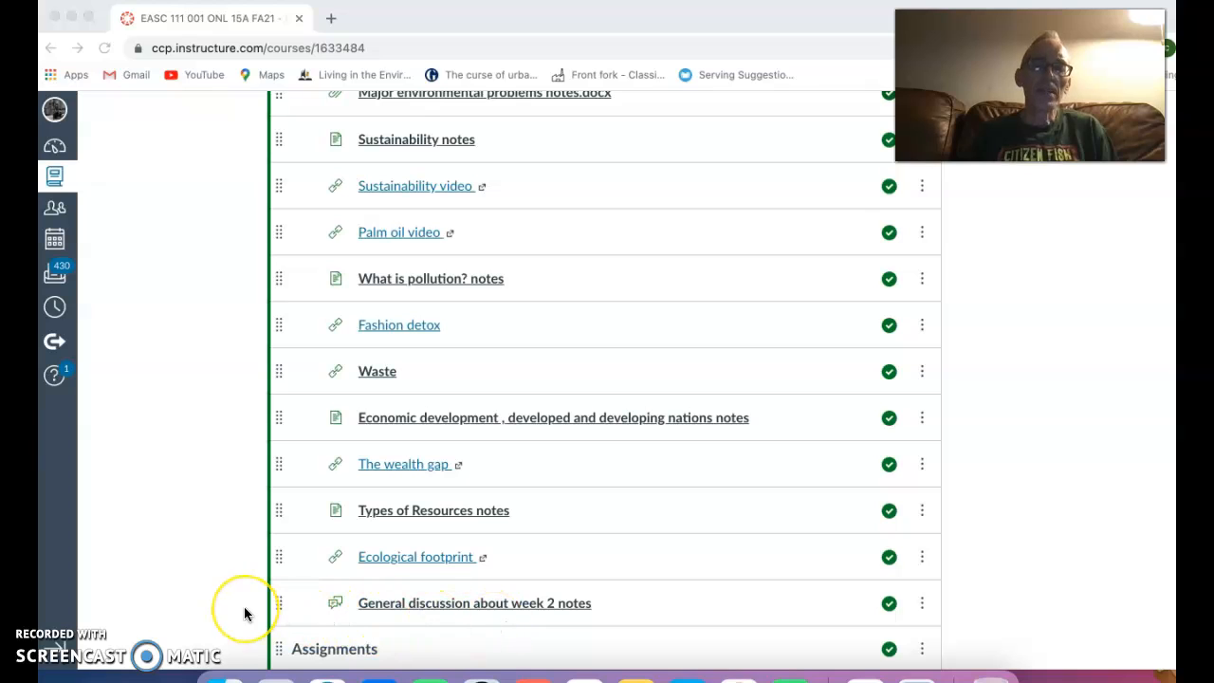
mouse_move(213, 577)
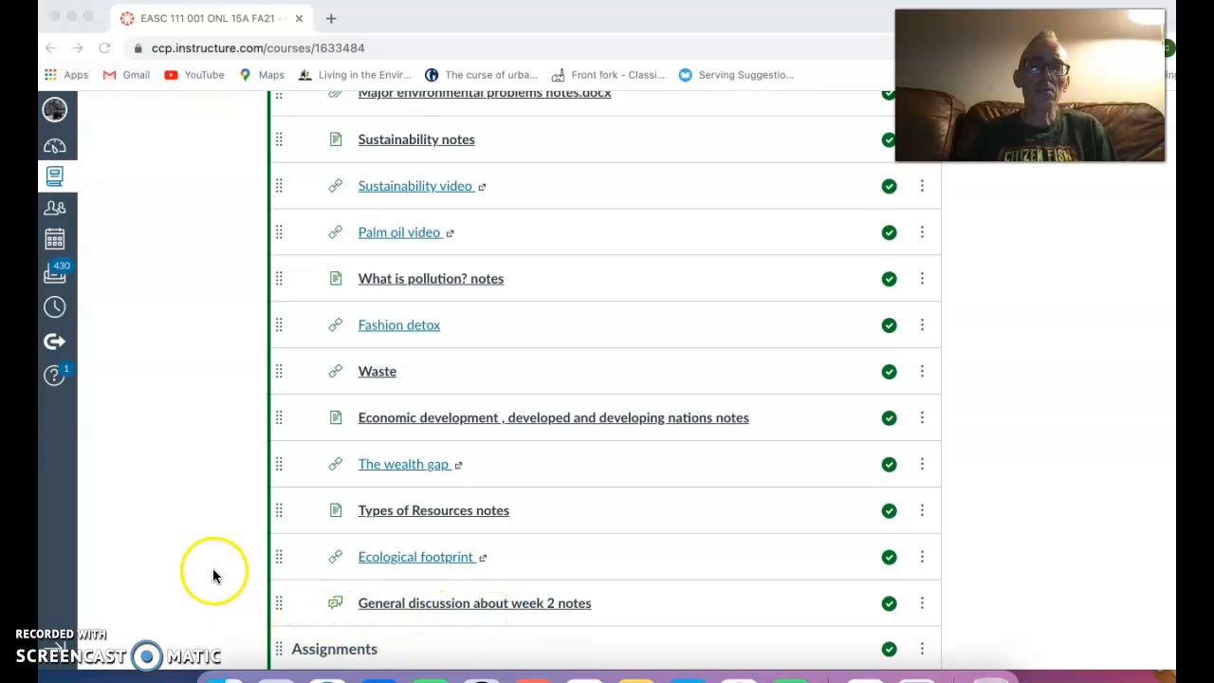
mouse_move(103, 611)
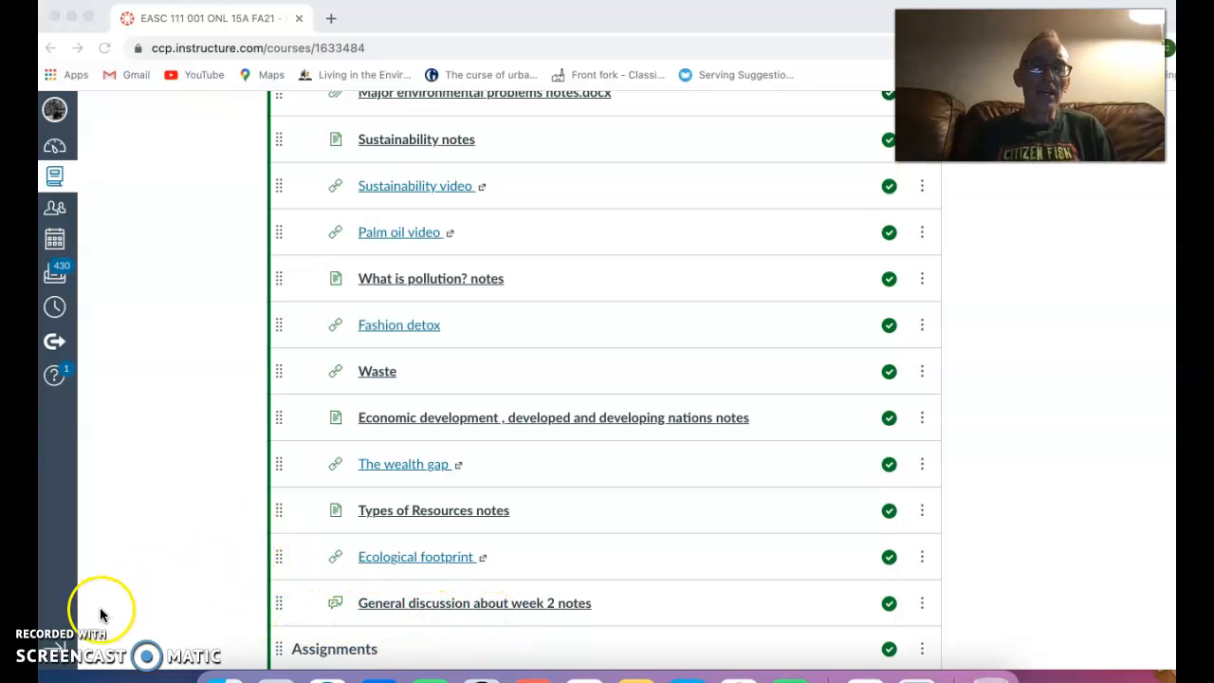
mouse_move(131, 609)
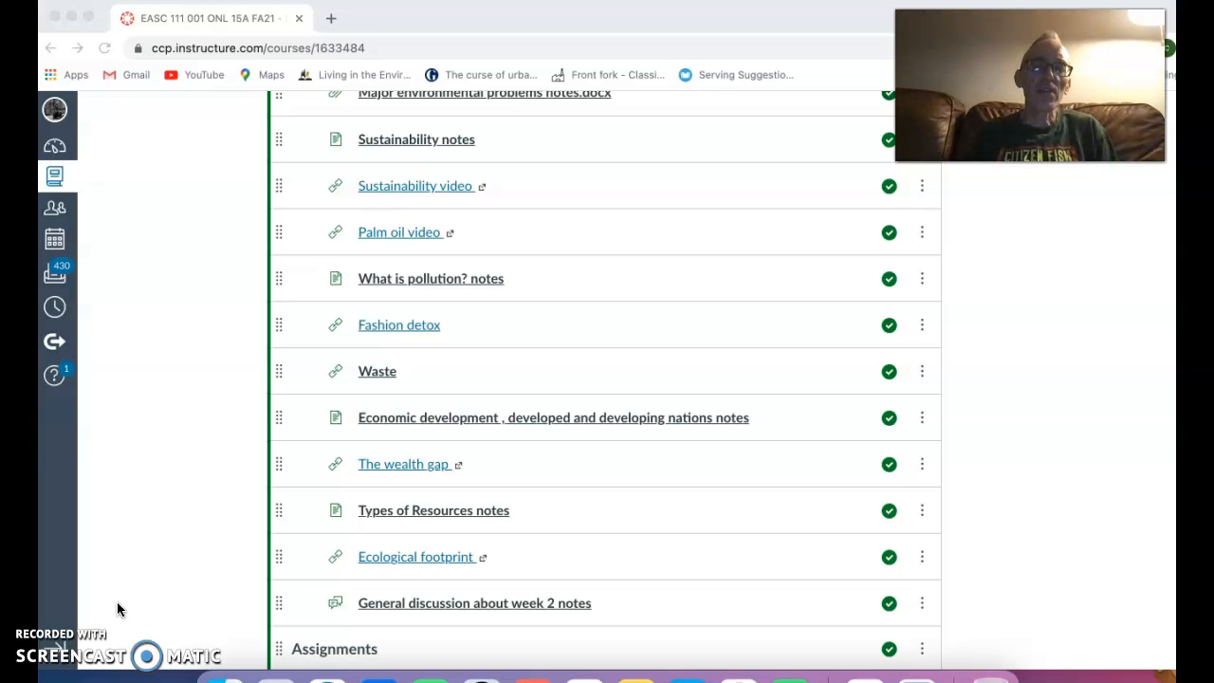
mouse_move(77, 630)
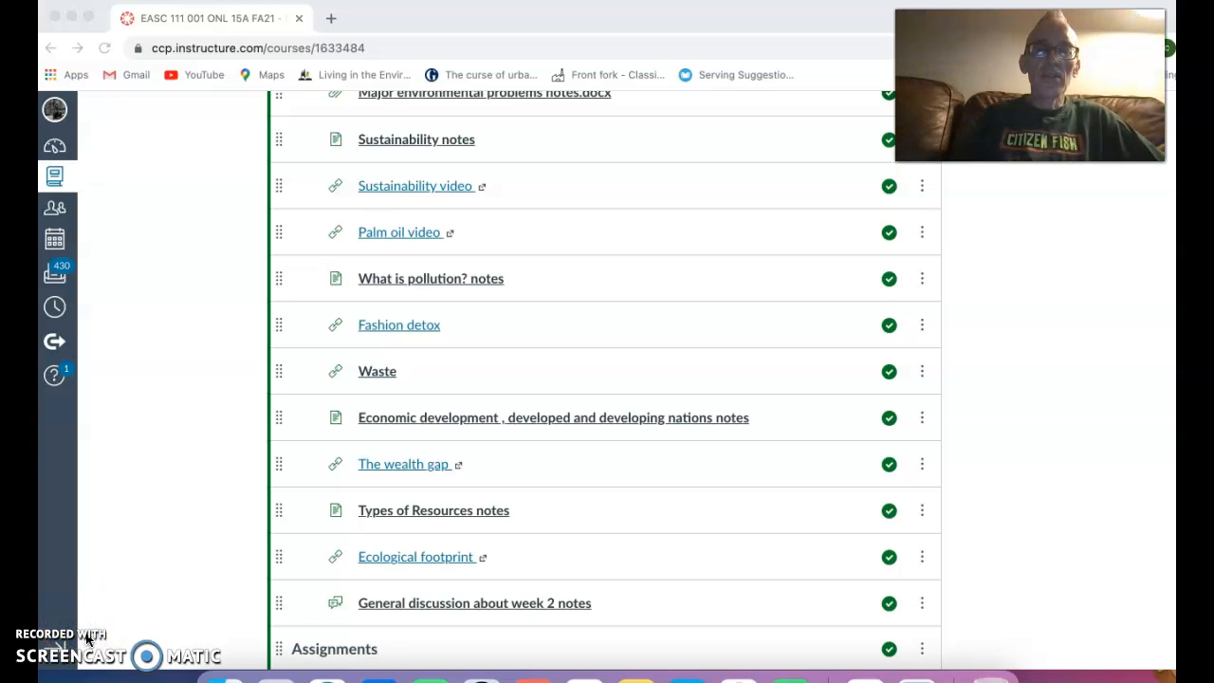
mouse_move(437, 402)
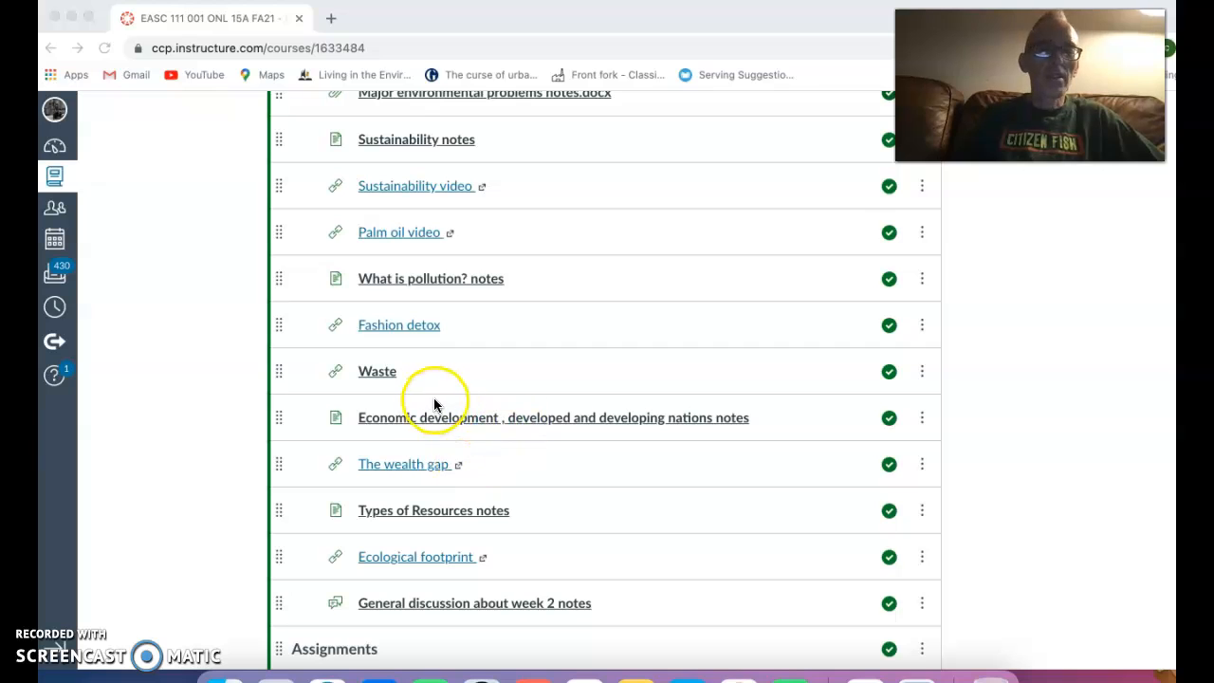
mouse_move(433, 371)
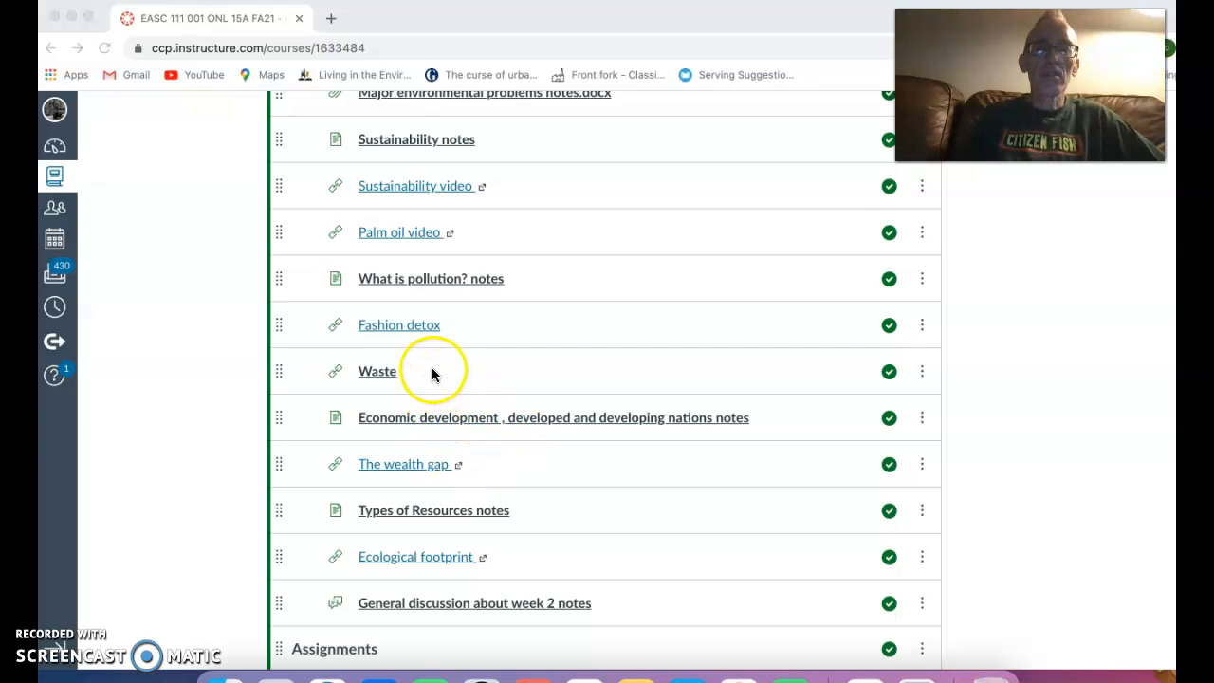
mouse_move(455, 381)
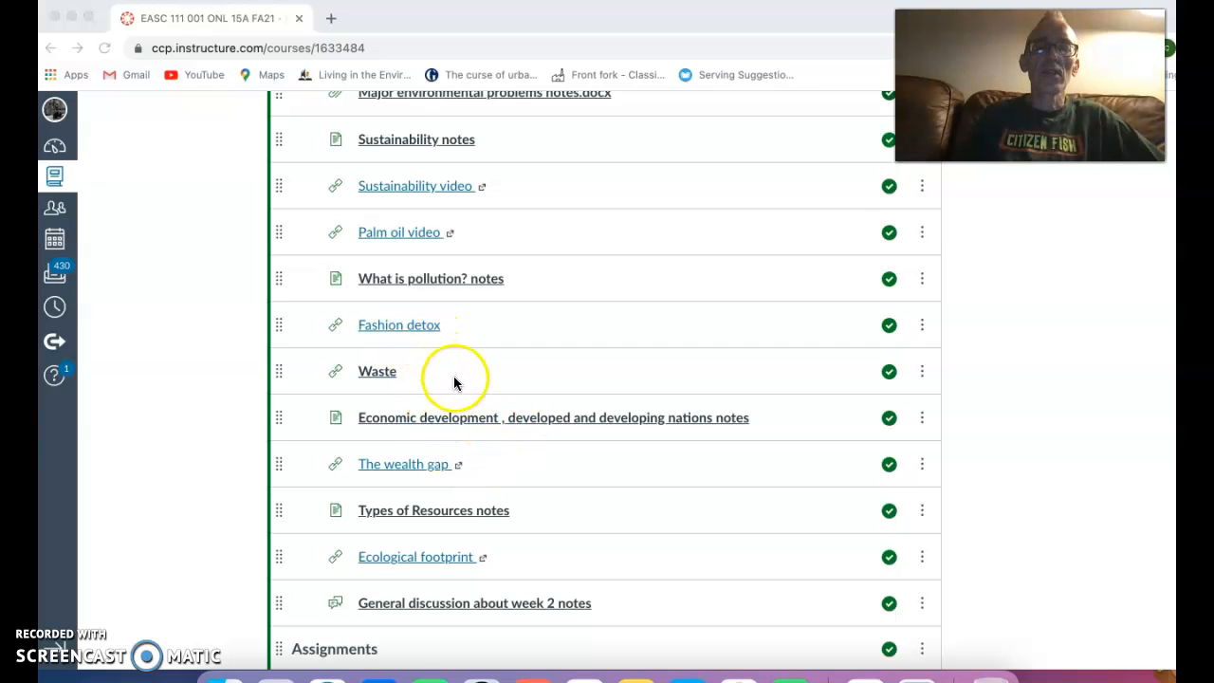
mouse_move(425, 349)
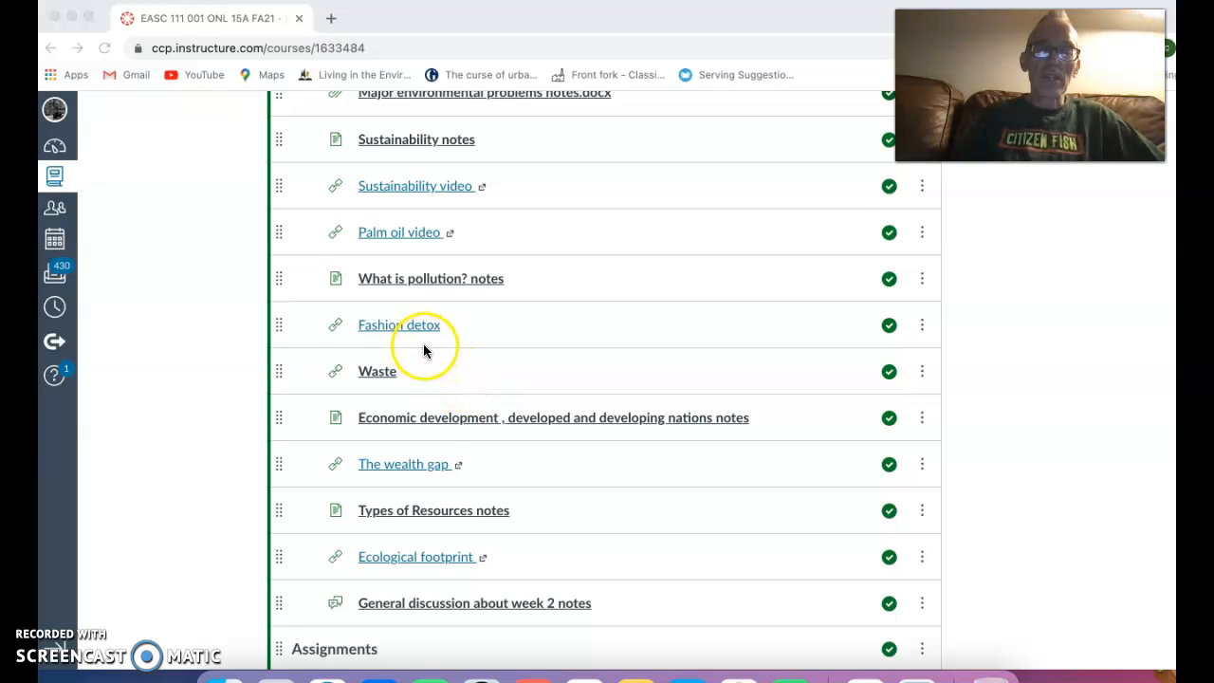
mouse_move(451, 476)
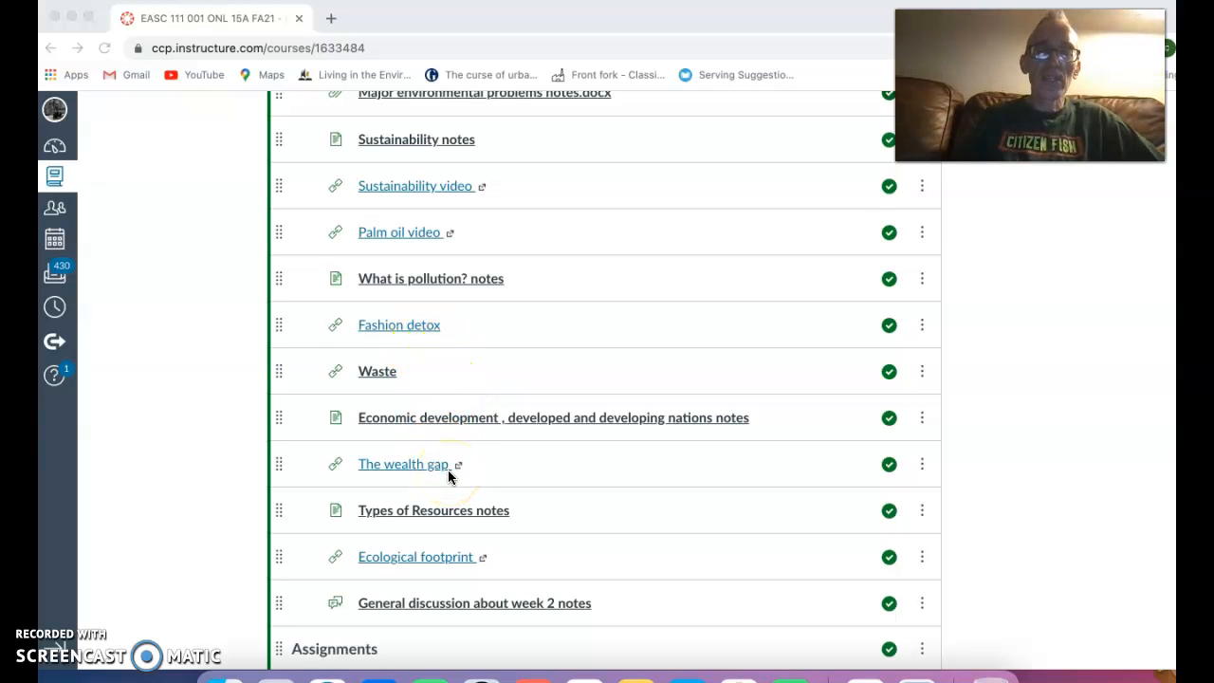
mouse_move(558, 527)
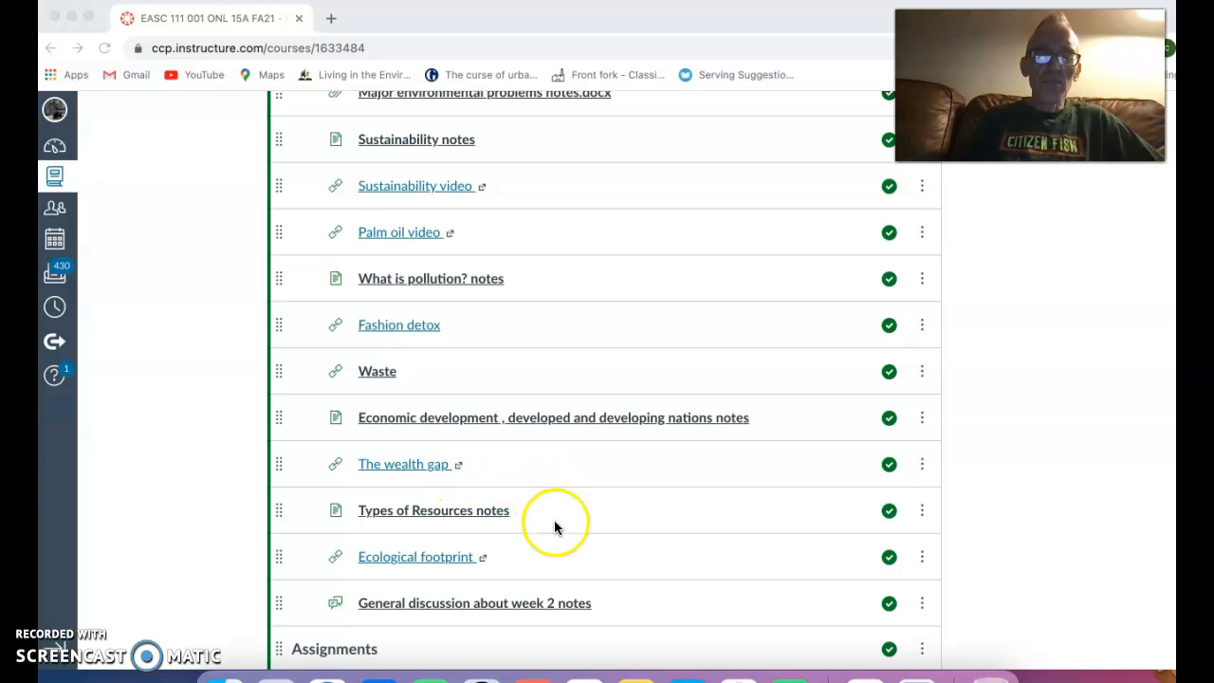
mouse_move(619, 617)
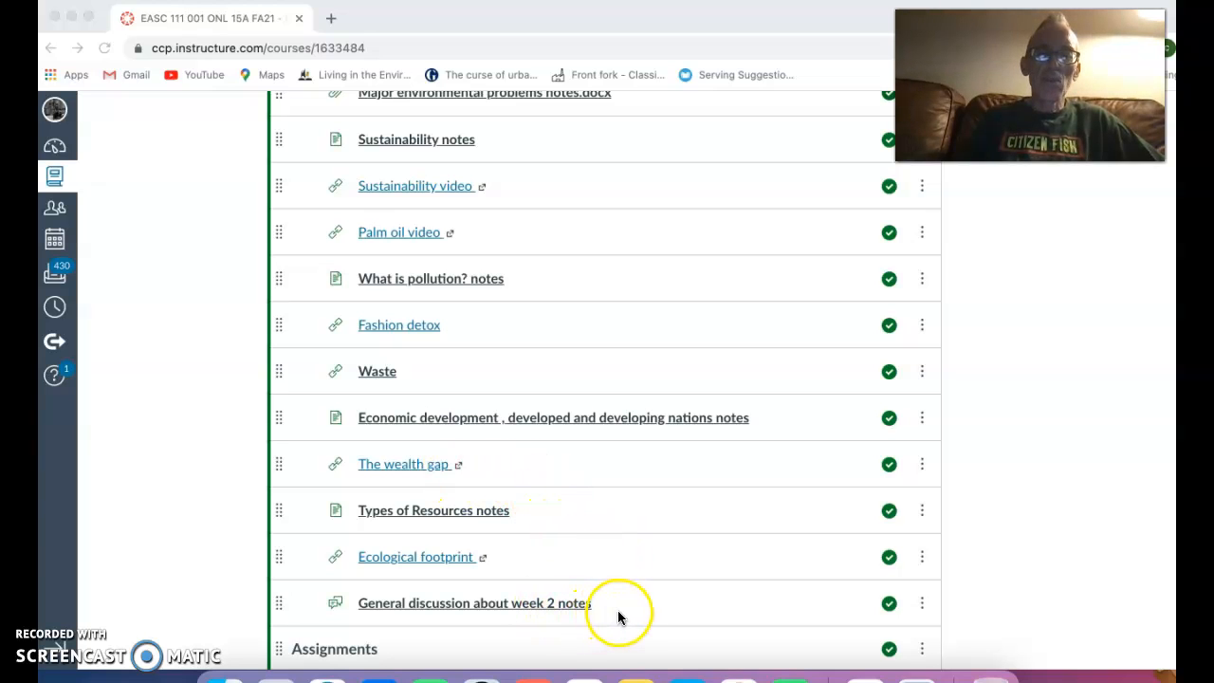
mouse_move(482, 615)
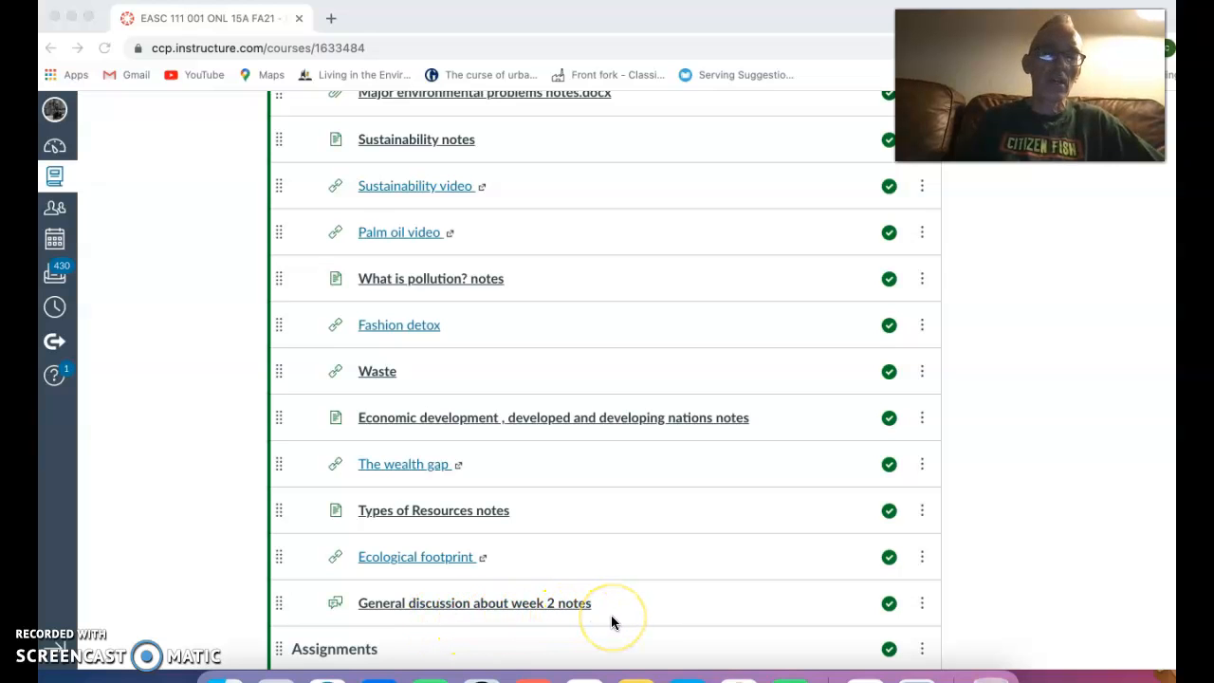
Step: Scroll down to Week 2's Sustainability discussion, due Sep 18 for 10 points
scroll(down, 3)
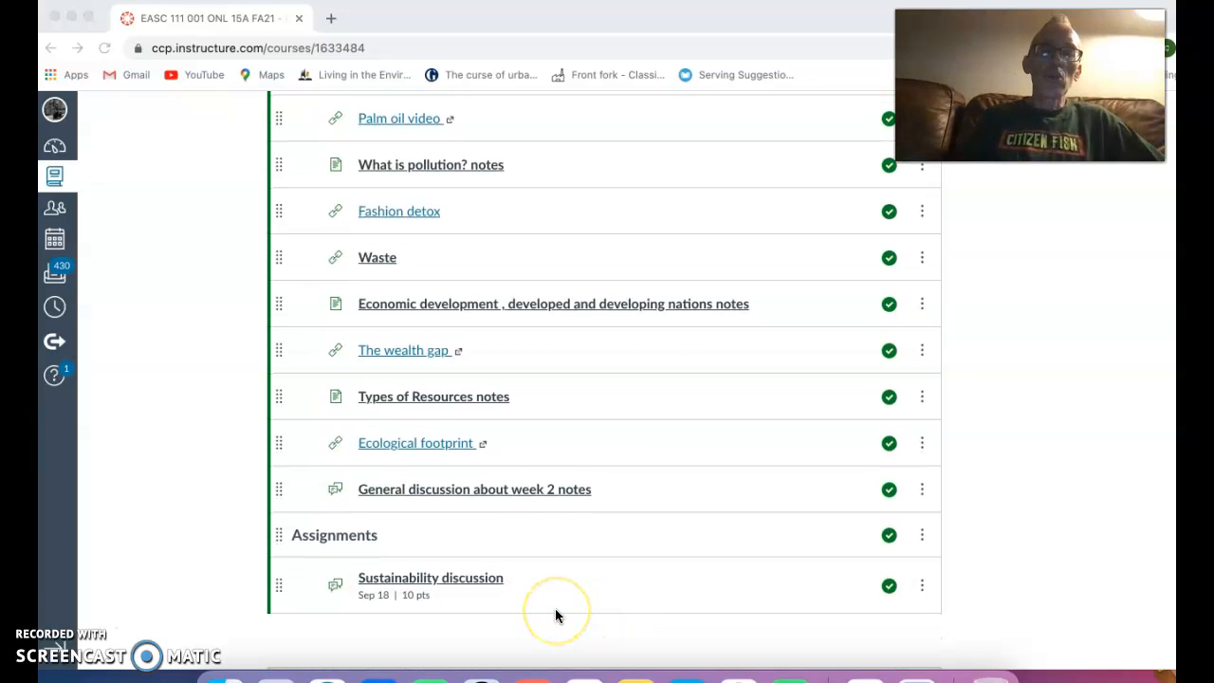
mouse_move(475, 607)
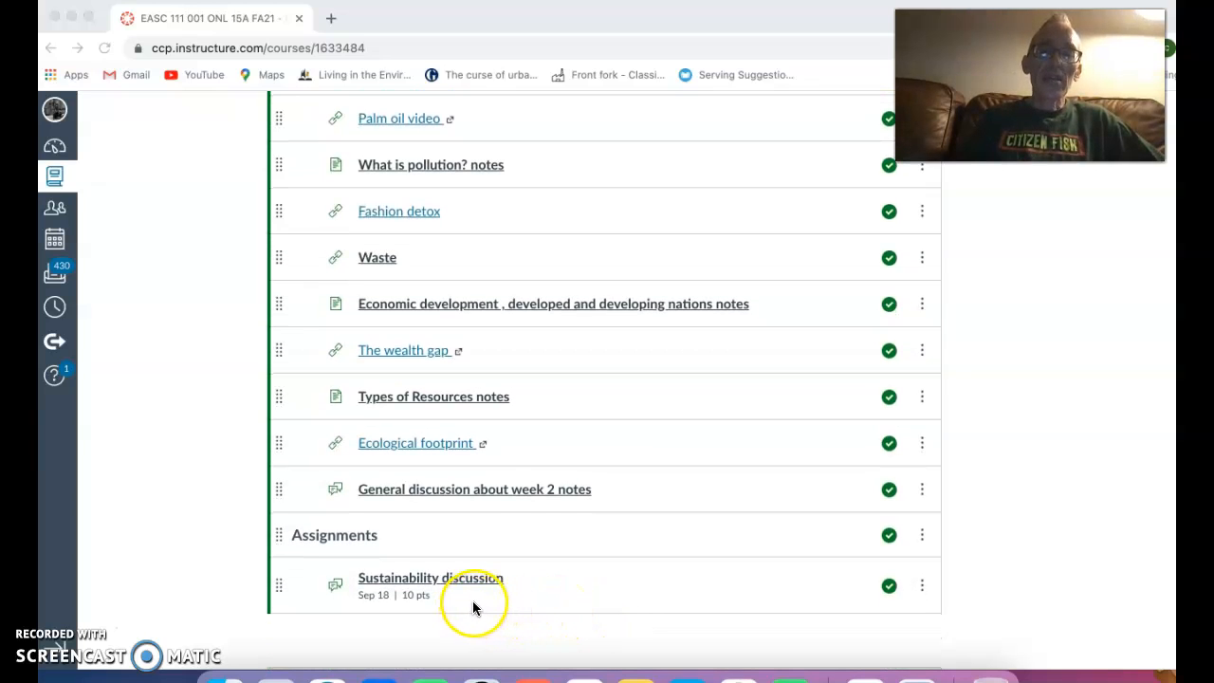
mouse_move(465, 608)
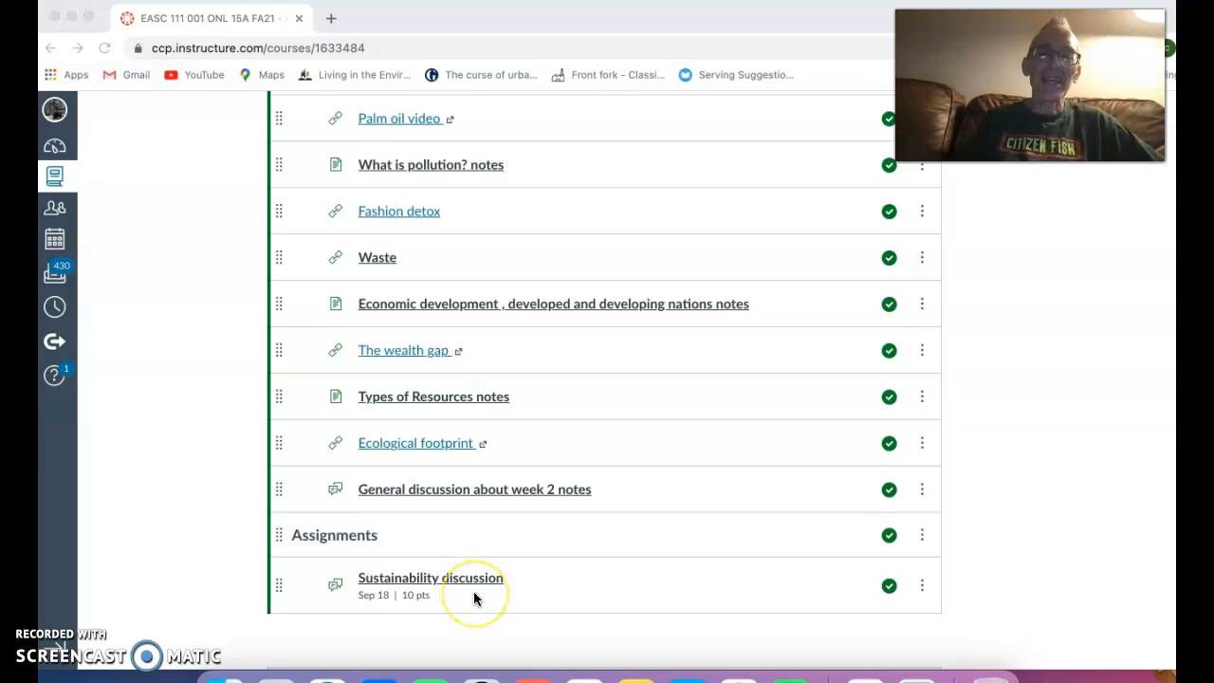
mouse_move(493, 611)
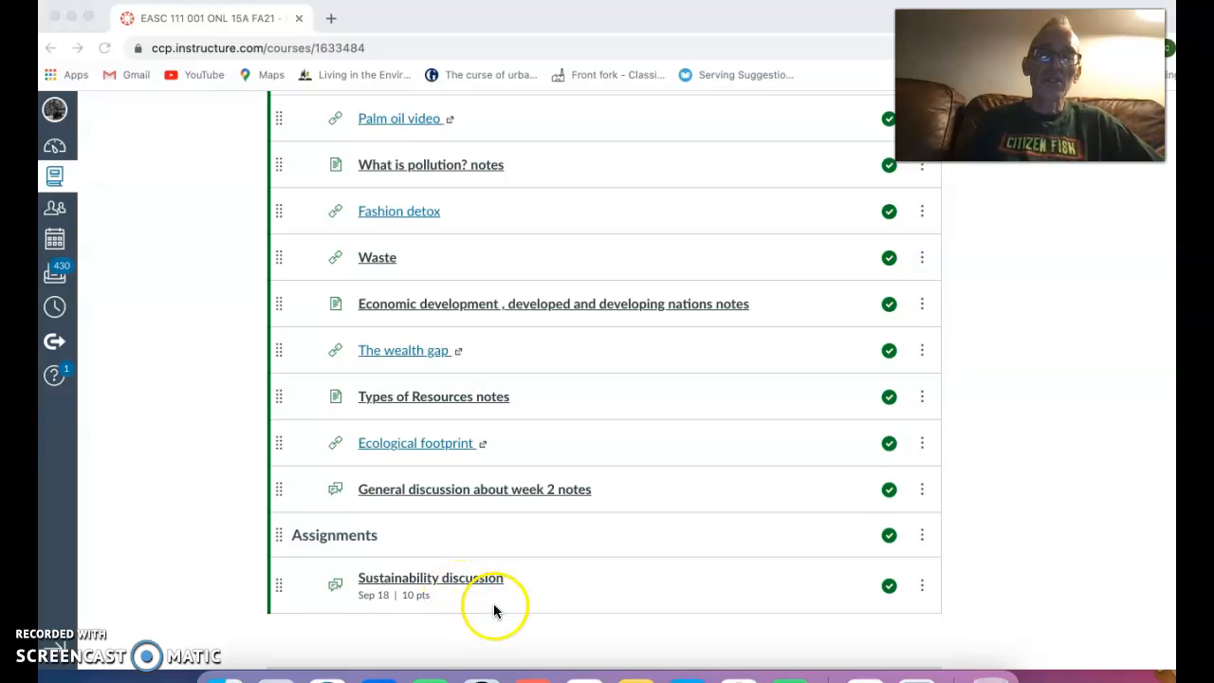
mouse_move(72, 635)
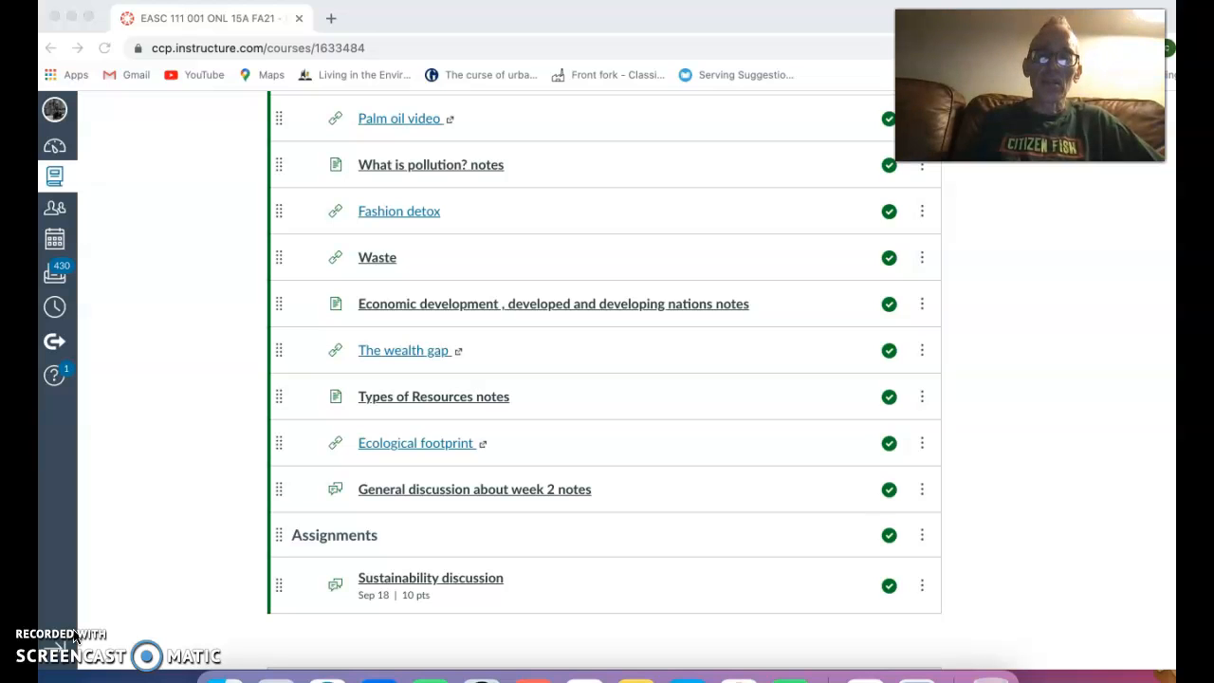
Step: Scroll through Week 3: Population to Country choice for report 1 and TEST 1
scroll(down, 3)
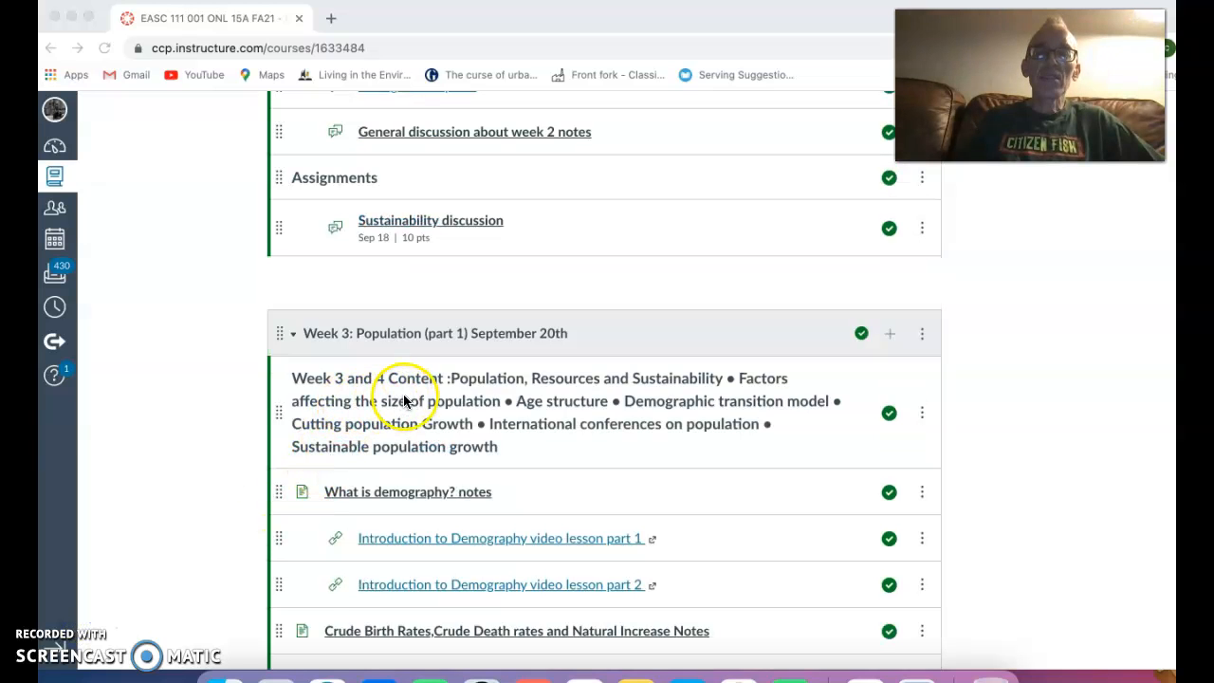
mouse_move(452, 370)
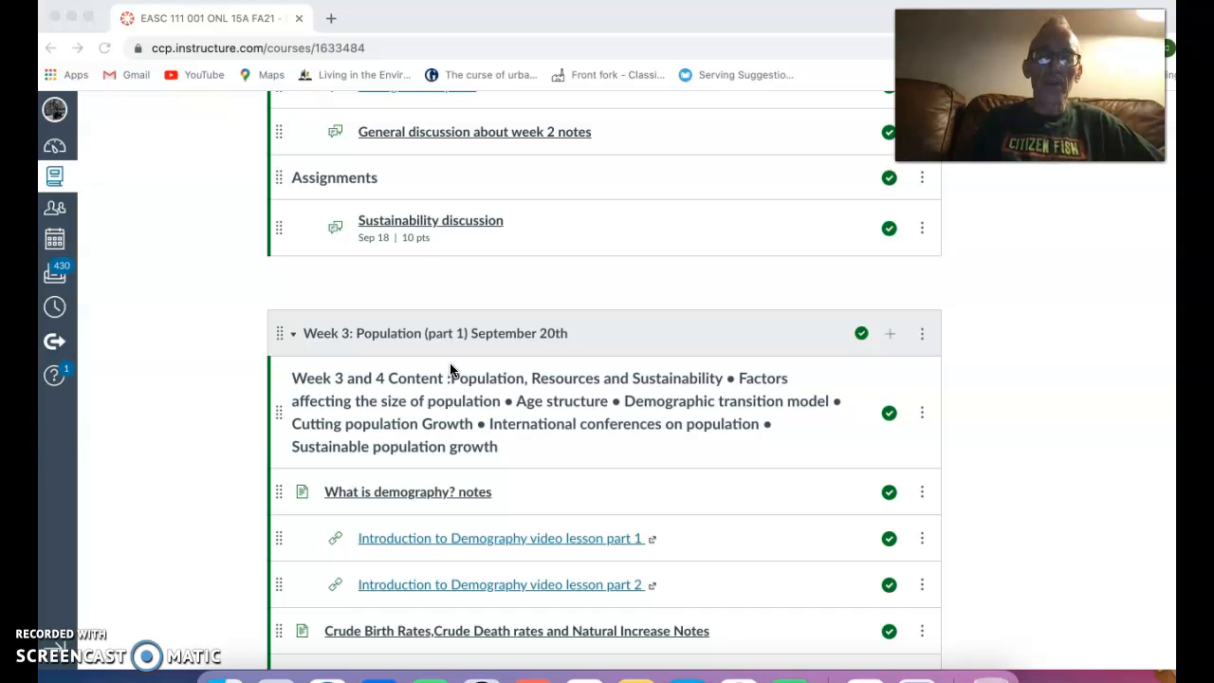
scroll(down, 3)
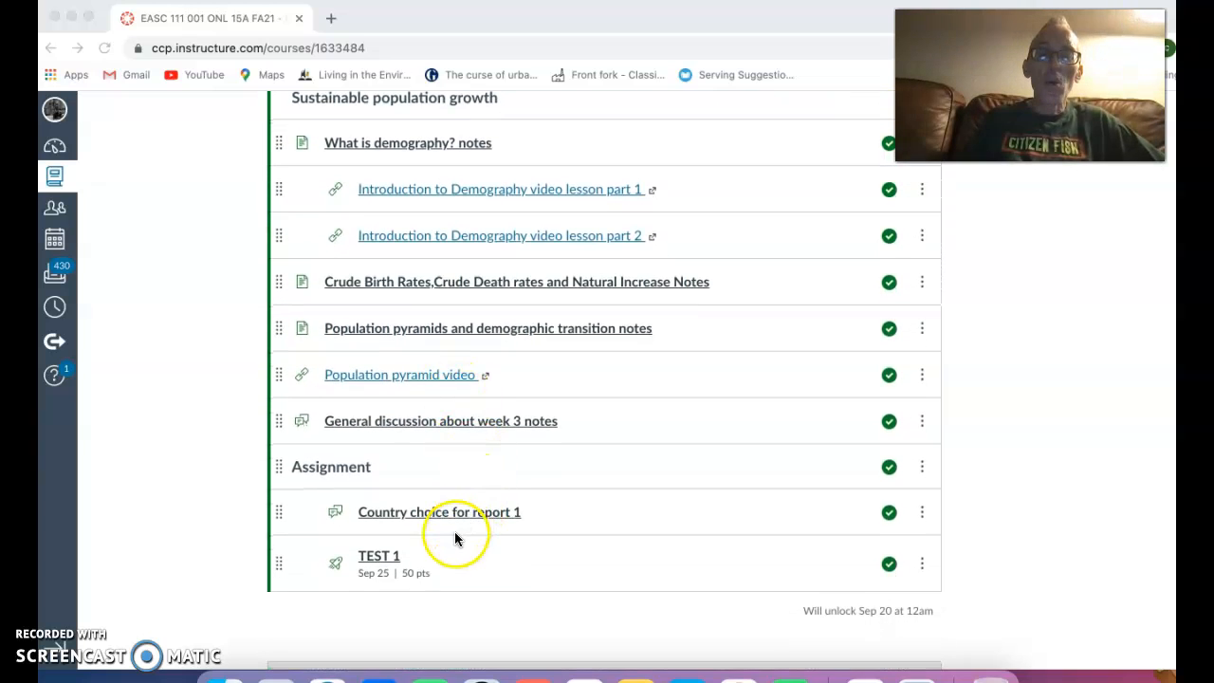
mouse_move(438, 564)
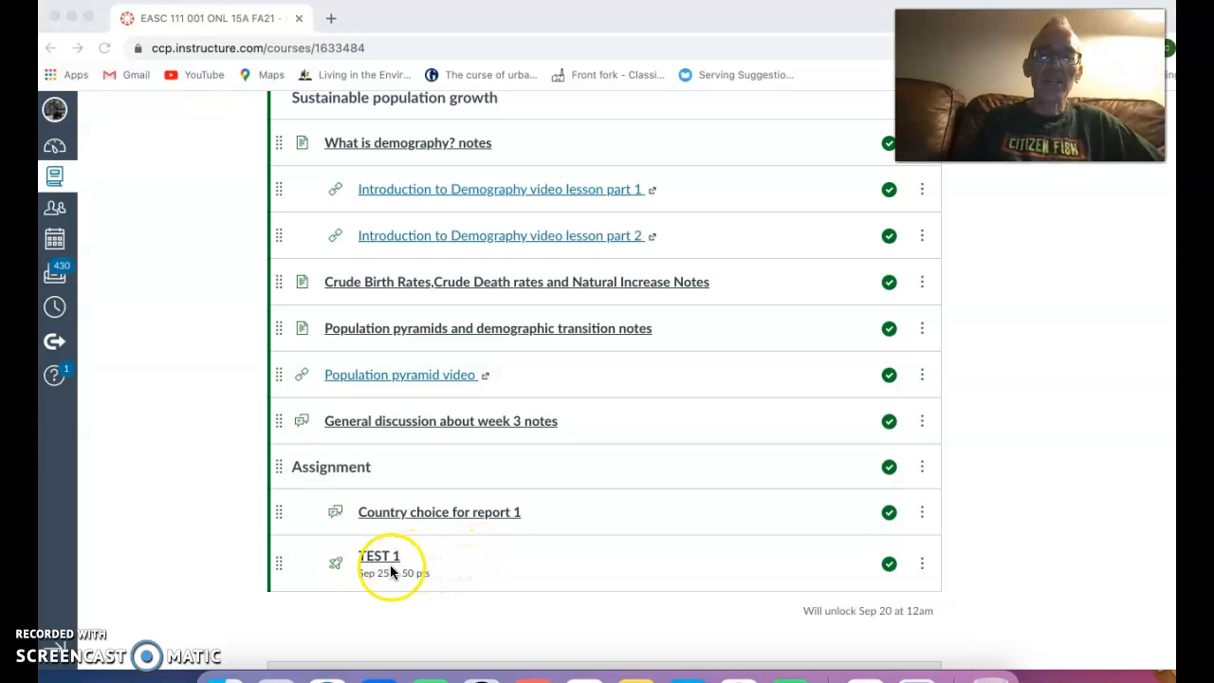
mouse_move(452, 539)
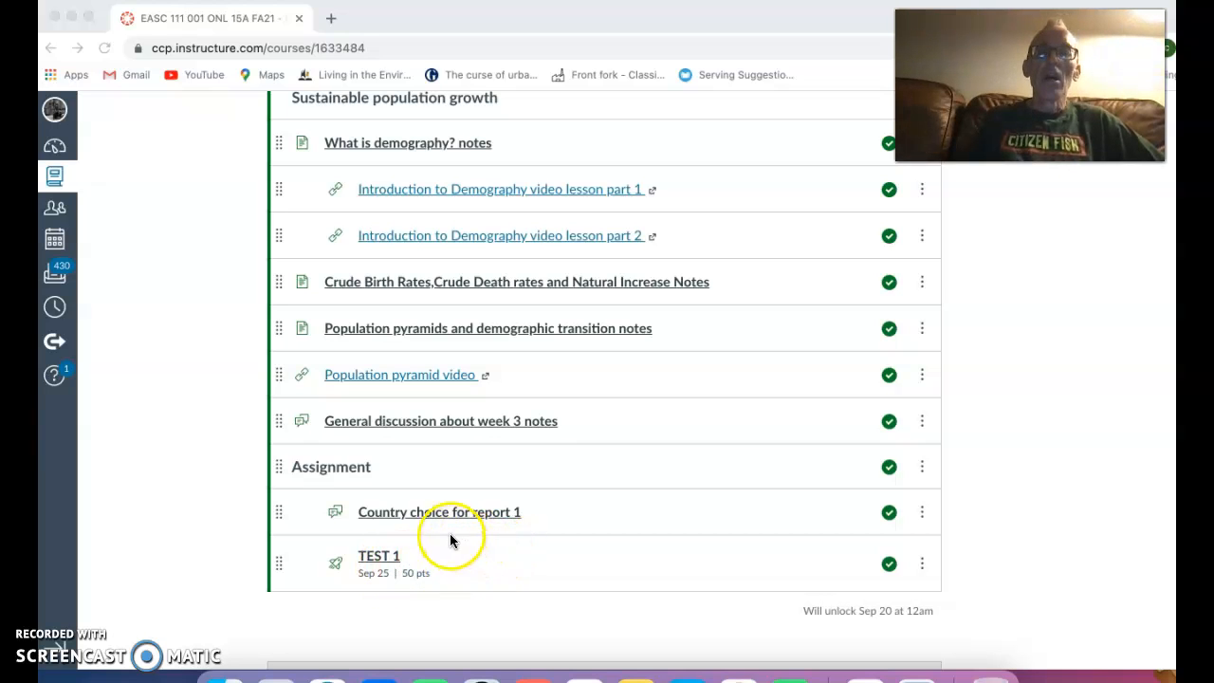
mouse_move(436, 519)
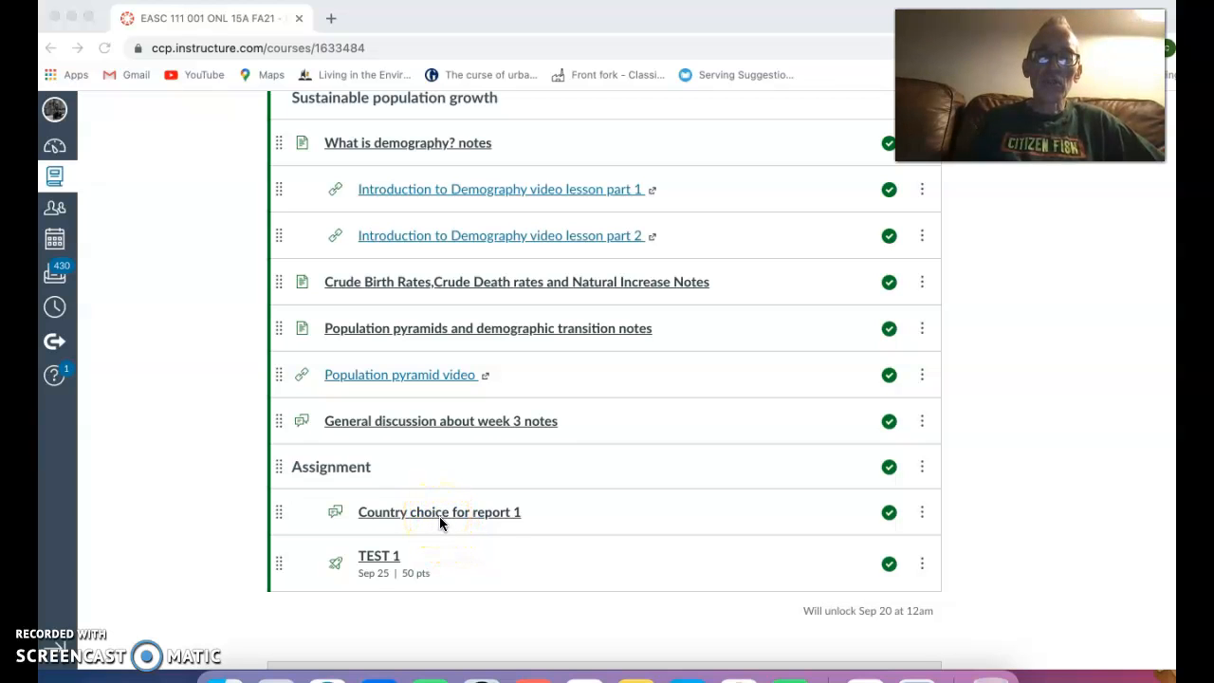
mouse_move(512, 550)
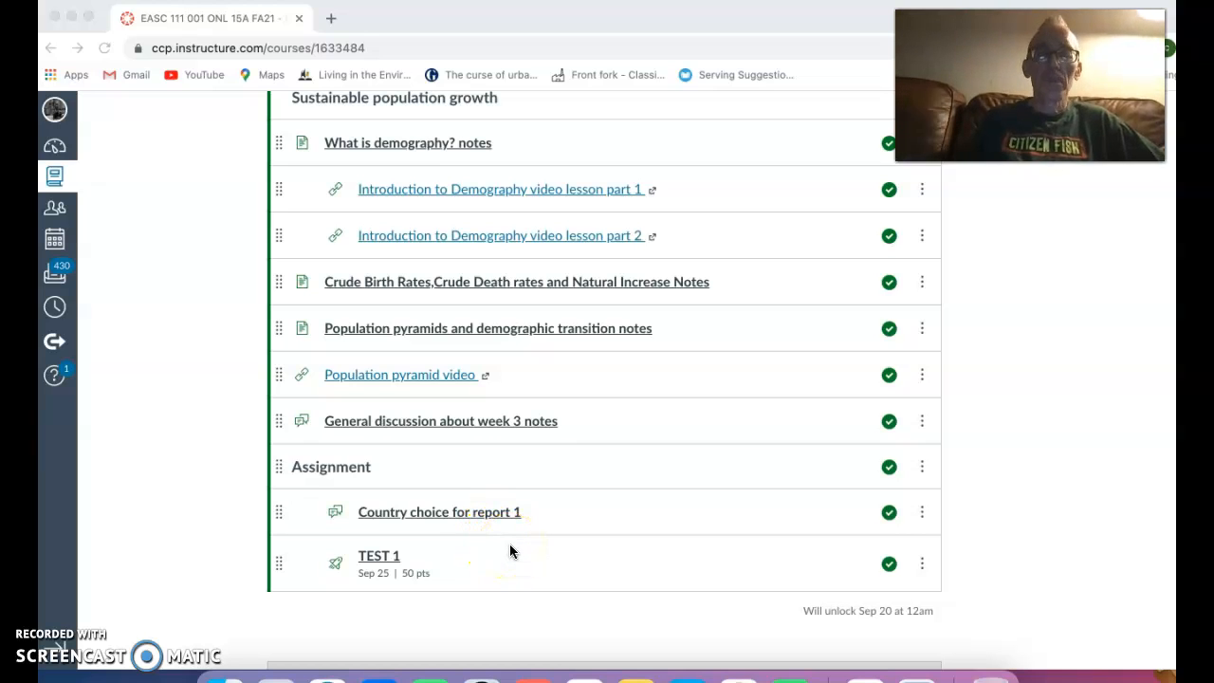
Step: Scroll back up above Week 2 to the Assignments group with Report ONE, due Oct 18
scroll(up, 3)
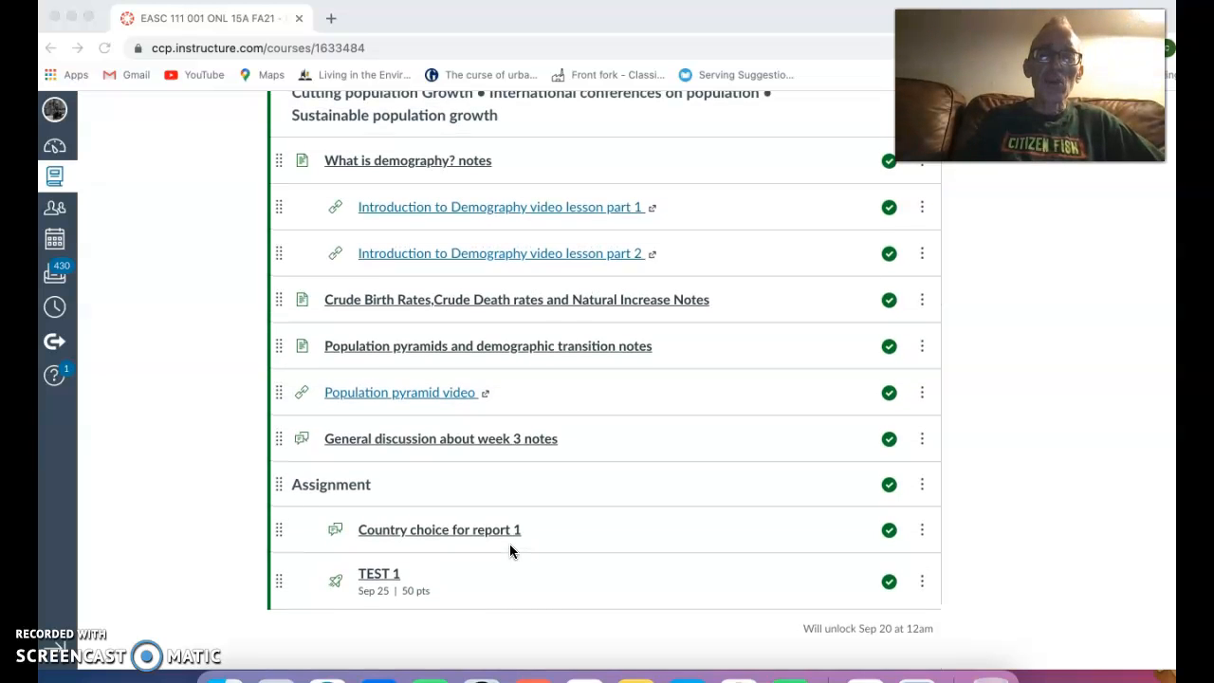
scroll(up, 3)
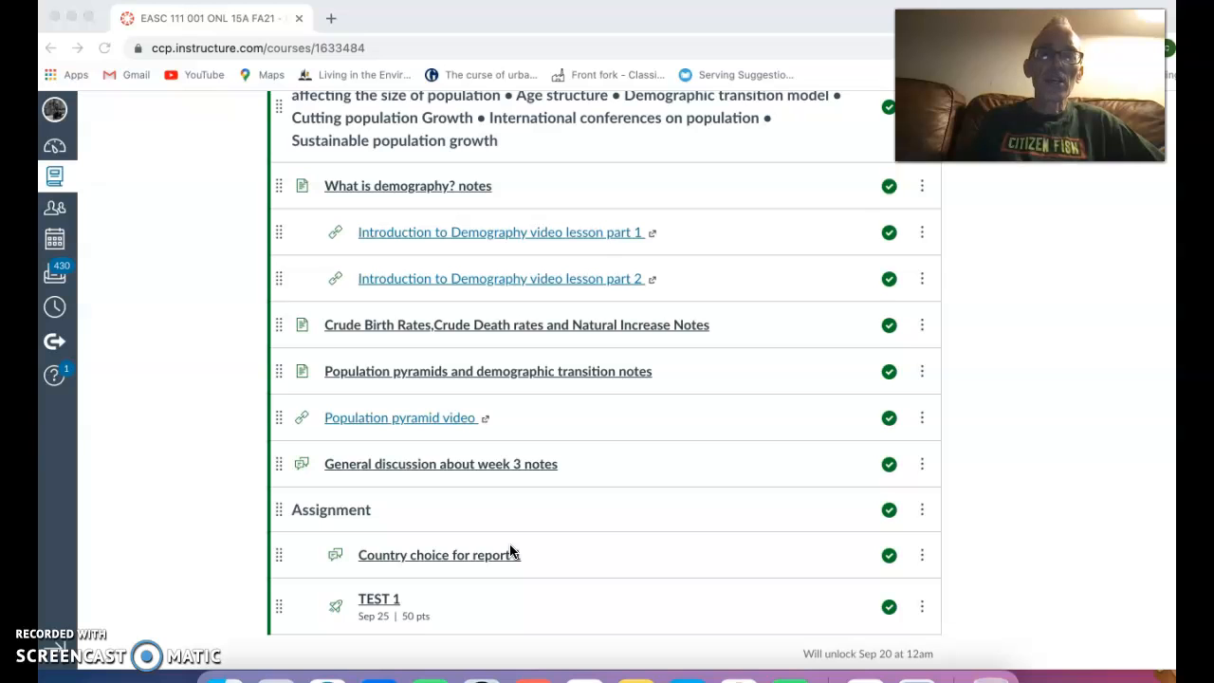
scroll(up, 3)
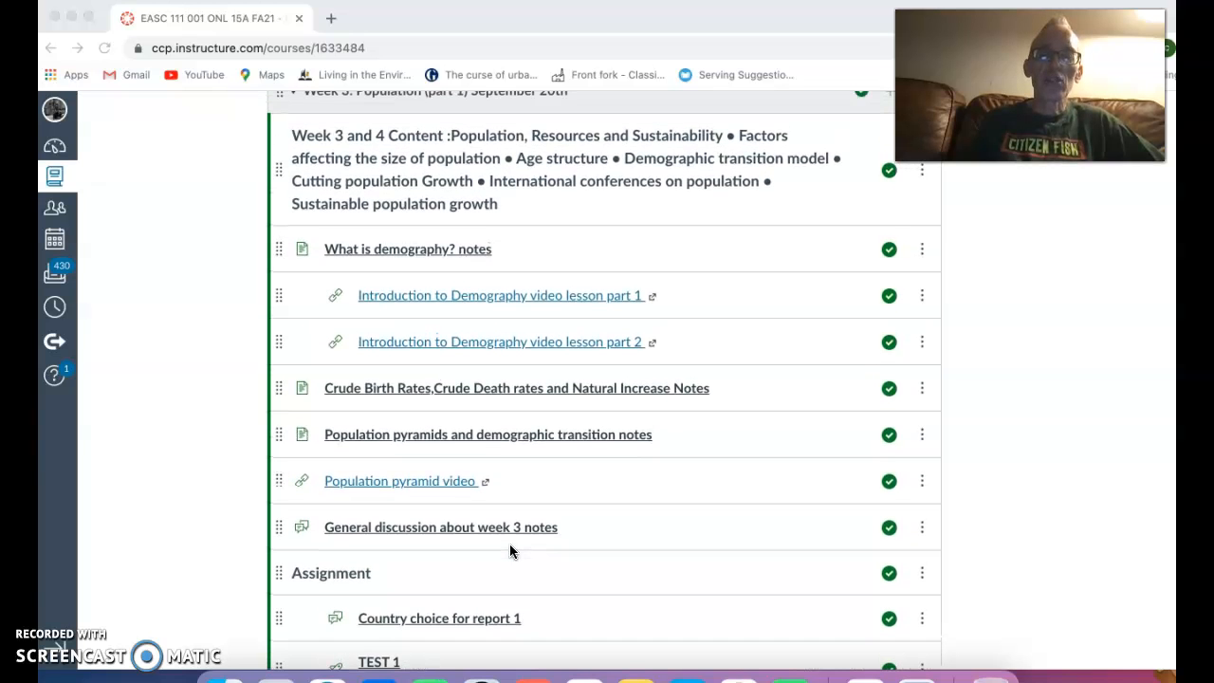
scroll(up, 3)
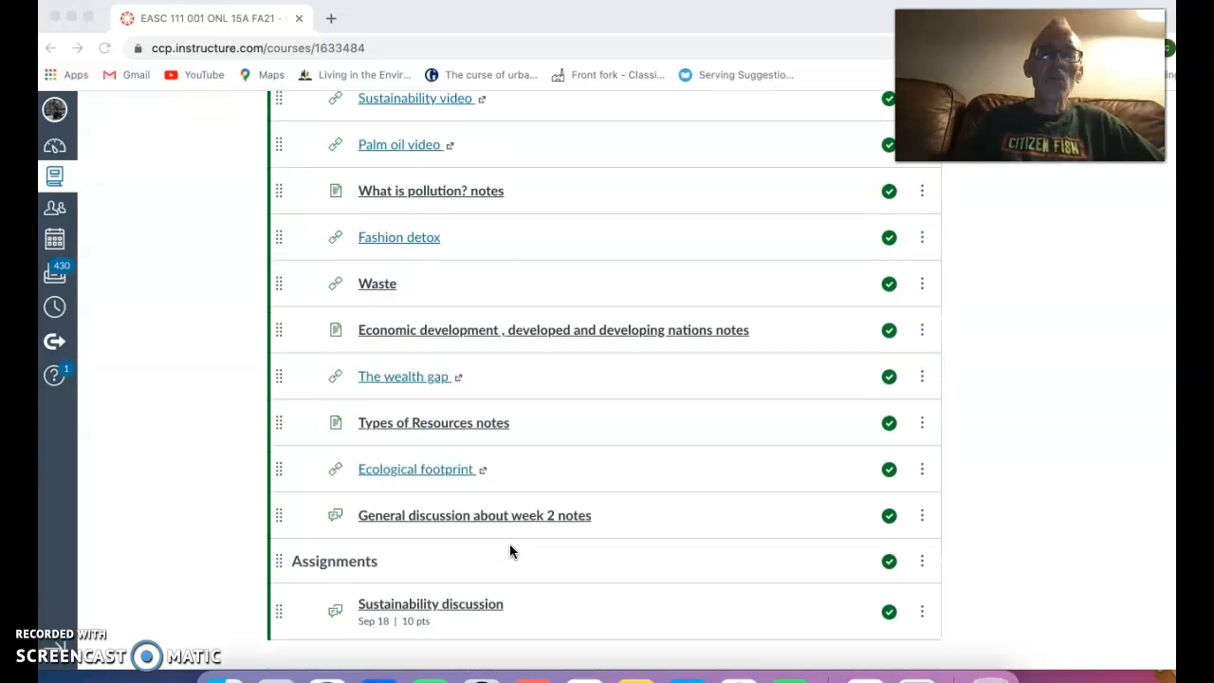
scroll(up, 3)
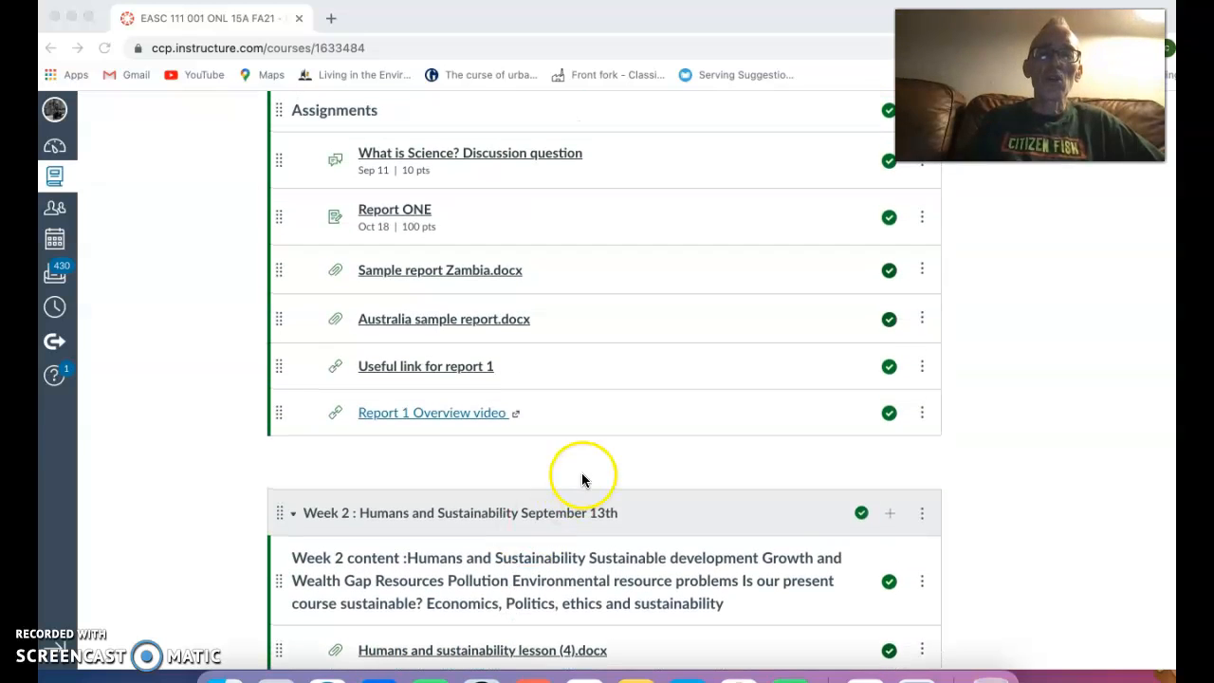
mouse_move(465, 281)
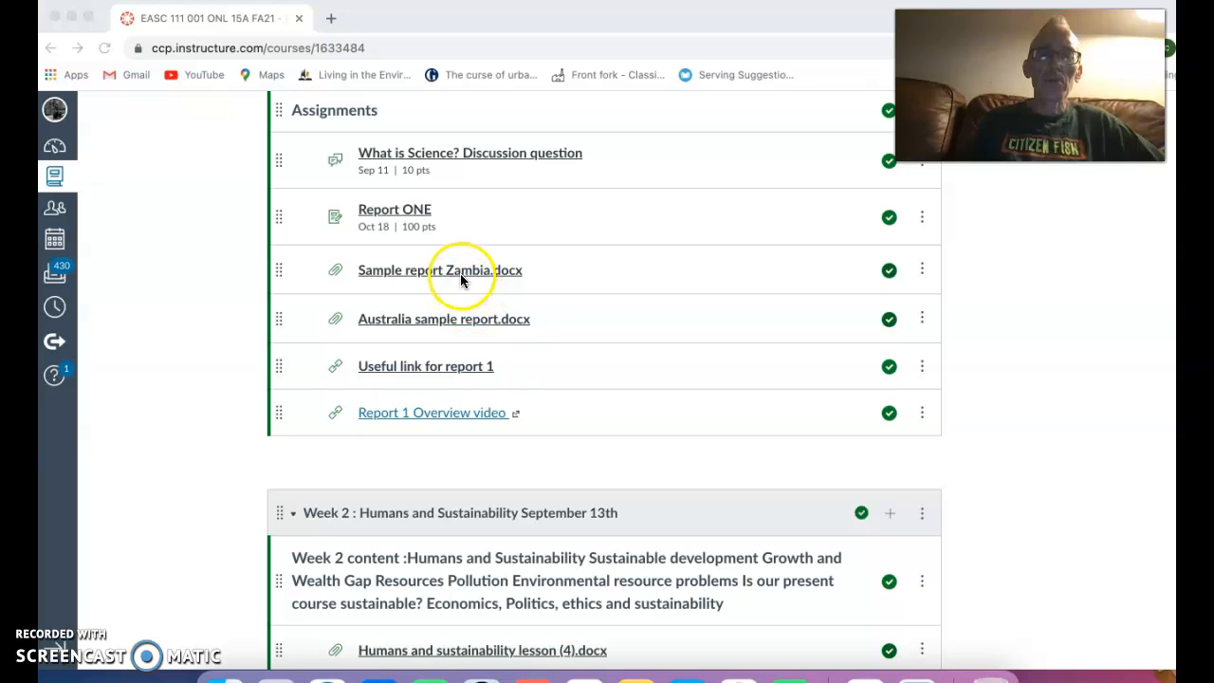
mouse_move(406, 218)
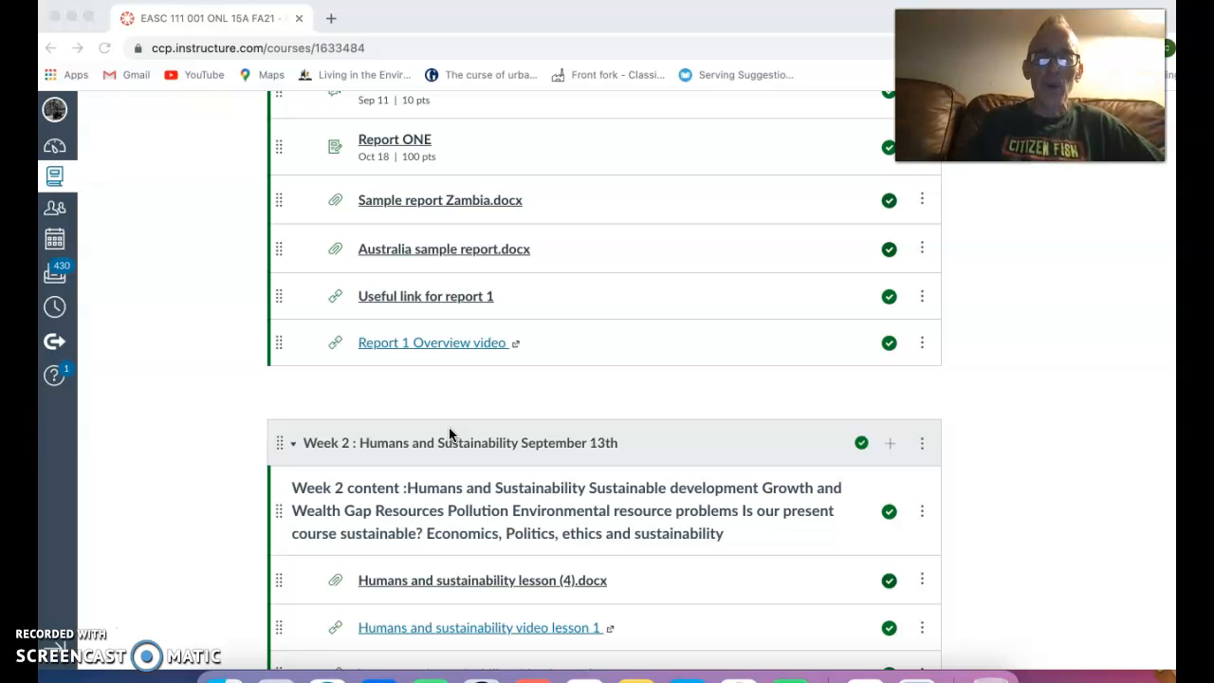
Step: Scroll back down through Week 2 to its Sustainability discussion above Week 3: Population
scroll(down, 3)
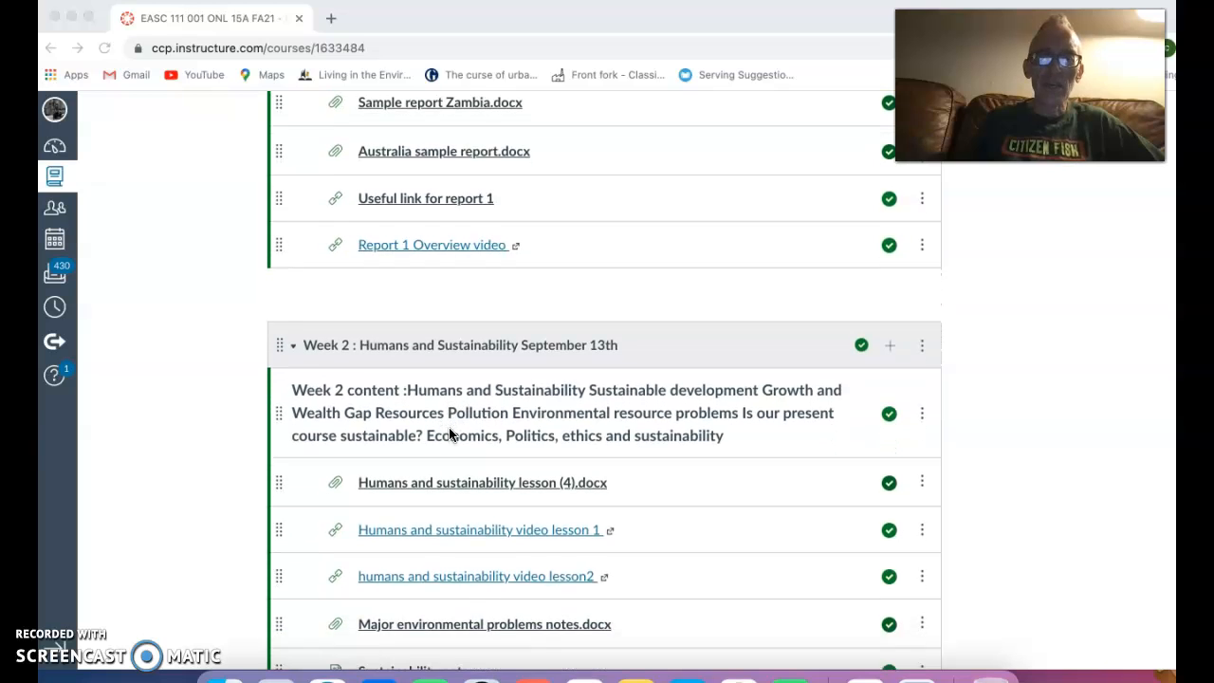
scroll(down, 3)
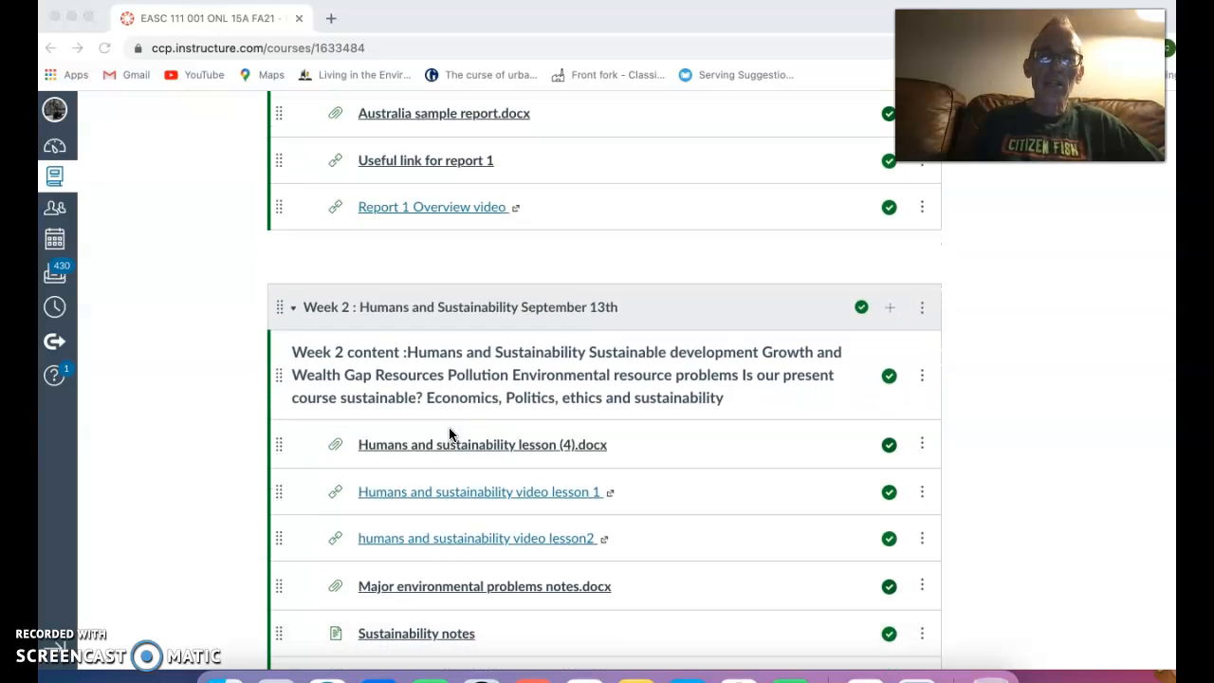
scroll(down, 3)
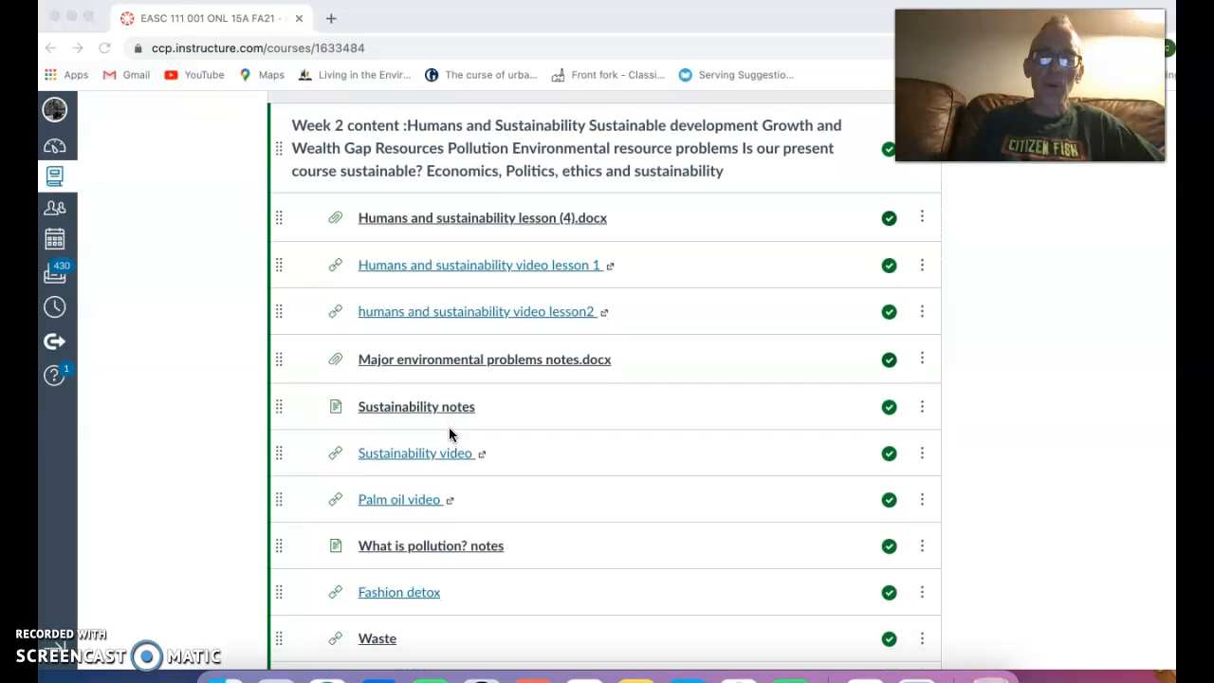
scroll(down, 3)
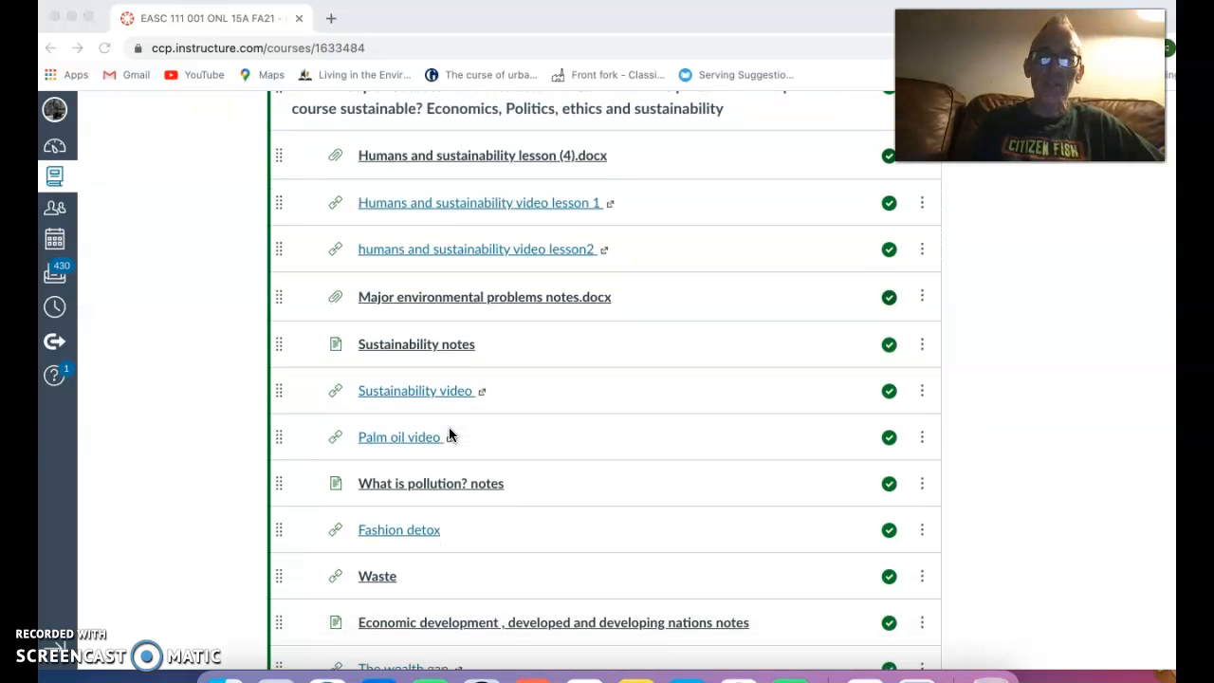
scroll(down, 3)
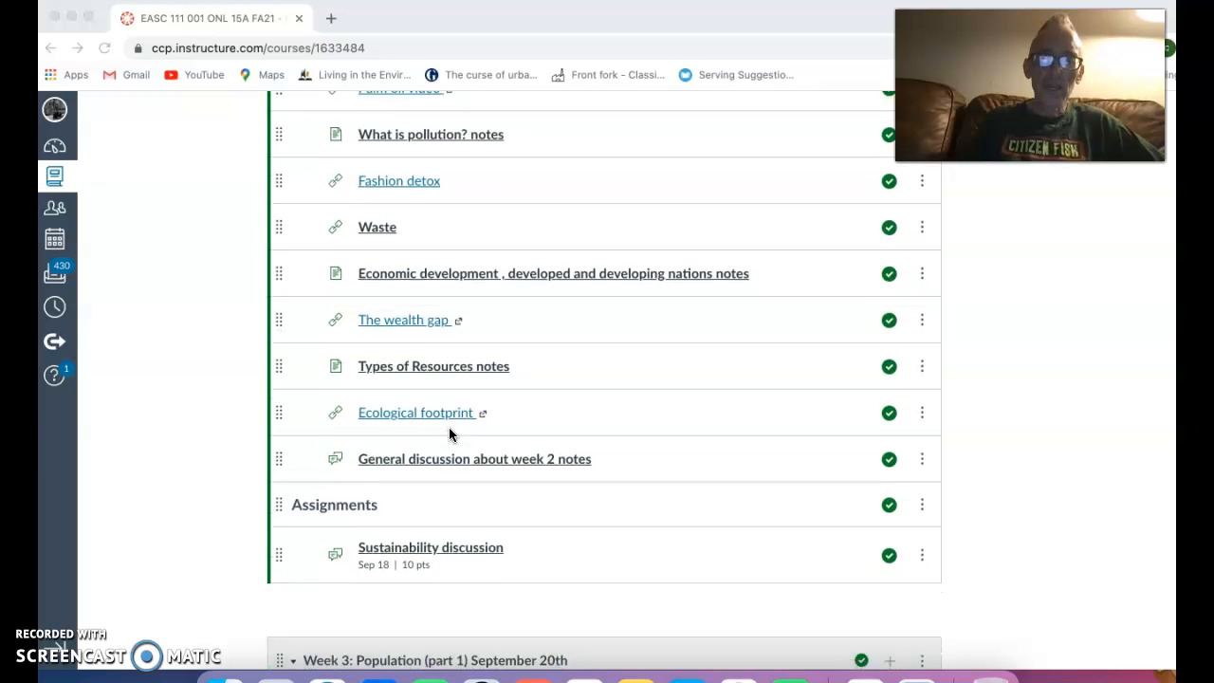
Step: Scroll through Week 3's notes and videos to Country choice for report 1 and TEST 1
scroll(down, 3)
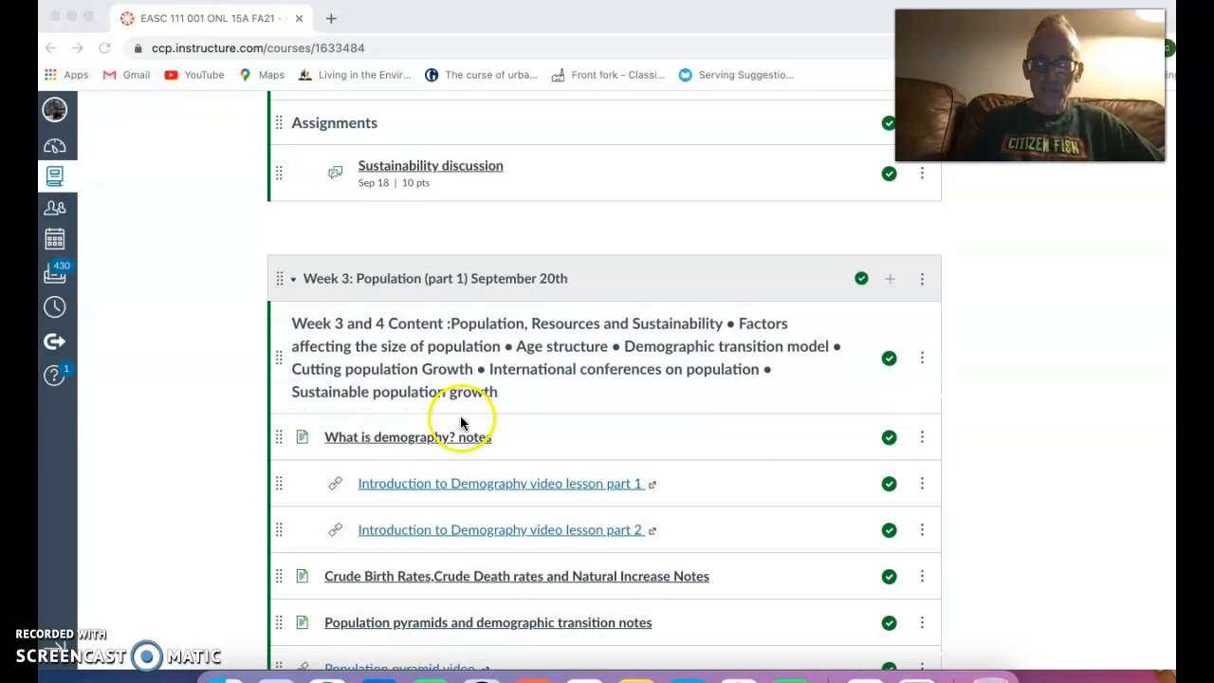
mouse_move(465, 493)
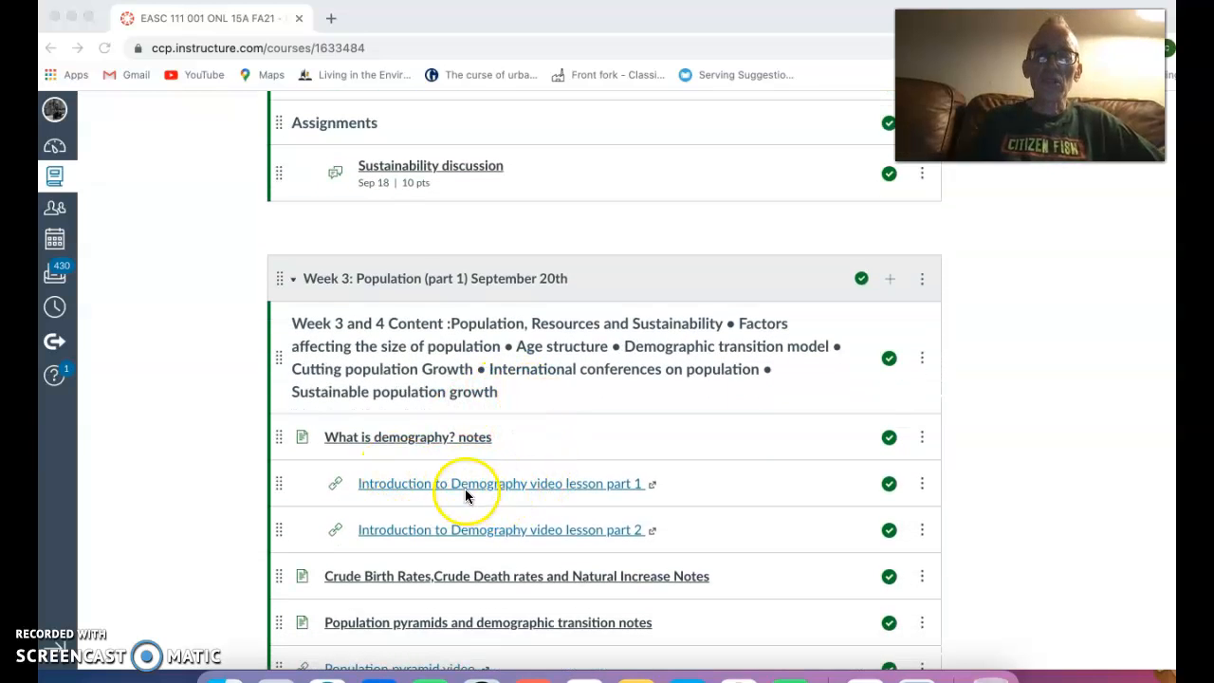
mouse_move(577, 511)
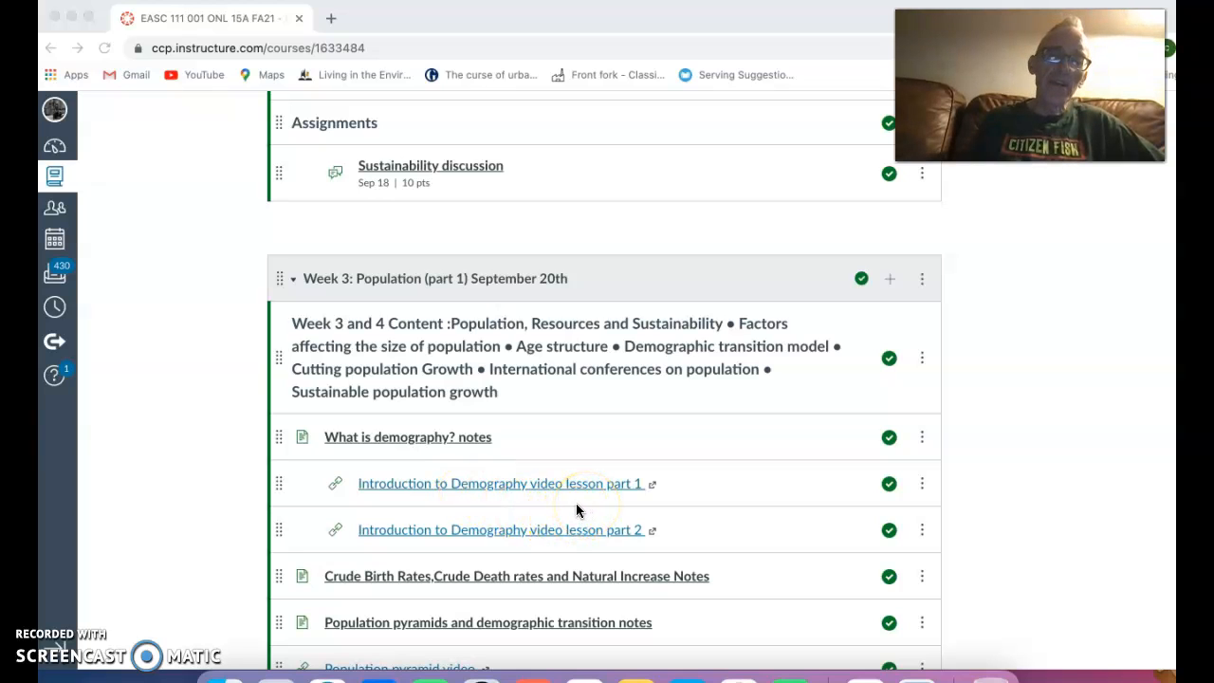
mouse_move(558, 512)
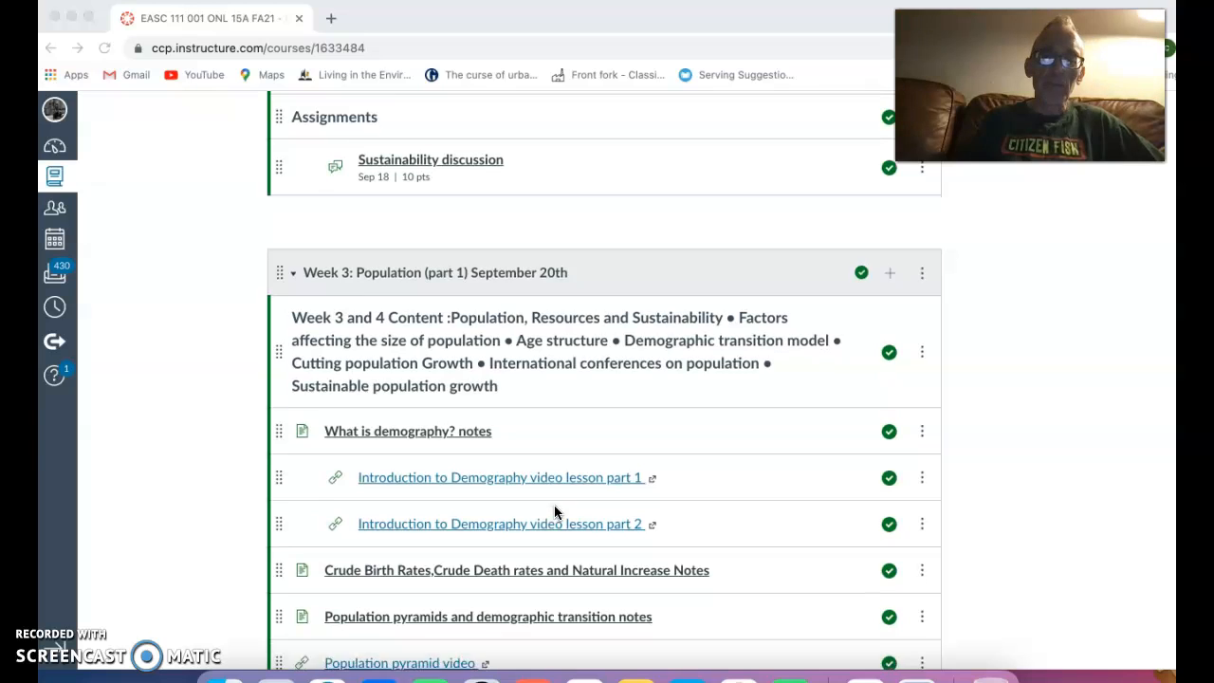
scroll(down, 3)
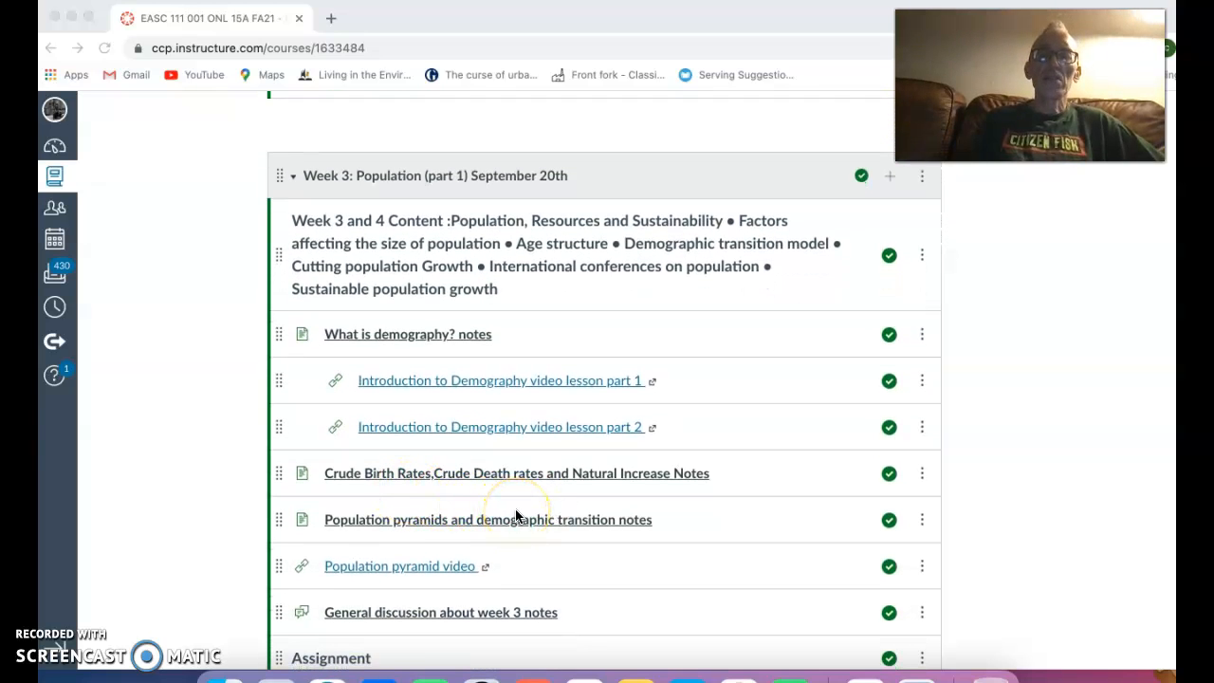
mouse_move(550, 516)
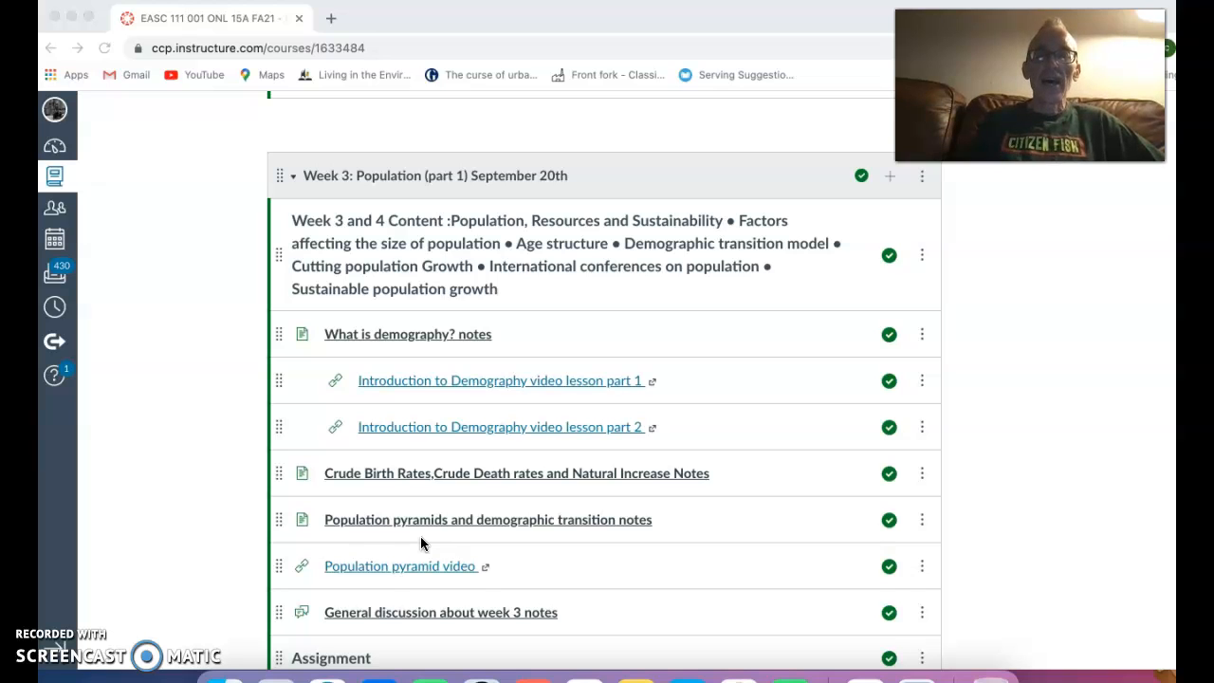
mouse_move(554, 566)
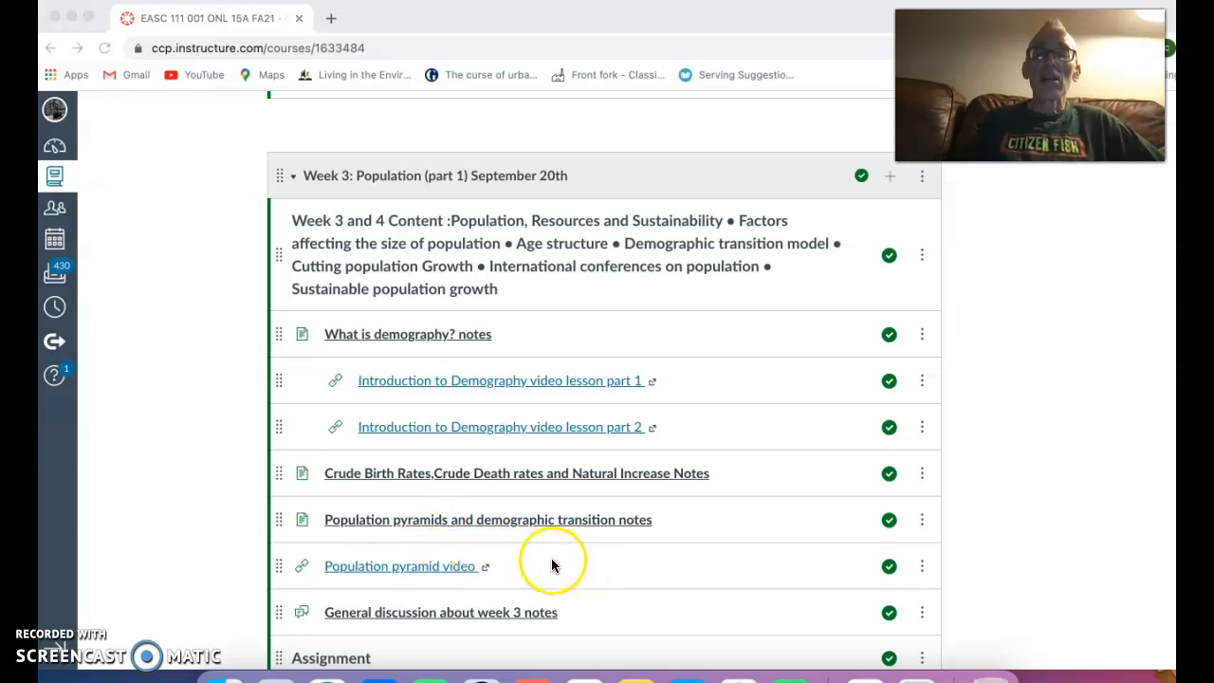
mouse_move(535, 540)
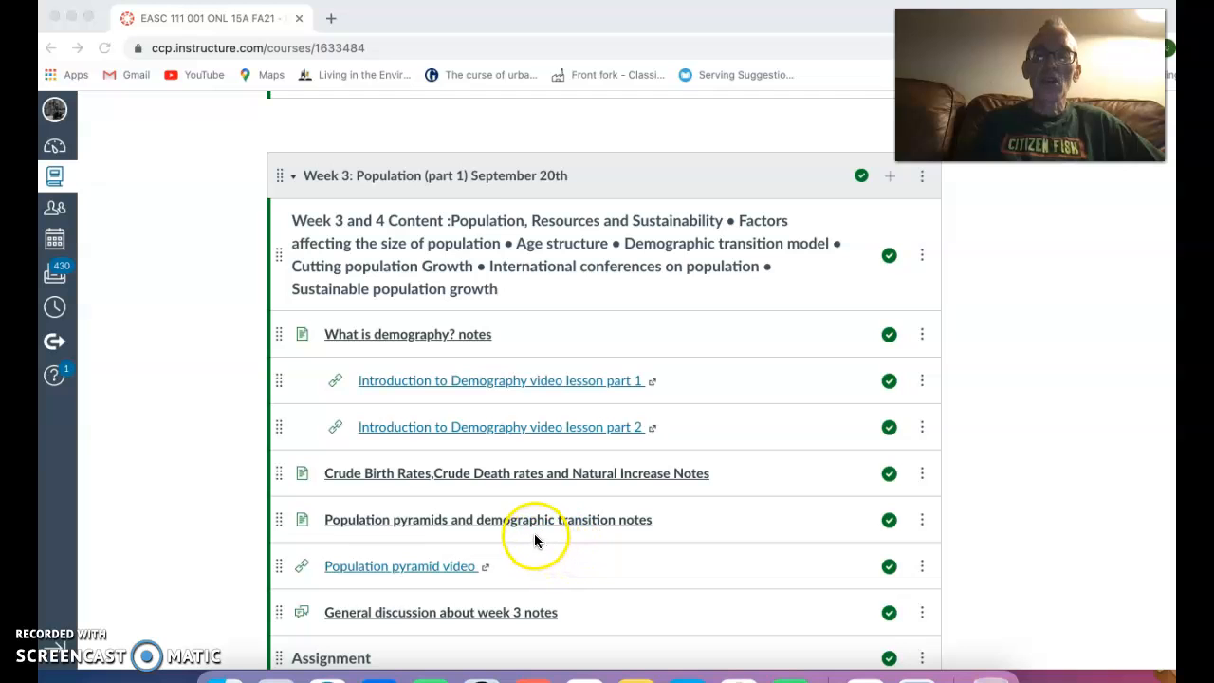
mouse_move(576, 560)
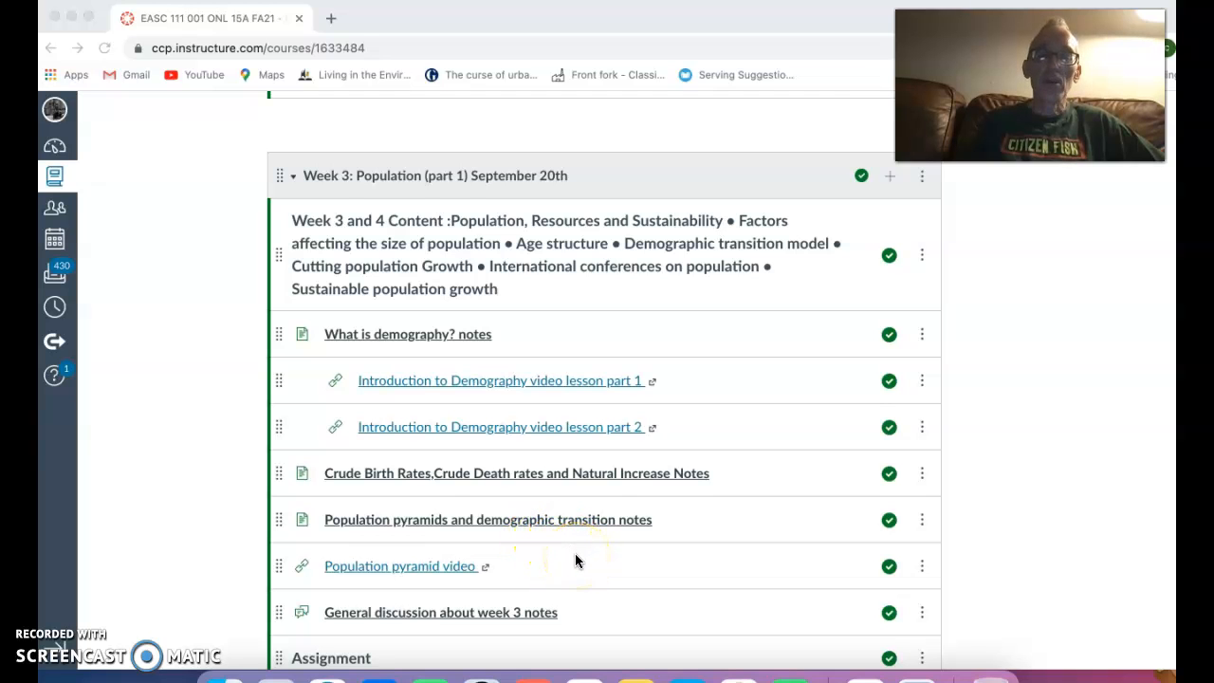
scroll(down, 3)
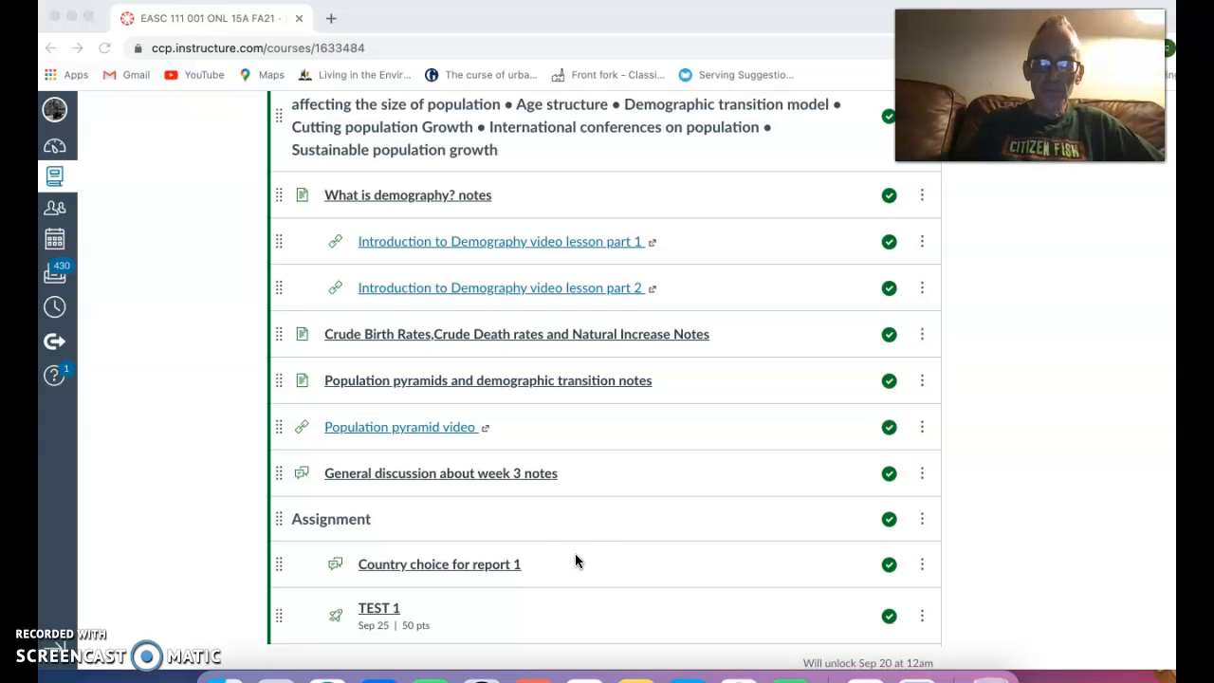
mouse_move(463, 592)
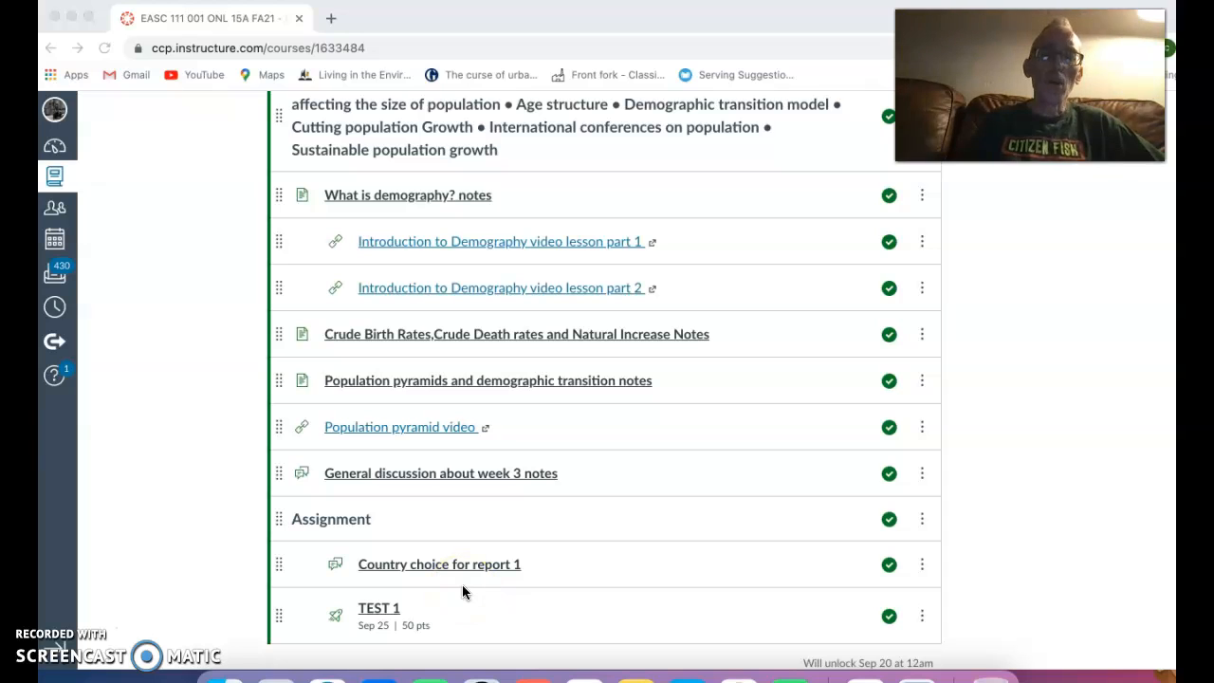
mouse_move(509, 600)
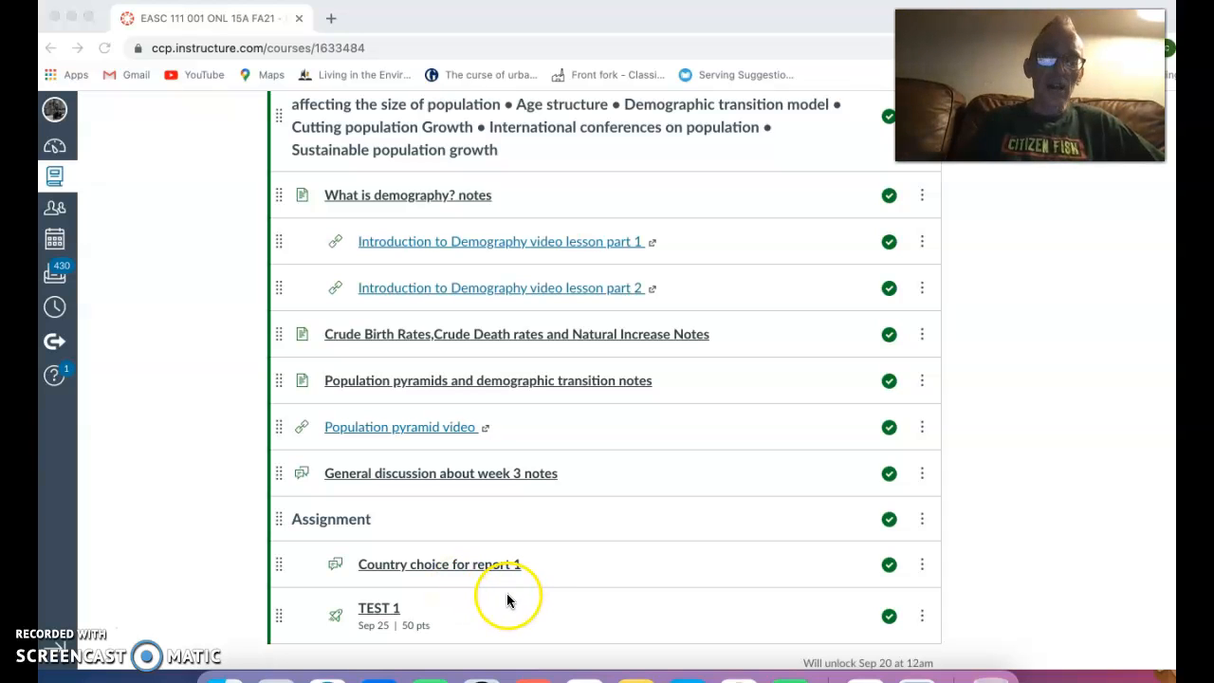
mouse_move(527, 534)
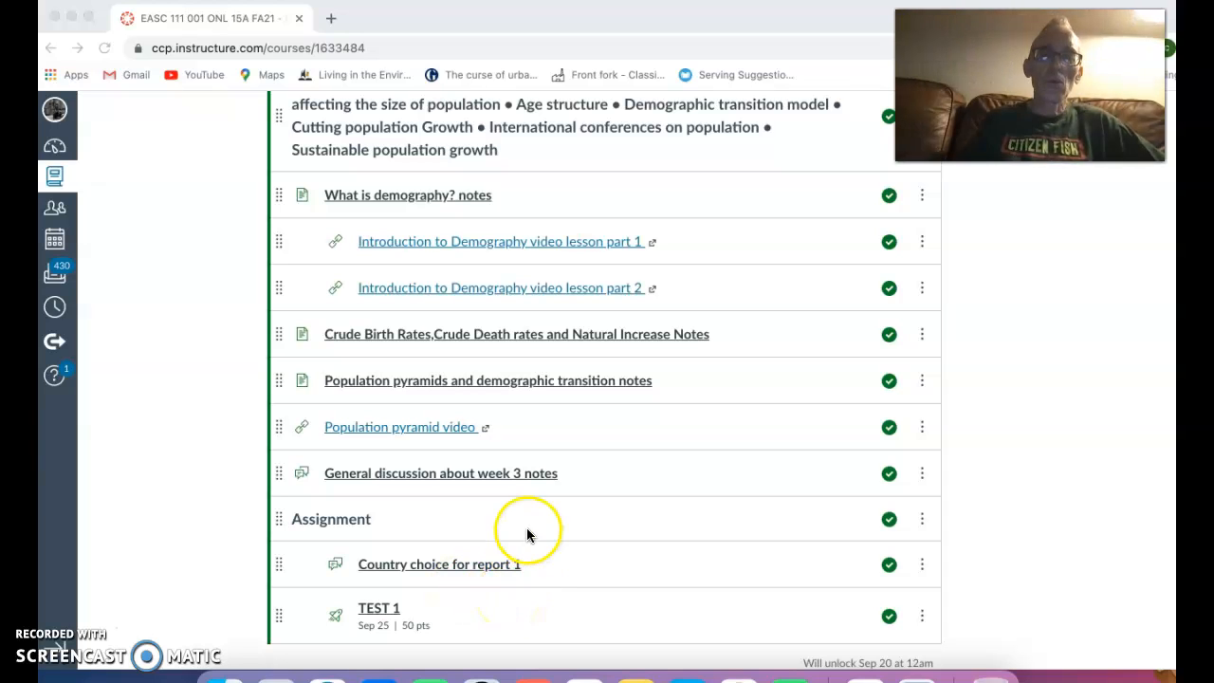
mouse_move(529, 611)
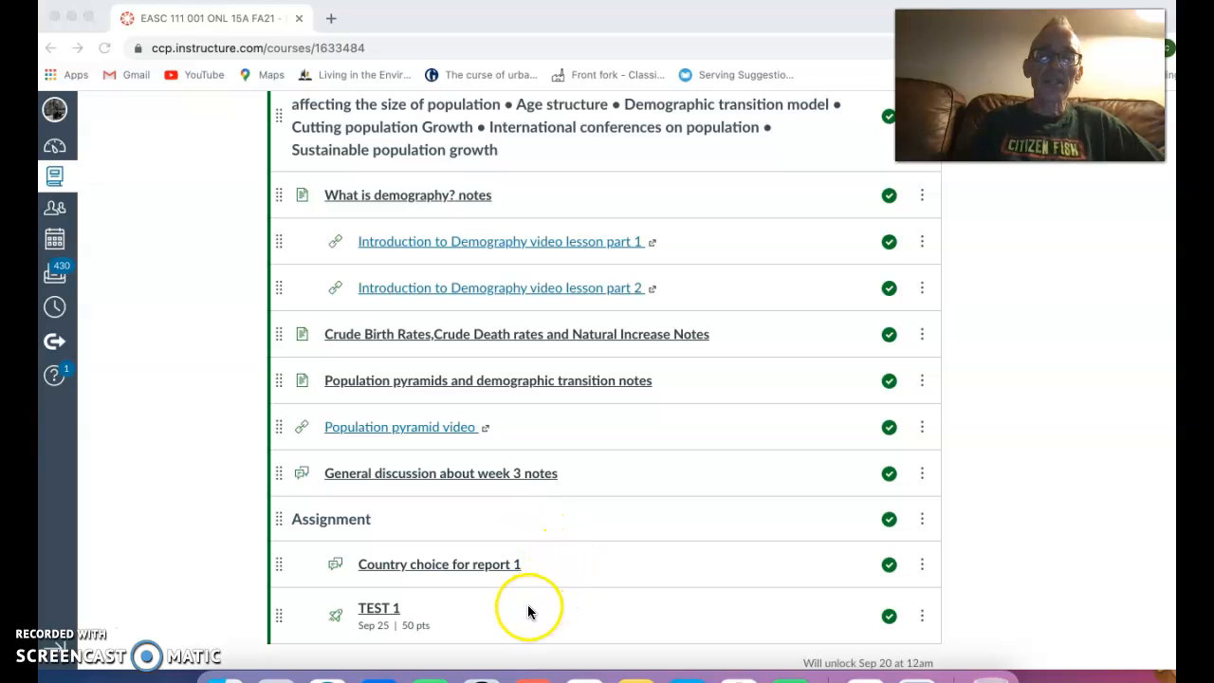
mouse_move(475, 615)
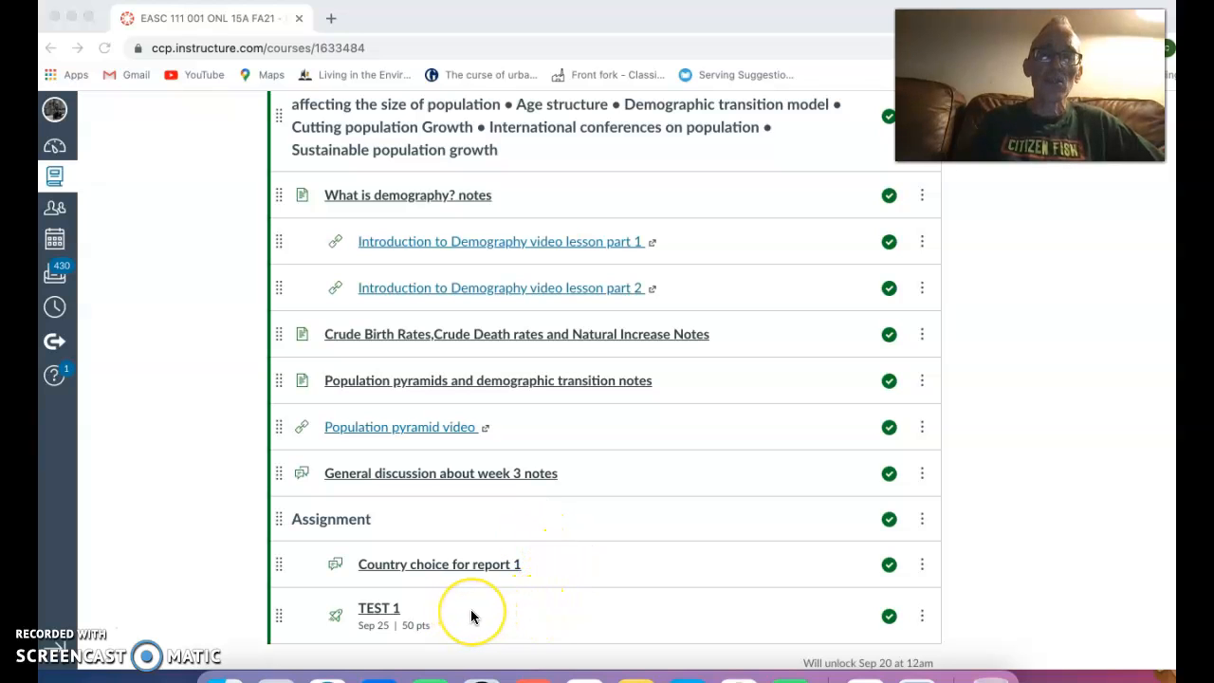
Step: Scroll down until Week 4: Population (part 2) September 27th appears
scroll(down, 3)
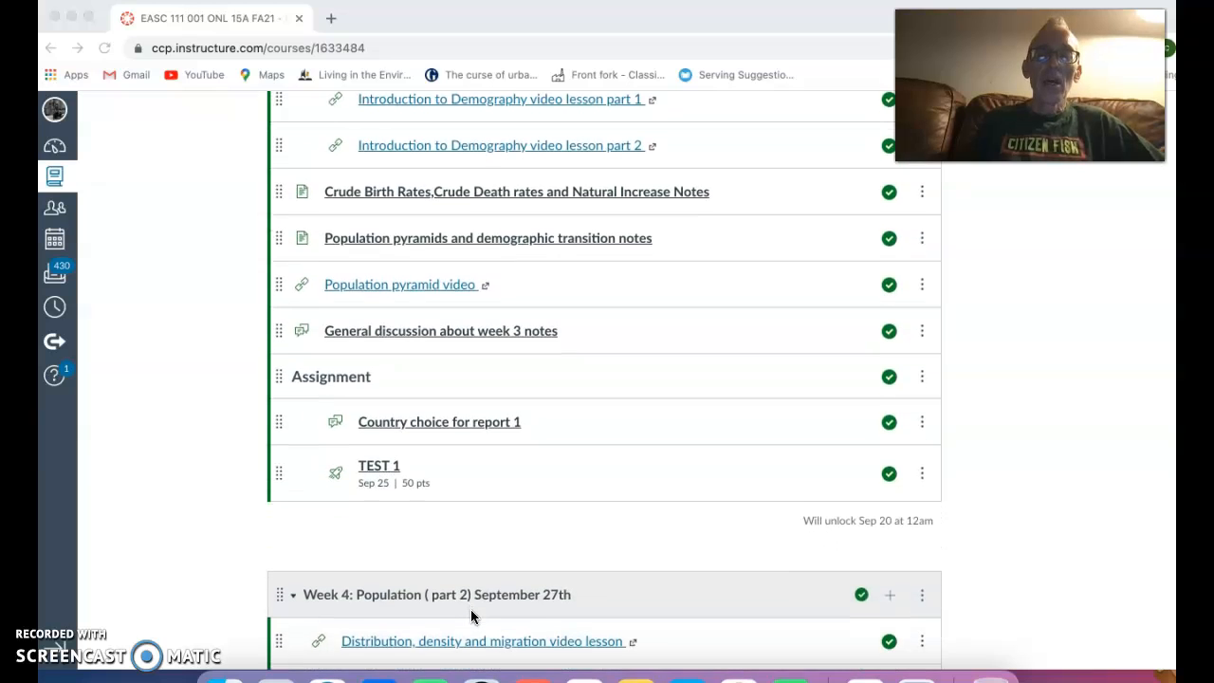
scroll(down, 3)
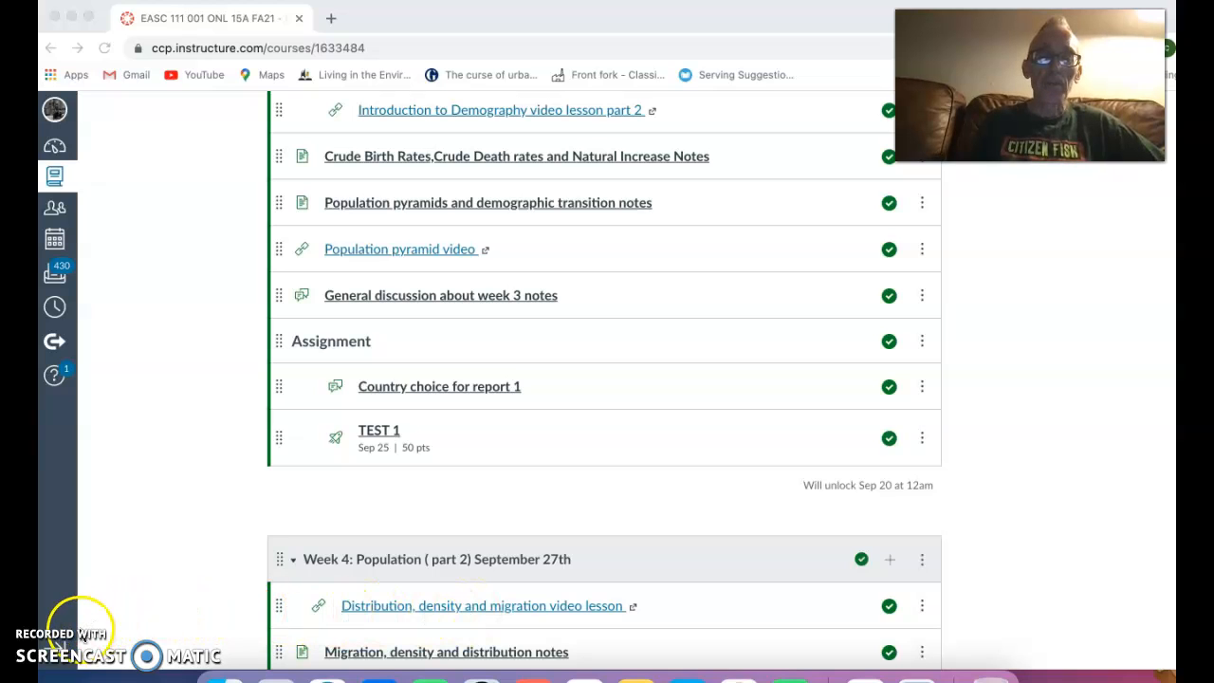
mouse_move(156, 611)
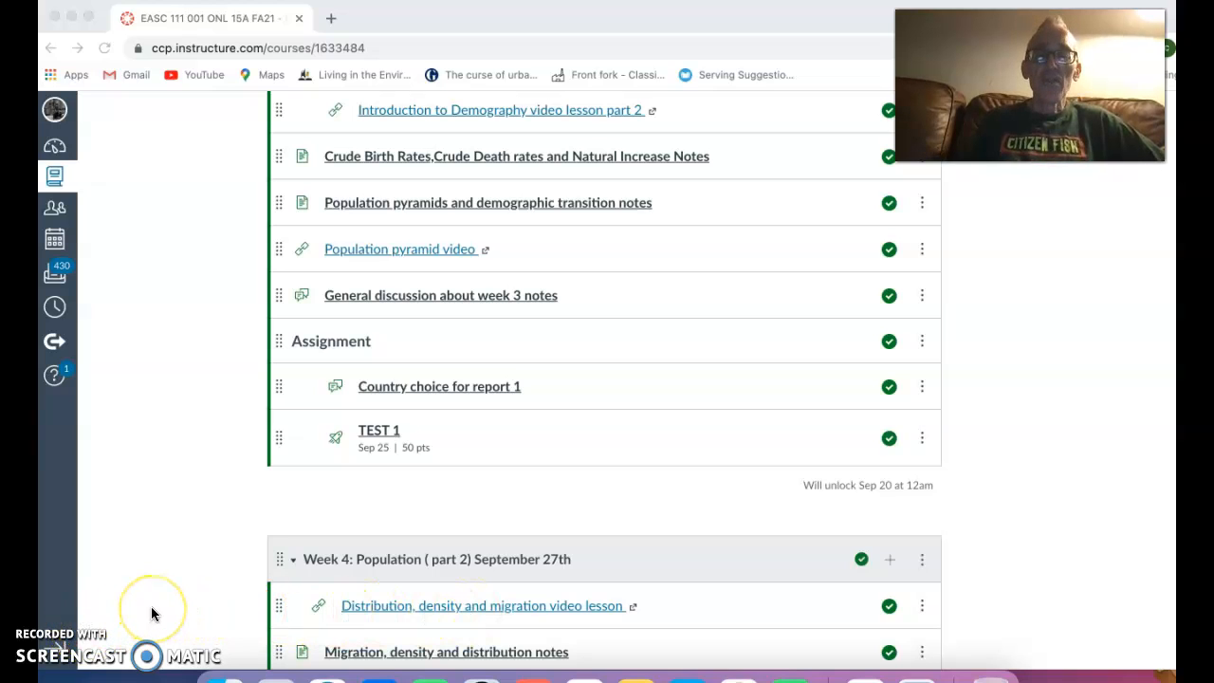
mouse_move(154, 615)
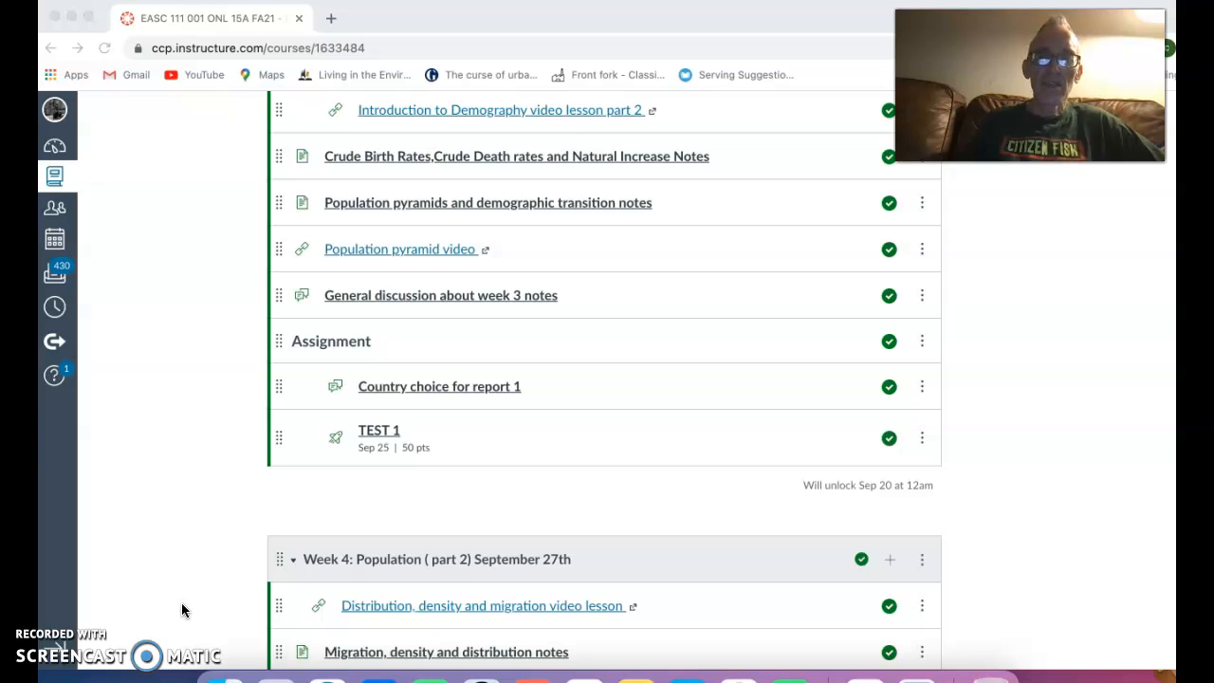
Step: Scroll back to the top, showing Week 1: Introduction to EASC 111
scroll(up, 3)
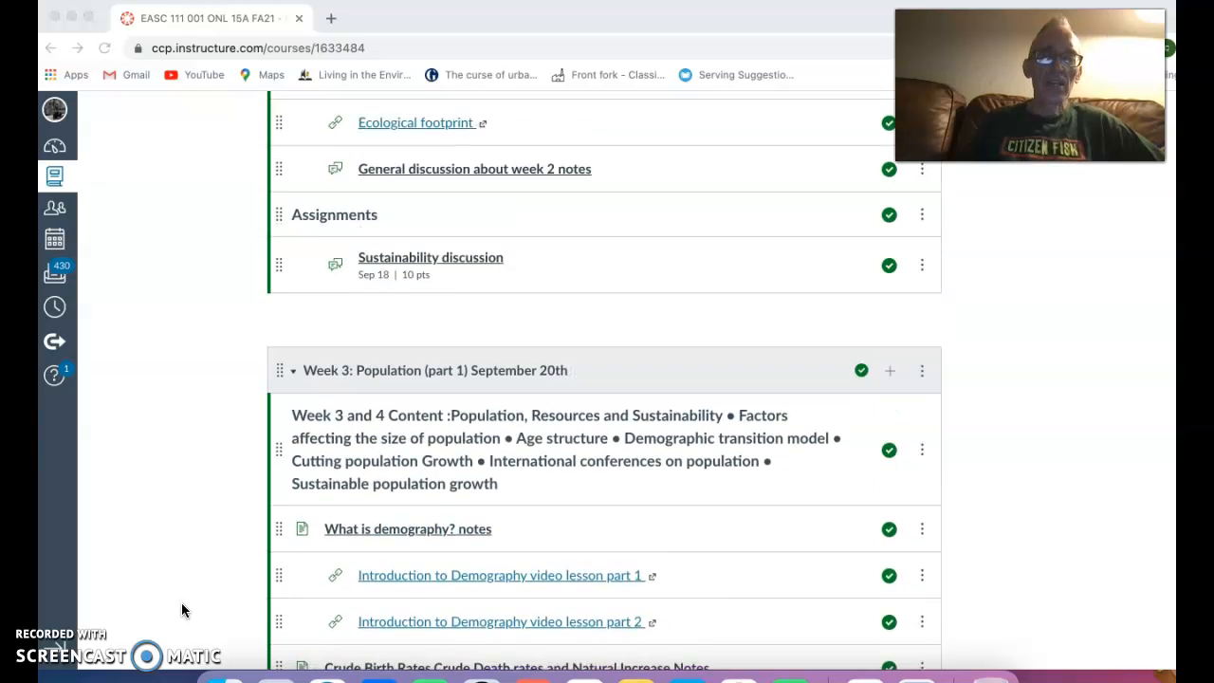
scroll(up, 3)
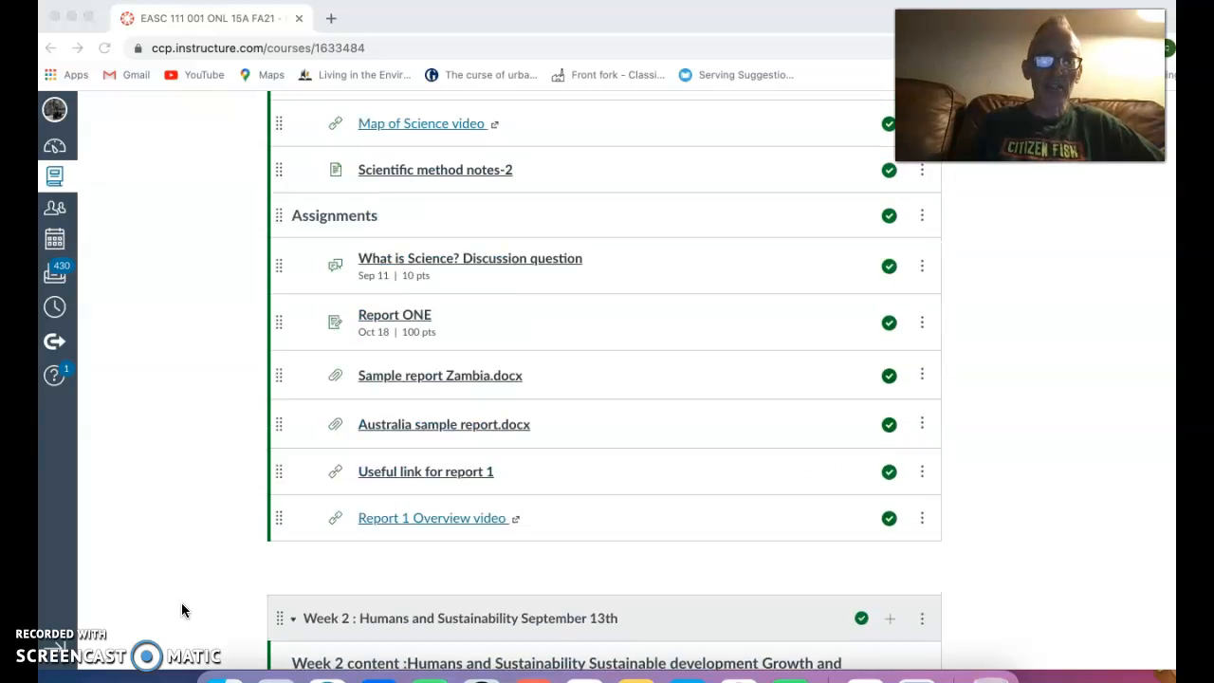
scroll(up, 3)
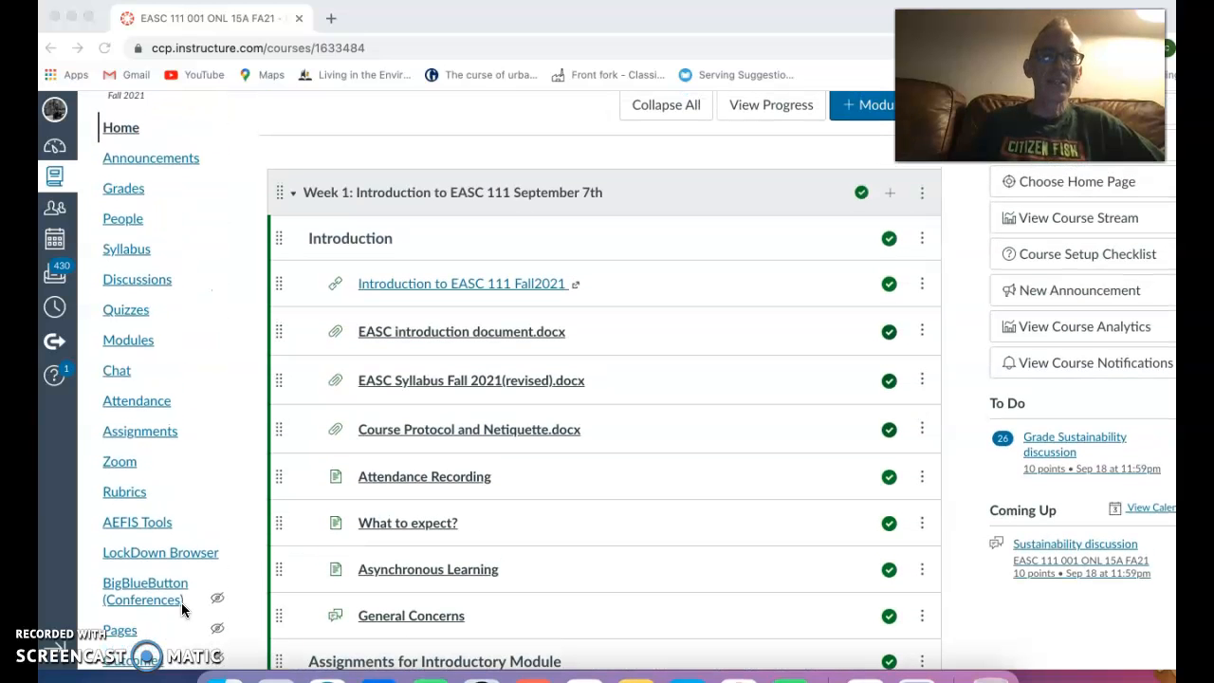
mouse_move(216, 292)
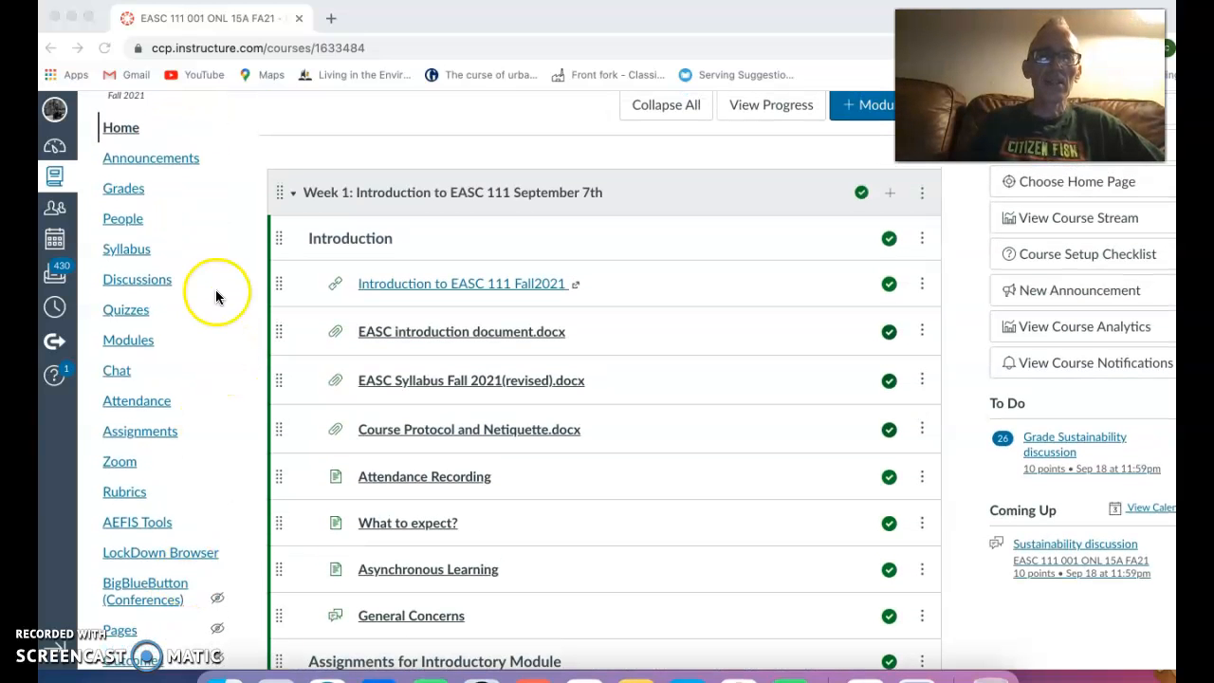
mouse_move(118, 372)
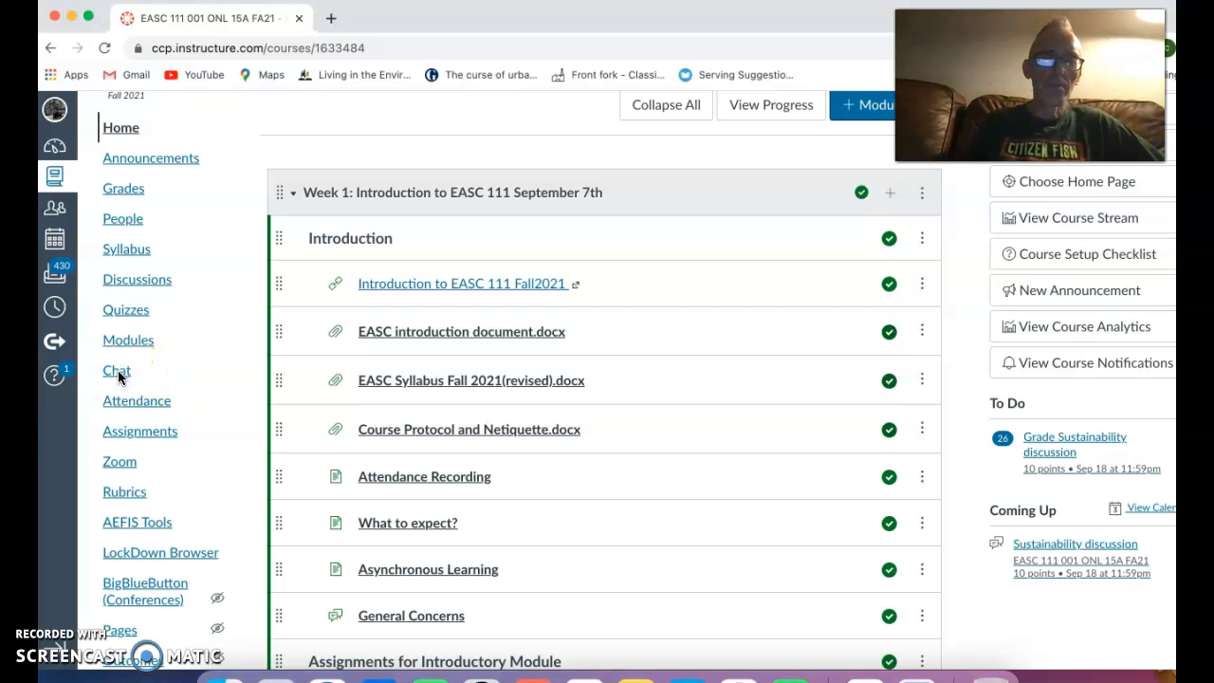
Step: Visit Course Chat from the navigation menu, then go back to the modules page
click(118, 370)
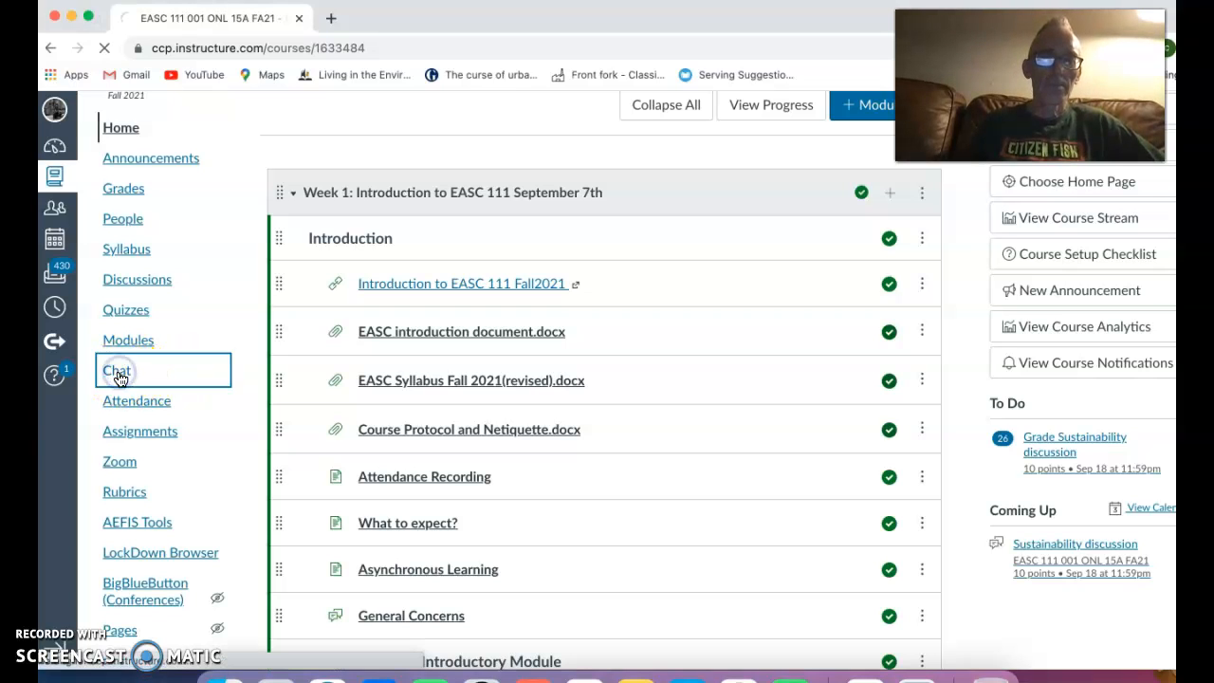
click(118, 370)
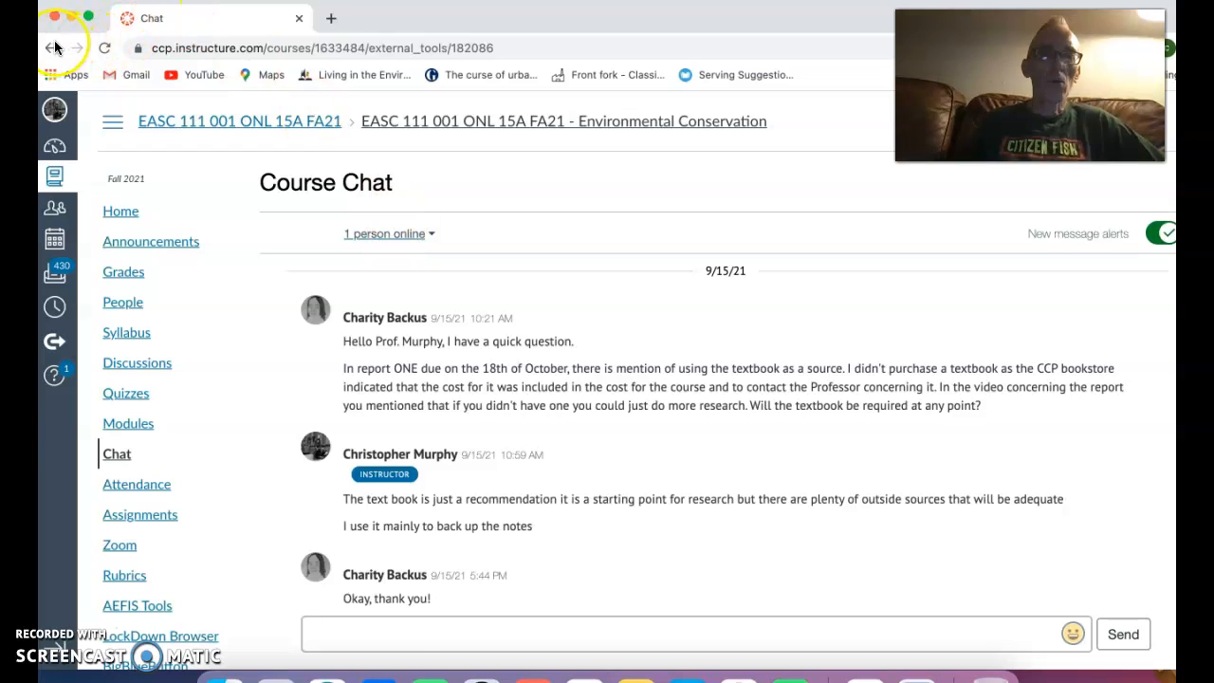
click(45, 48)
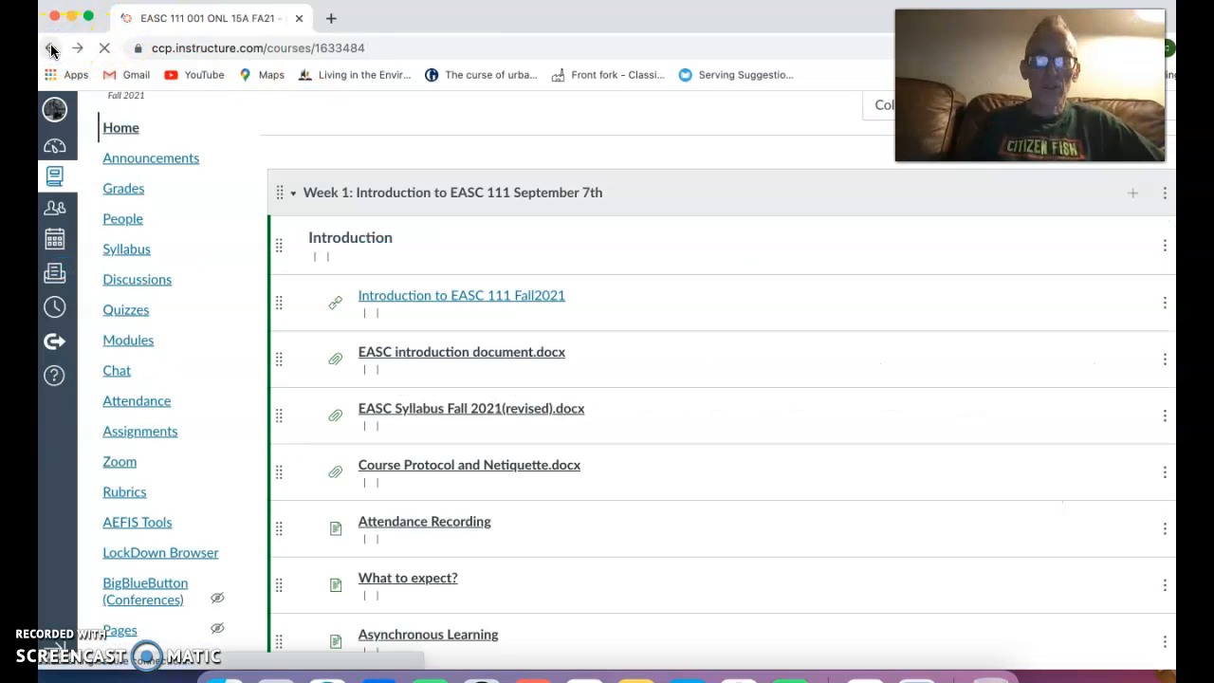
Step: Scroll down through Week 1 to the introductory module assignments: Student Information, netiquette assignment, Introduction discussion
scroll(down, 3)
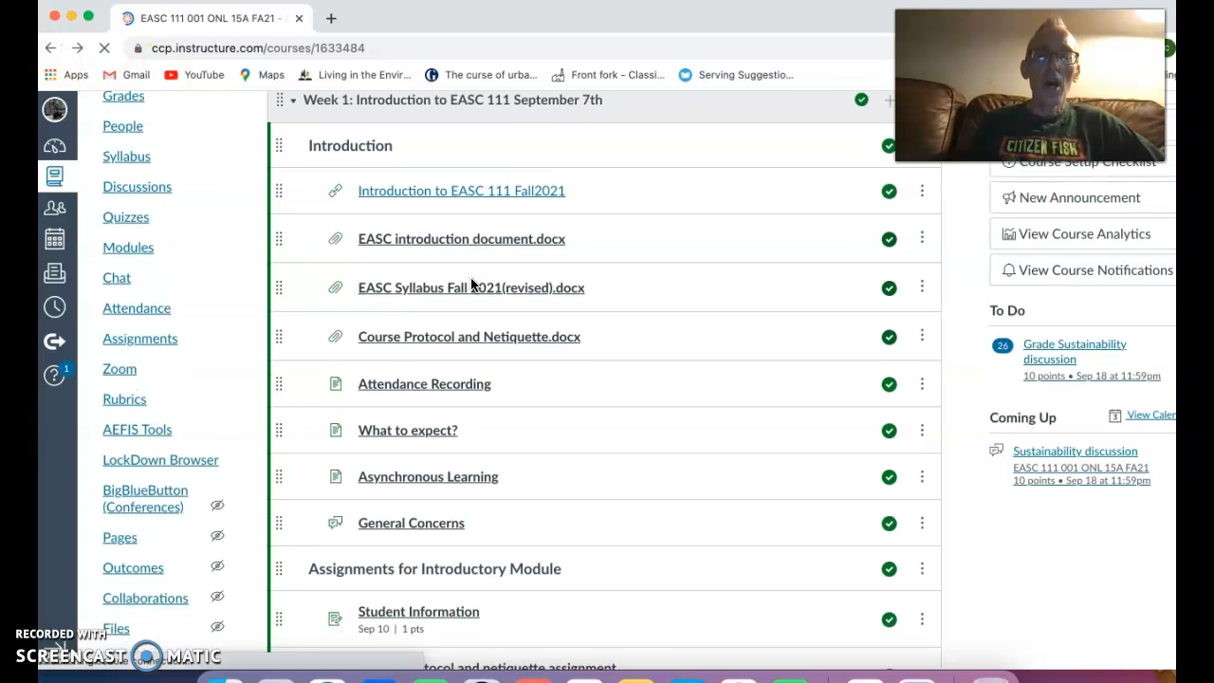
mouse_move(470, 288)
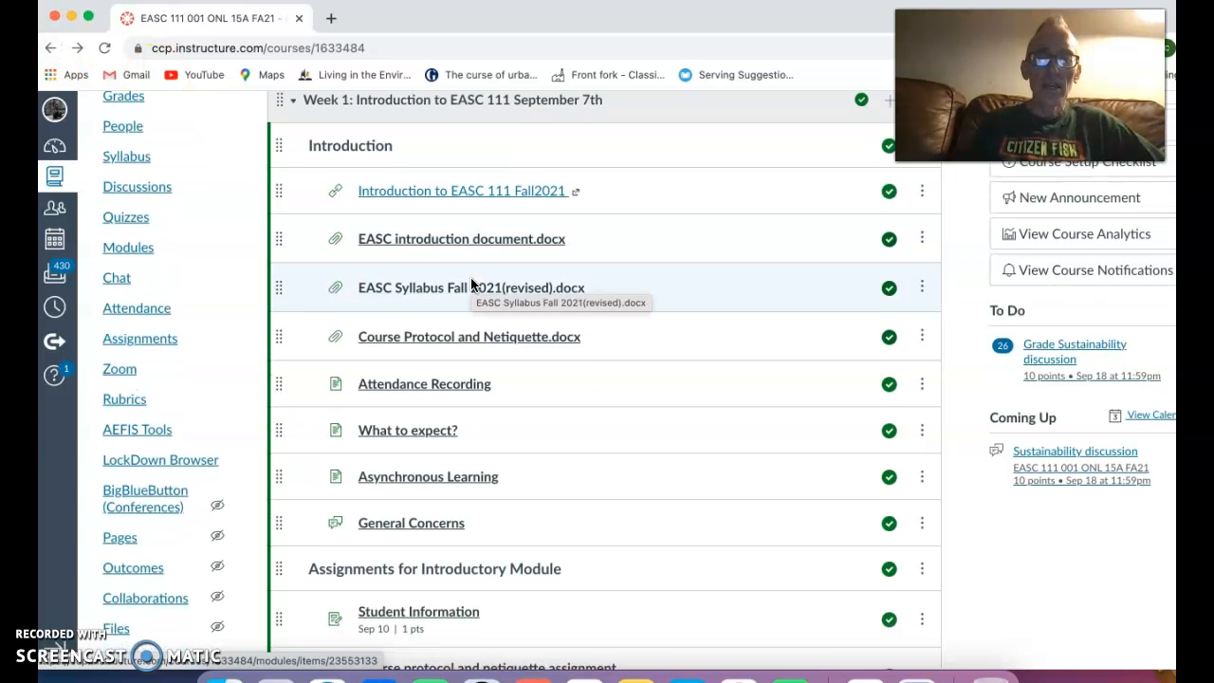
scroll(down, 3)
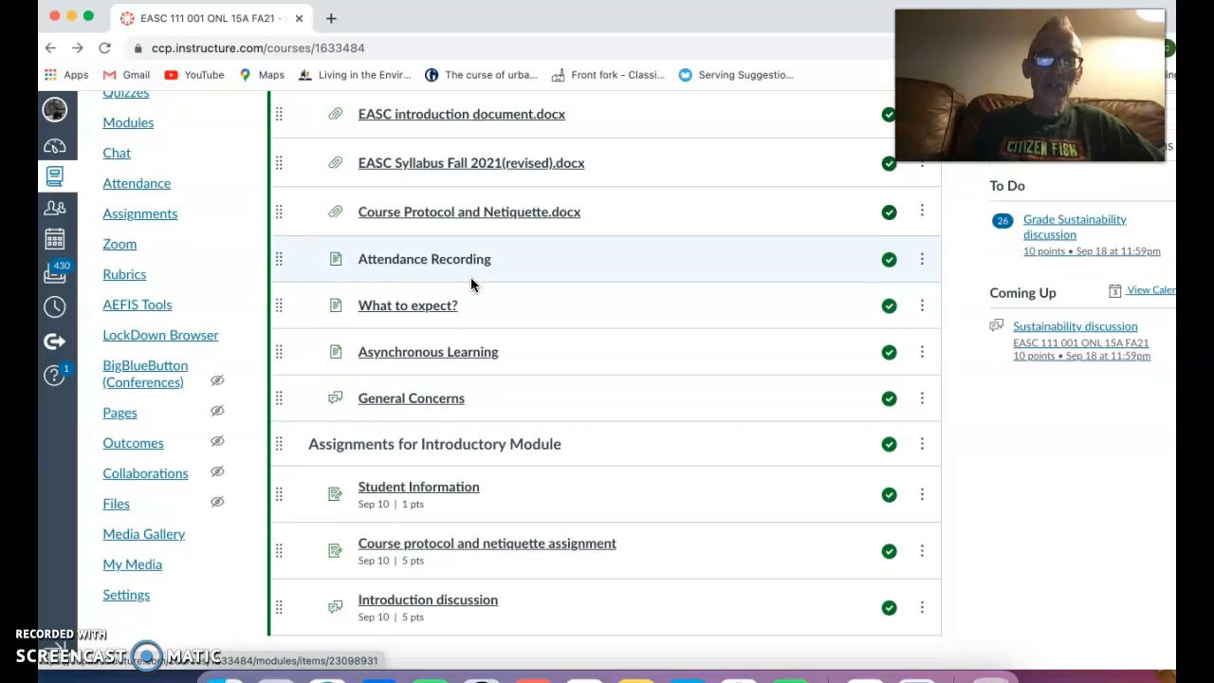